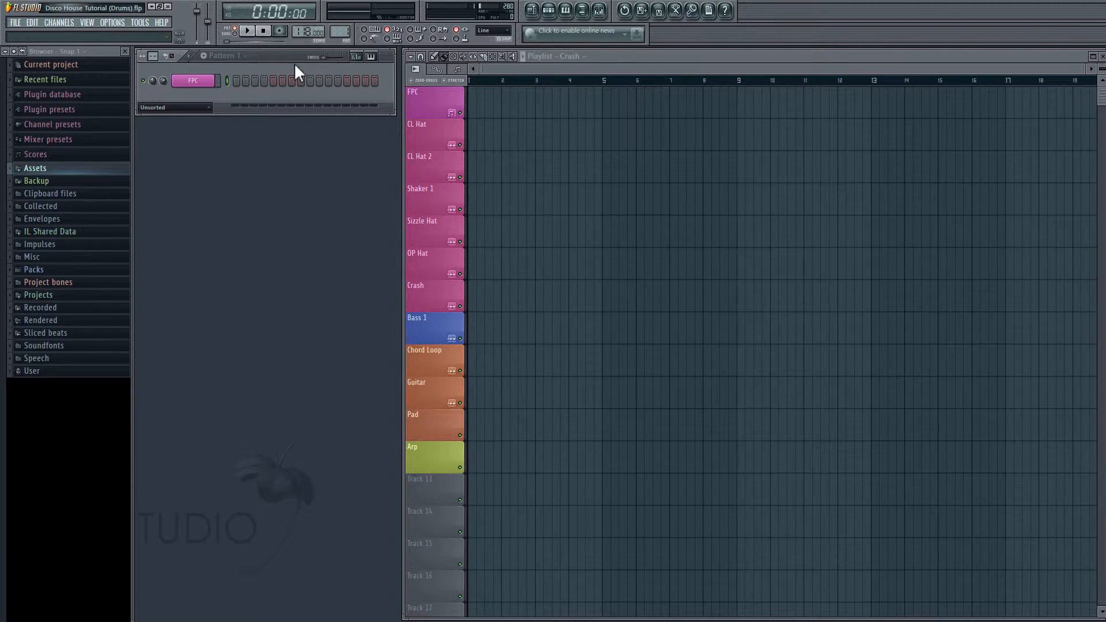
pyautogui.moveTo(275, 62)
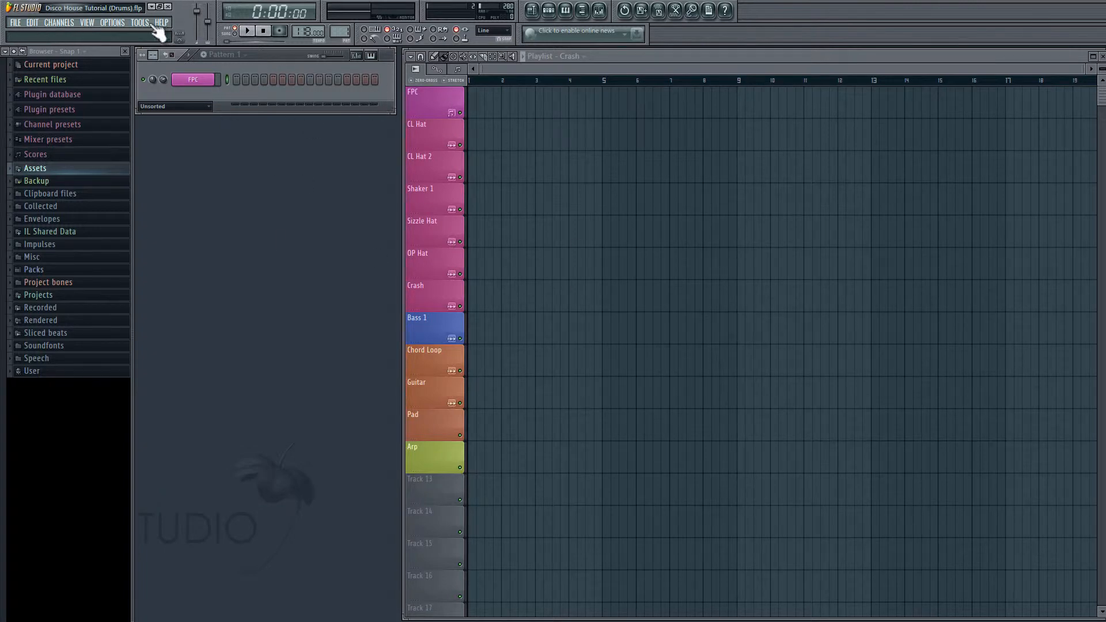
# Set the Disco House Assets folder as a browser search location in the File settings
pyautogui.click(111, 22)
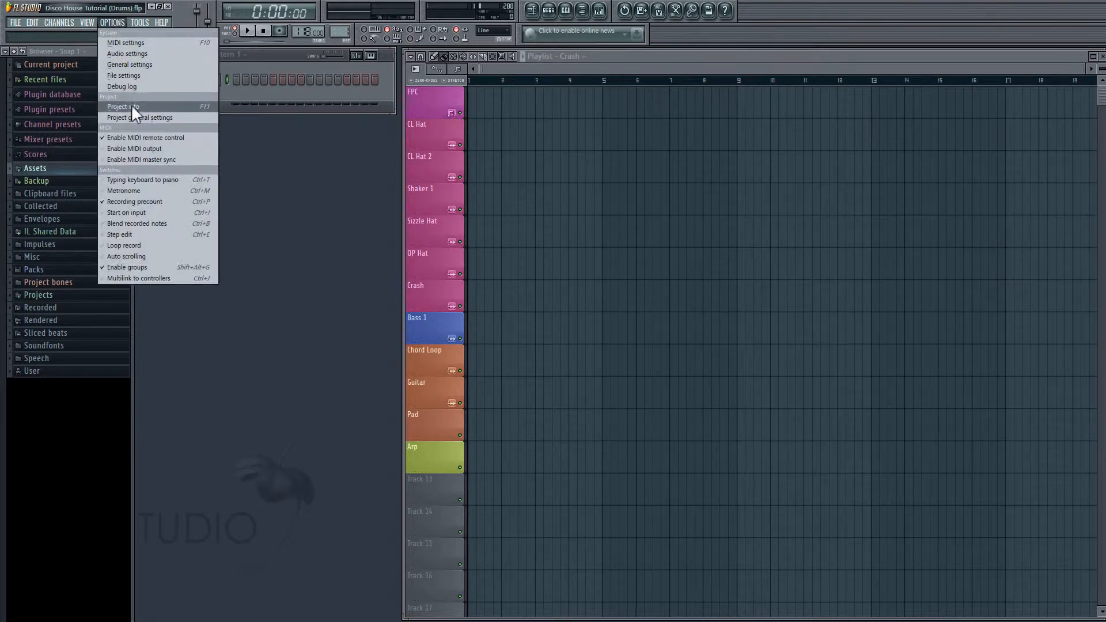
pyautogui.click(123, 76)
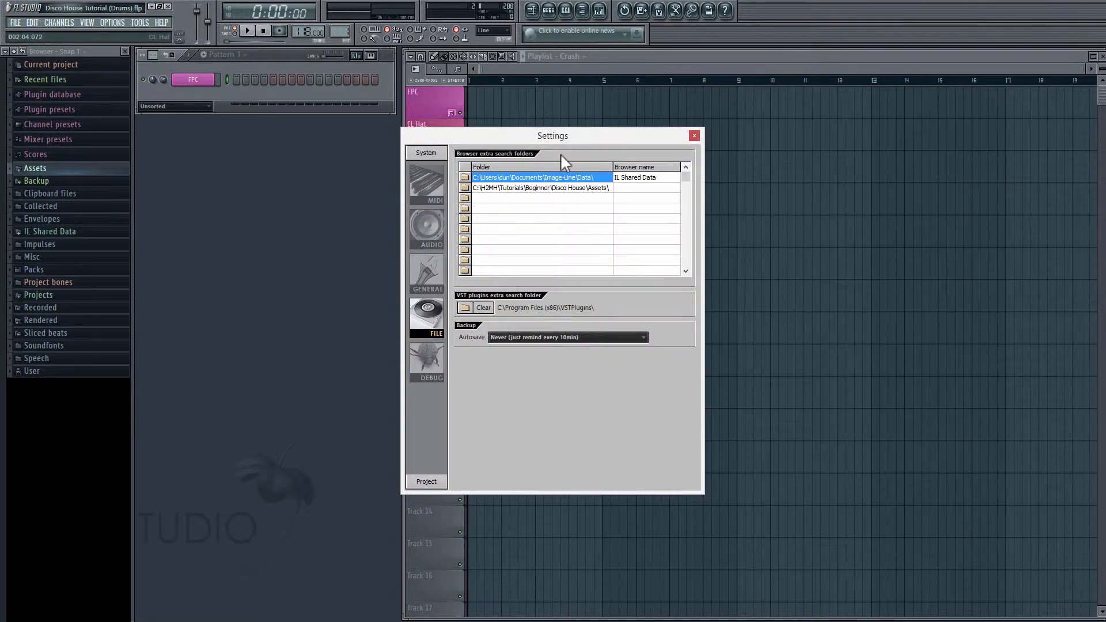
pyautogui.moveTo(525, 217)
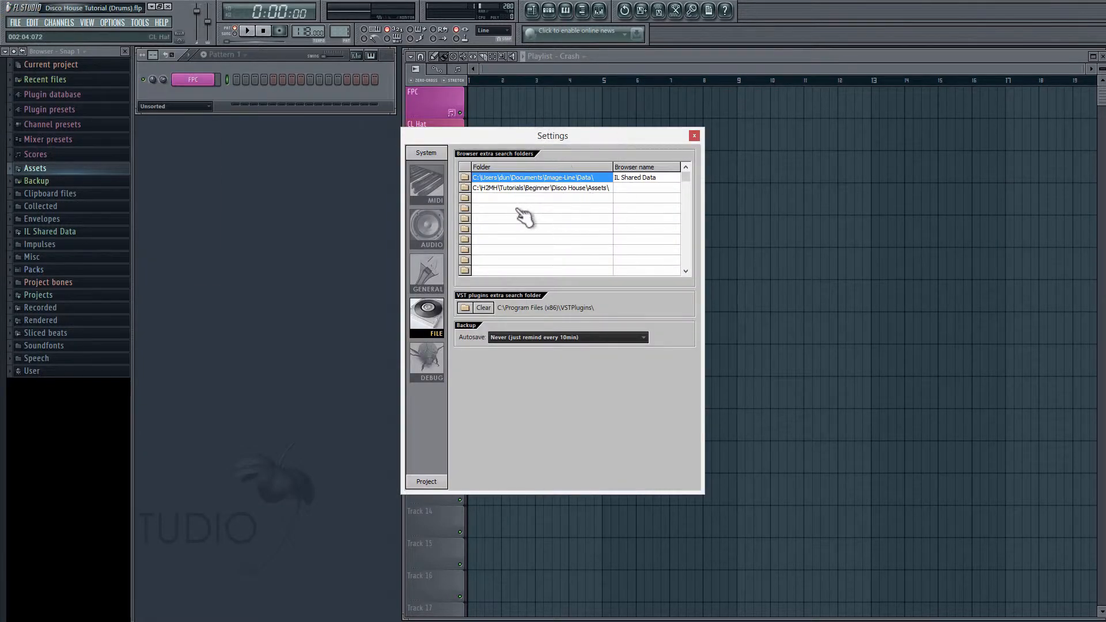
pyautogui.moveTo(501, 215)
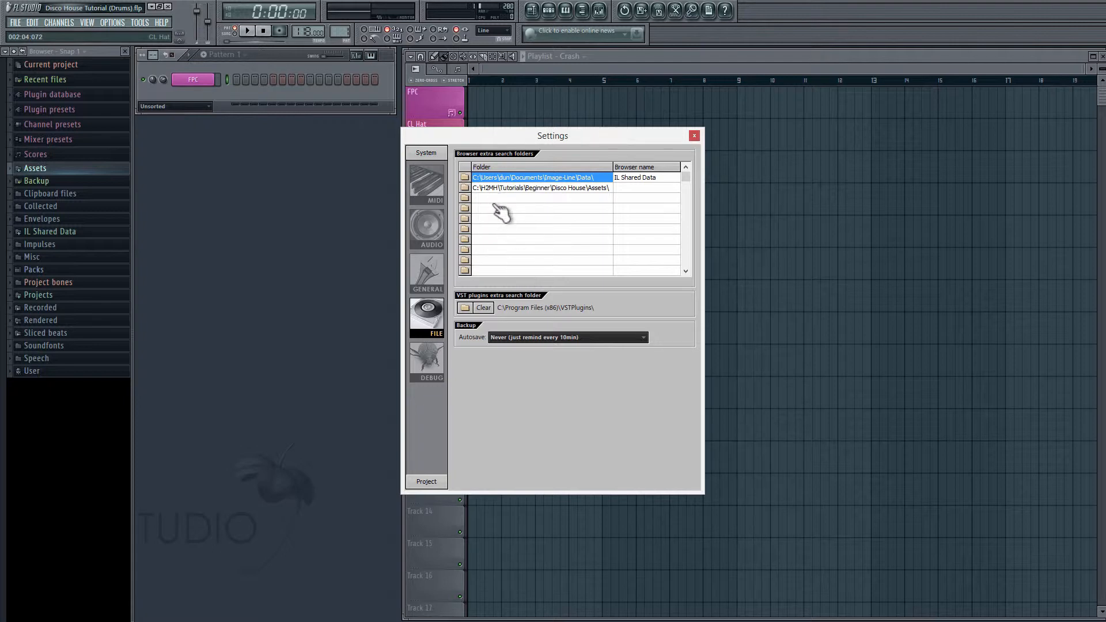
pyautogui.moveTo(554, 197)
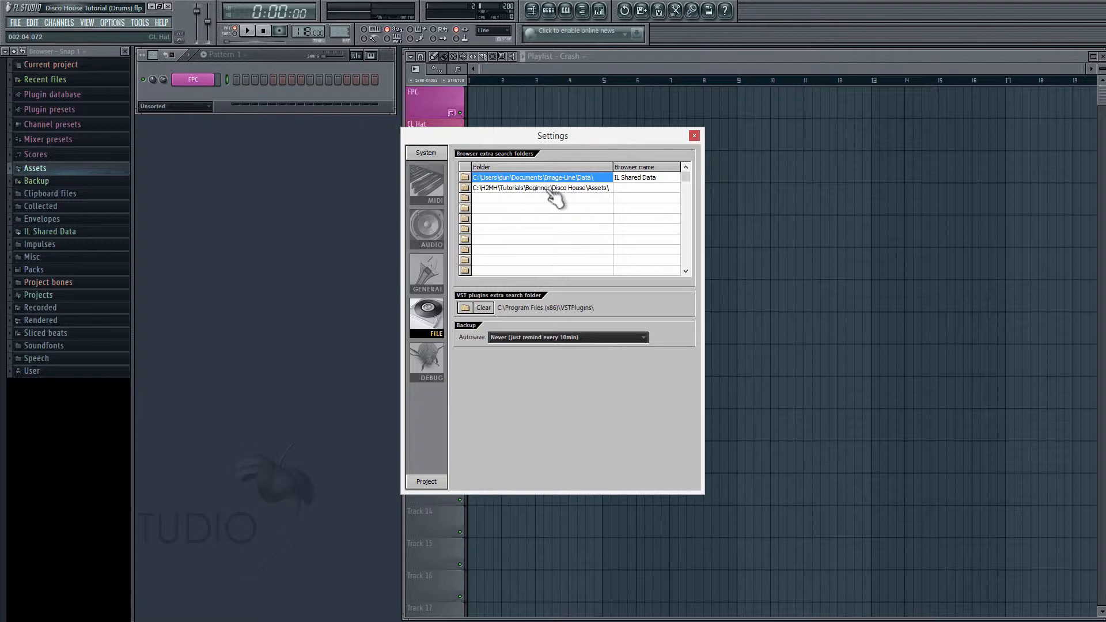
pyautogui.moveTo(469, 194)
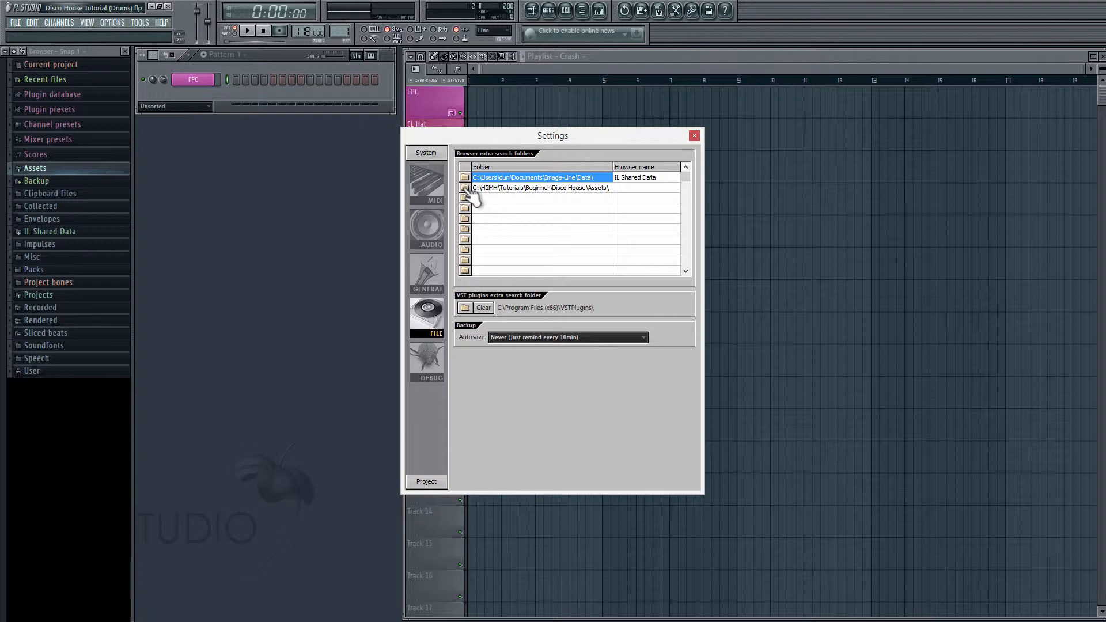
pyautogui.click(464, 177)
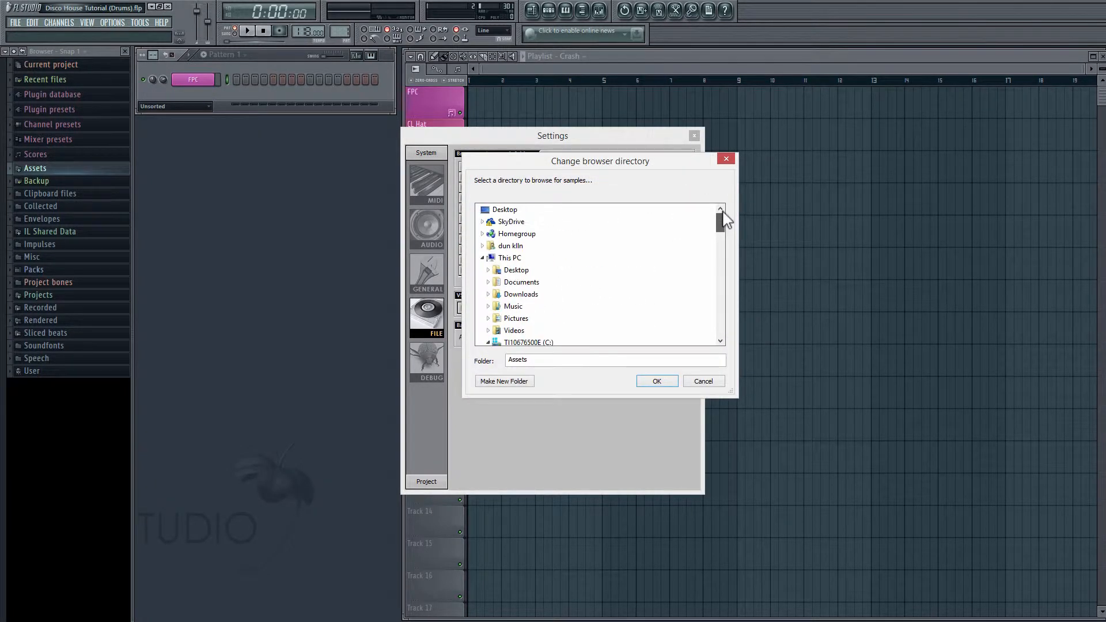
pyautogui.click(656, 381)
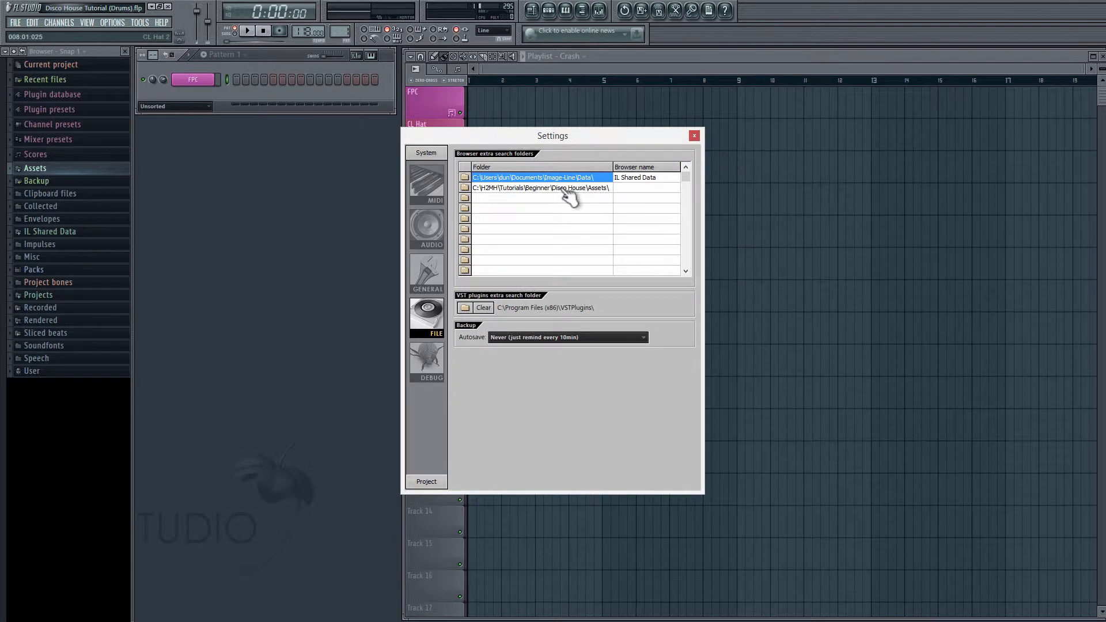
pyautogui.click(540, 187)
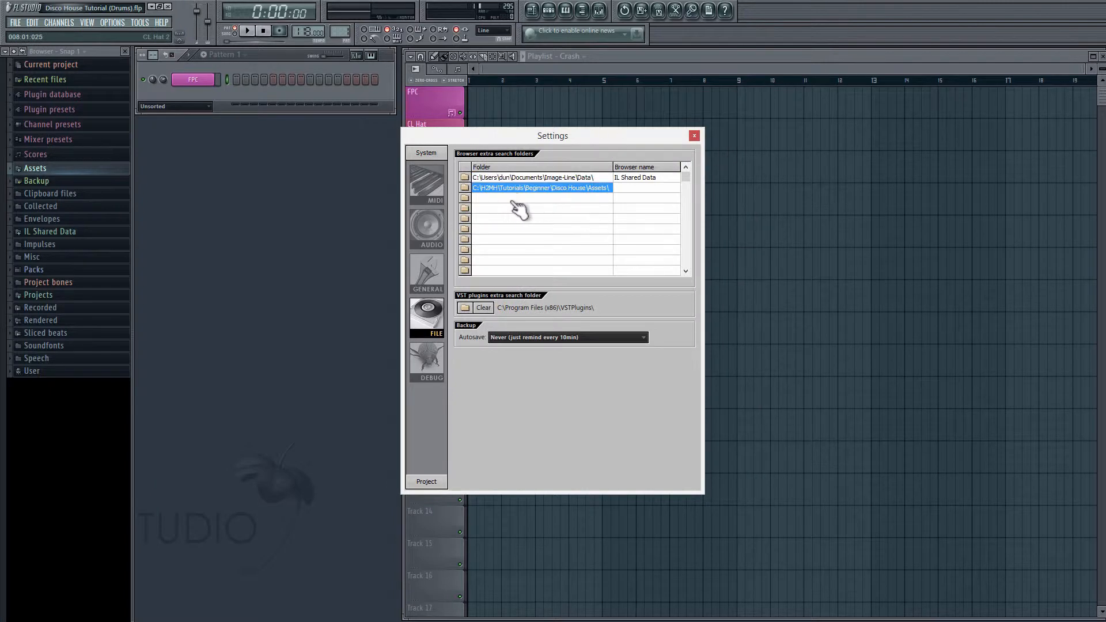
pyautogui.click(693, 136)
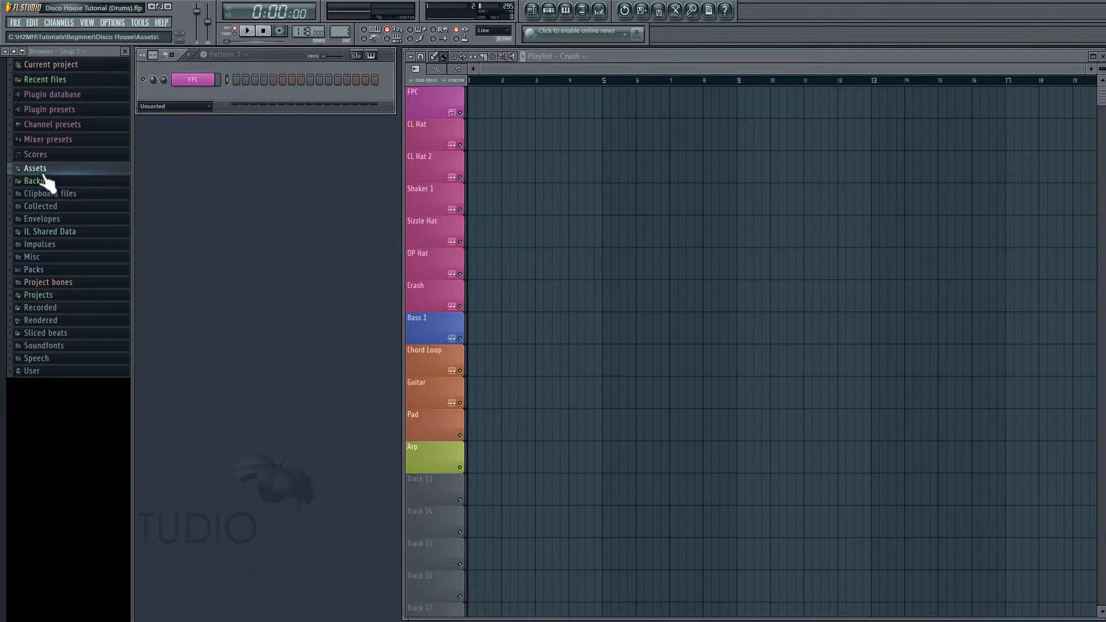
pyautogui.moveTo(43, 182)
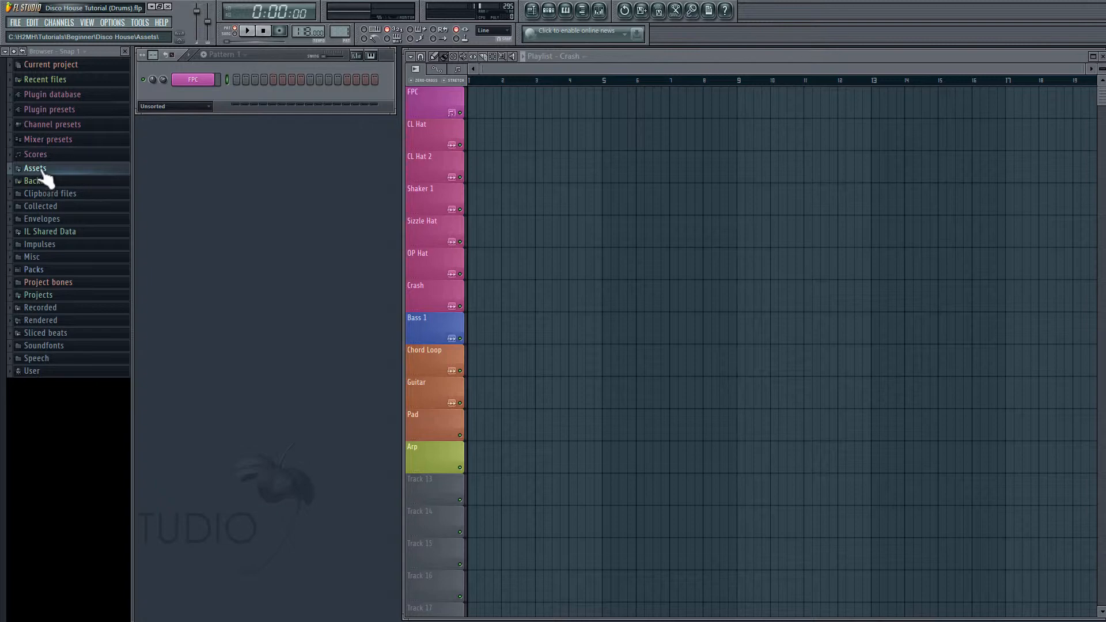
# Expand the Assets folder in the browser to show its Midi, Presets and Samples subfolders
pyautogui.click(34, 168)
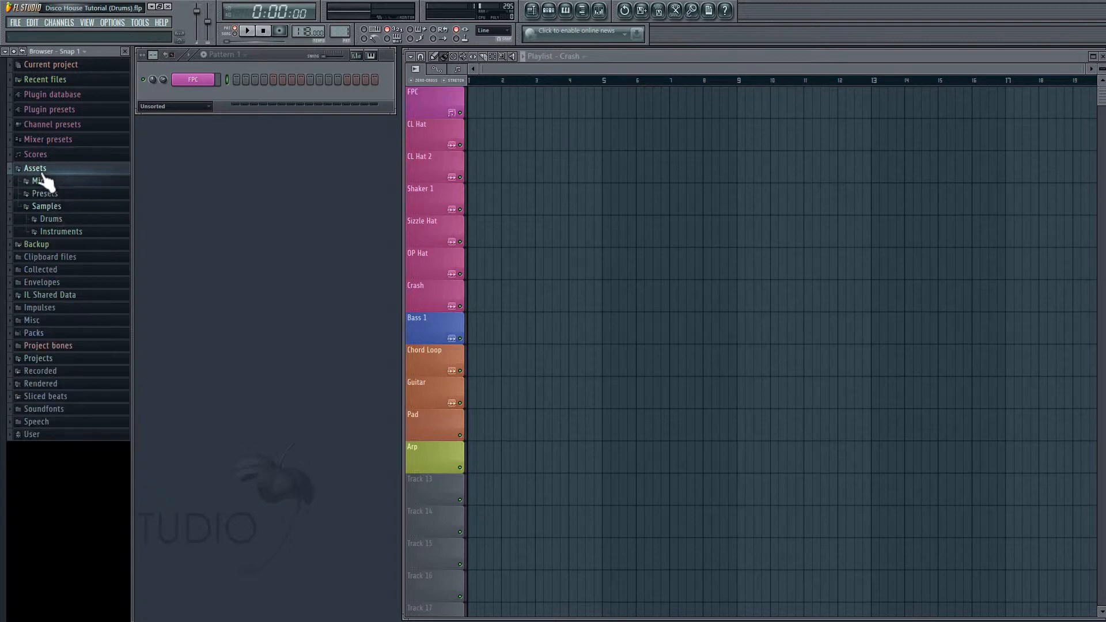
pyautogui.moveTo(63, 186)
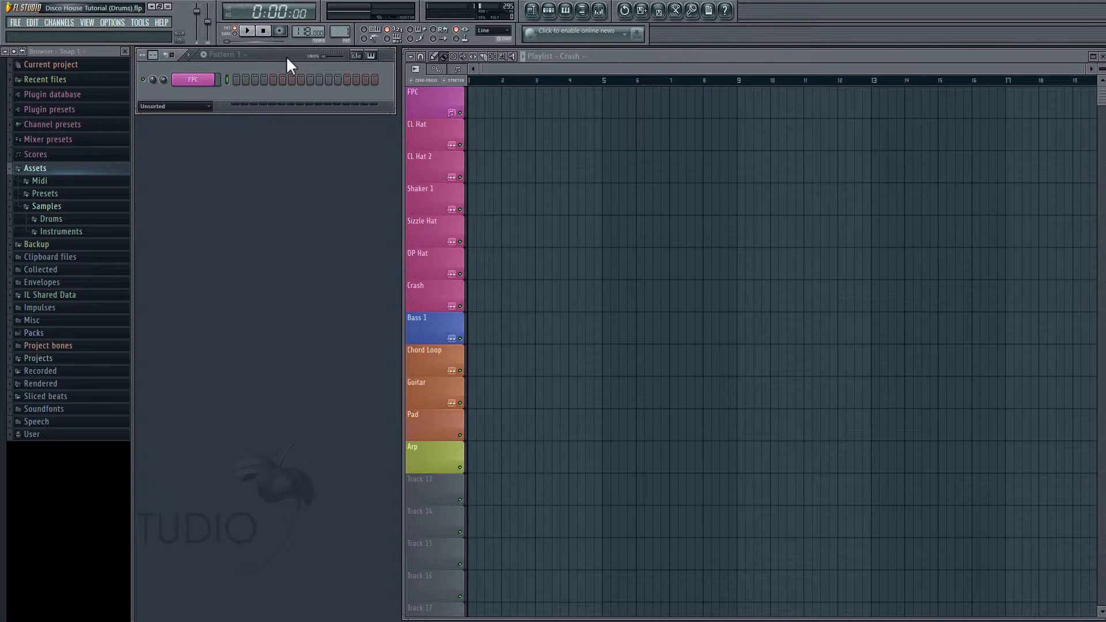
pyautogui.moveTo(239, 74)
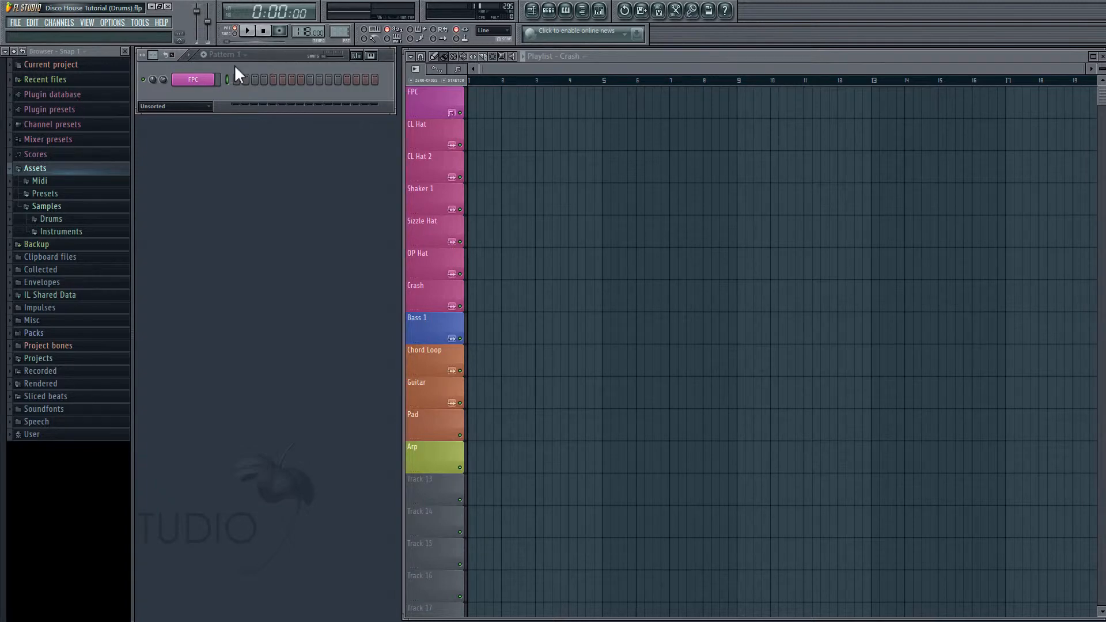
# Insert a second FPC drum instrument and audition its Closed Hat and Tambourine pads
pyautogui.click(192, 79)
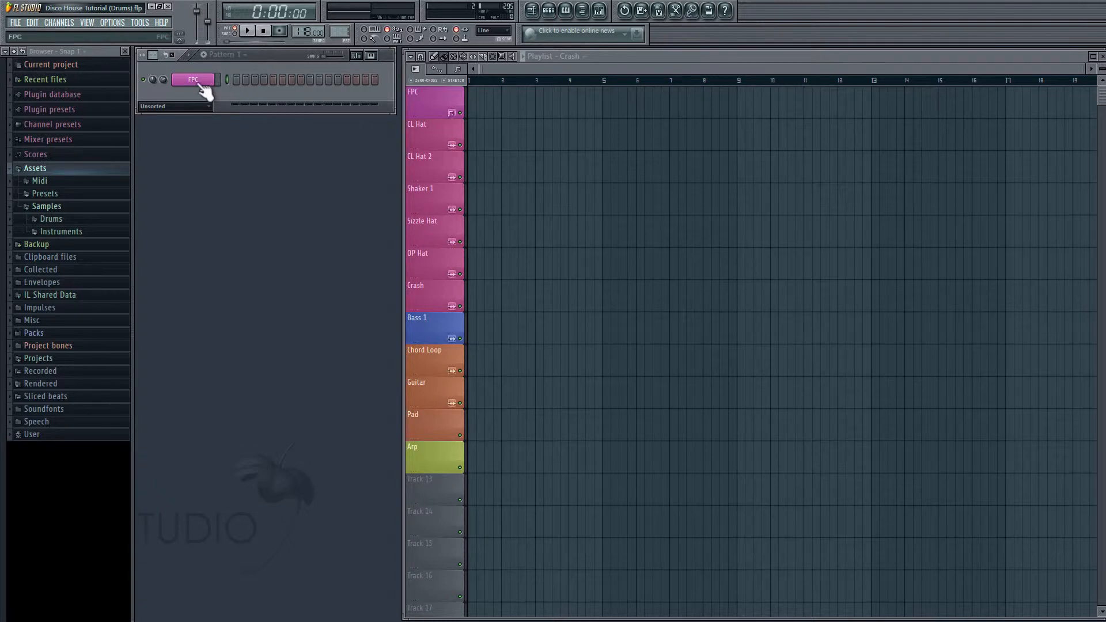
pyautogui.rightClick(193, 79)
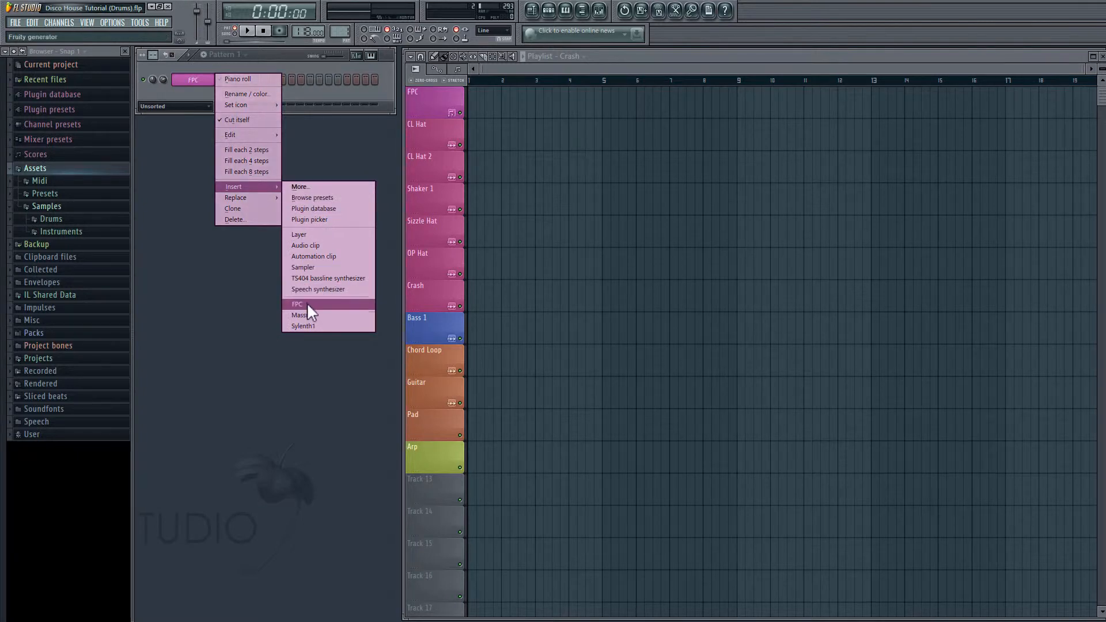
pyautogui.click(297, 304)
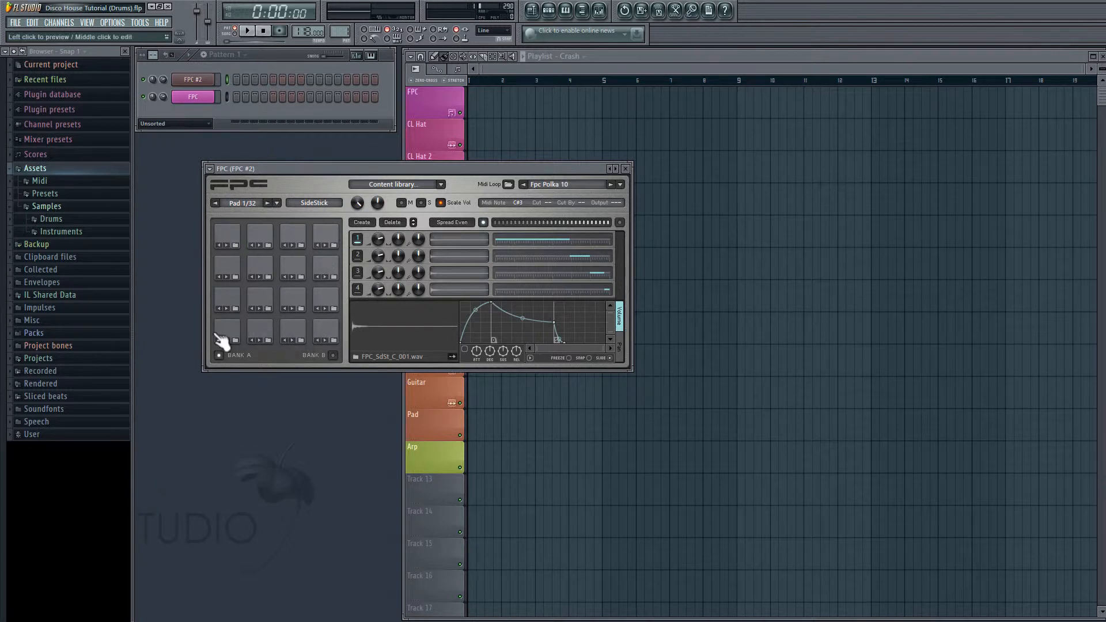
pyautogui.click(292, 332)
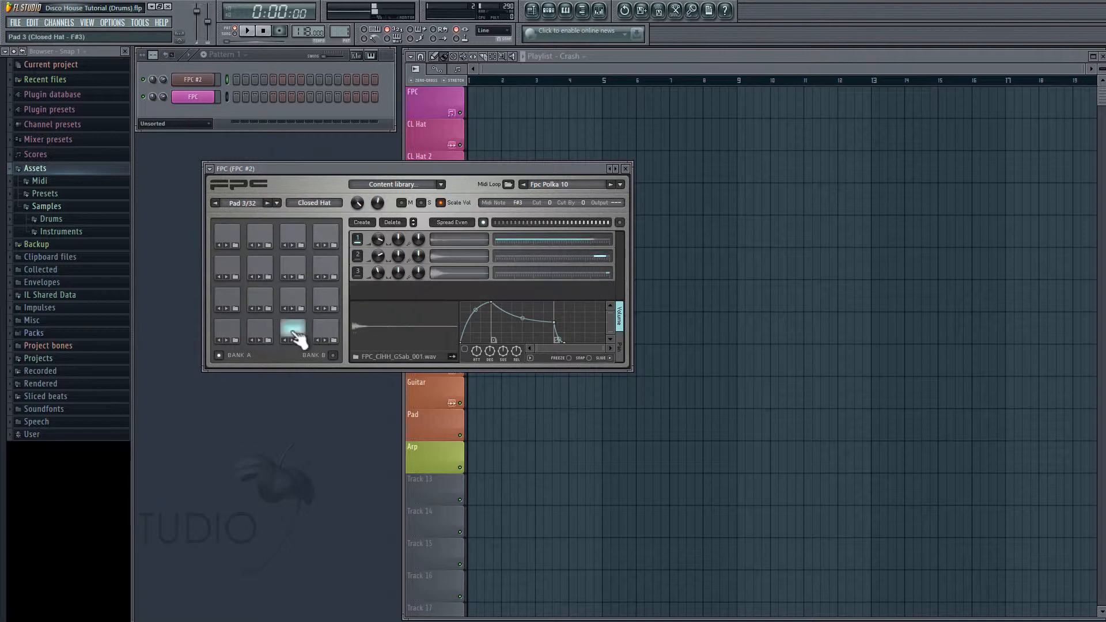
pyautogui.click(323, 335)
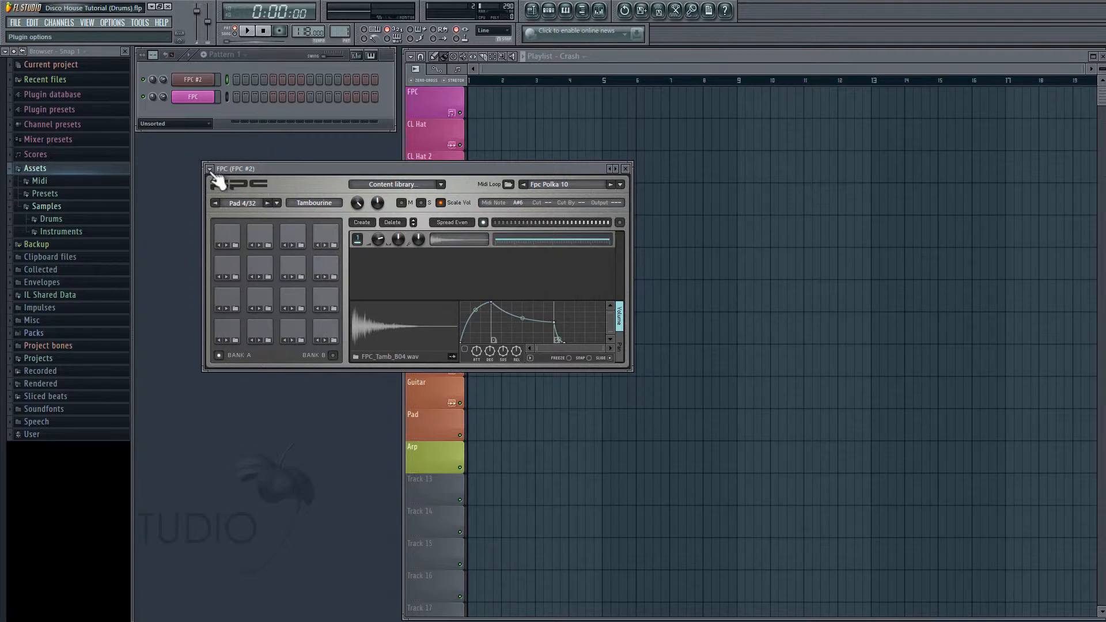
# Load the Empty preset into the new FPC to clear all of its pads
pyautogui.click(209, 168)
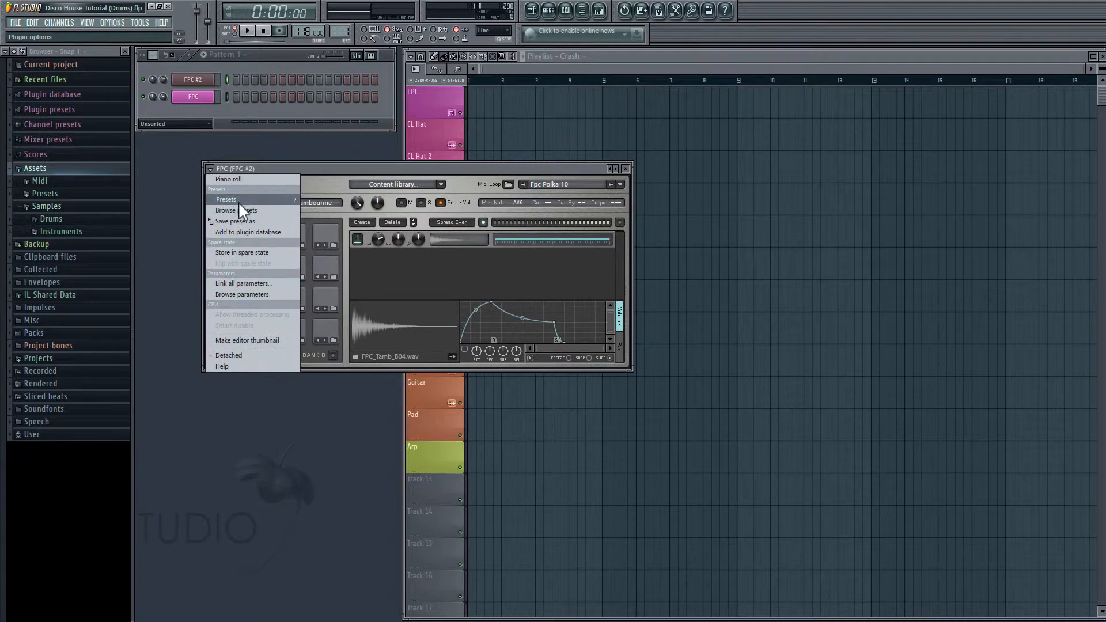
pyautogui.click(226, 199)
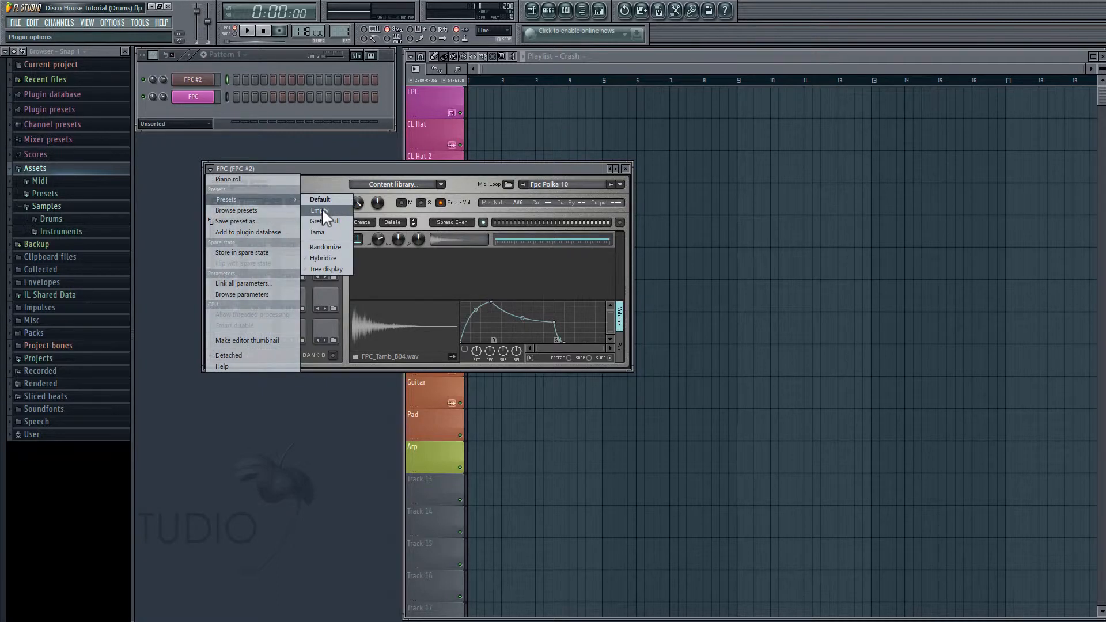
pyautogui.click(318, 209)
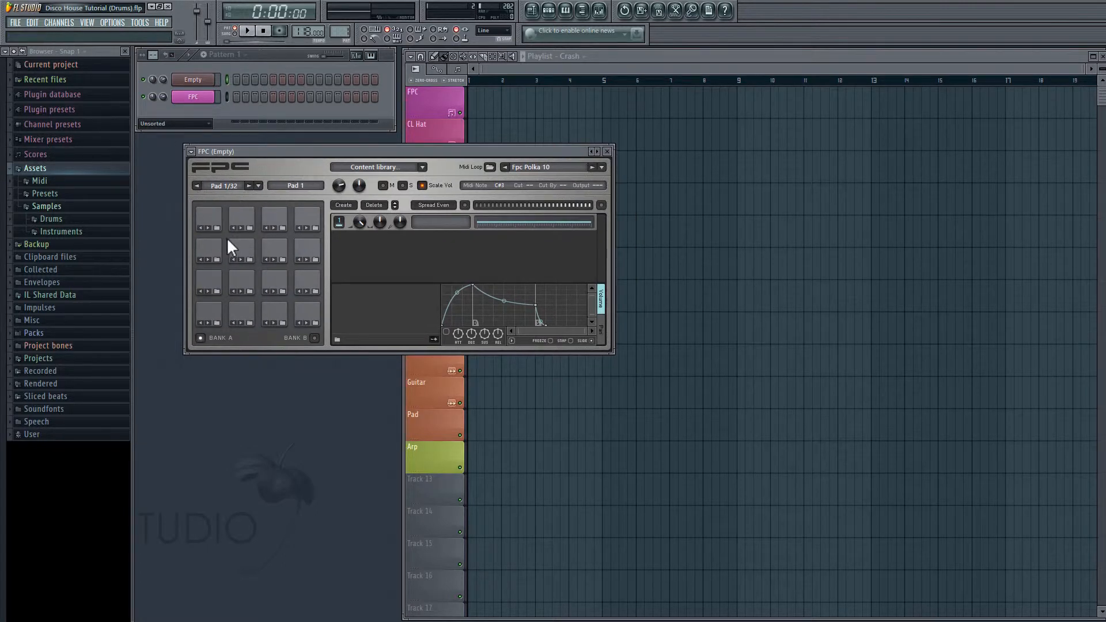
pyautogui.moveTo(219, 334)
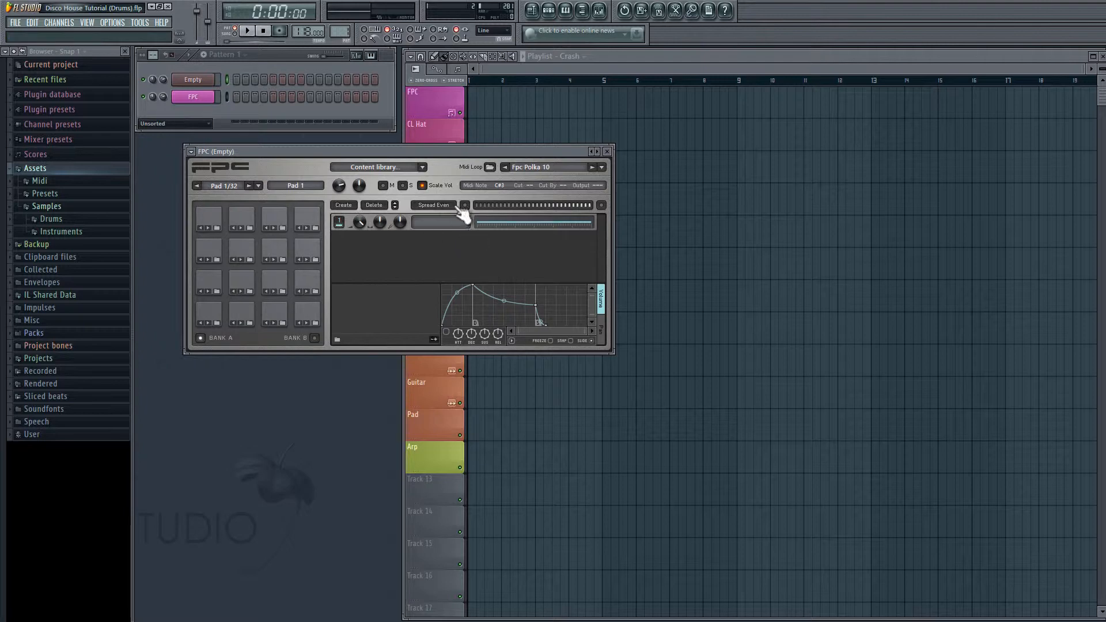
pyautogui.moveTo(77, 225)
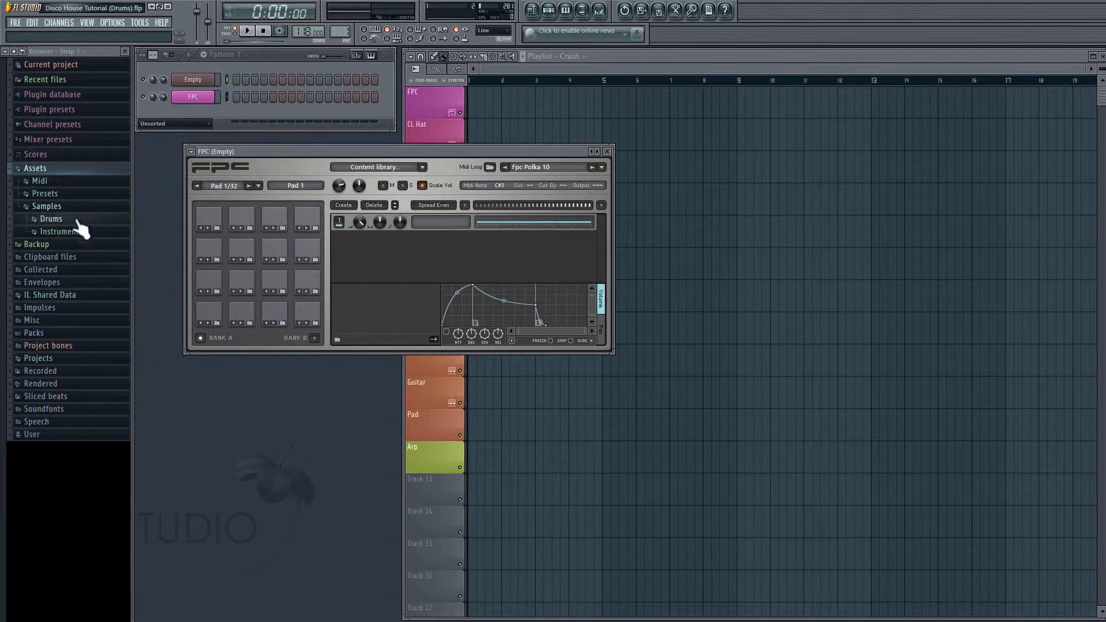
pyautogui.moveTo(70, 233)
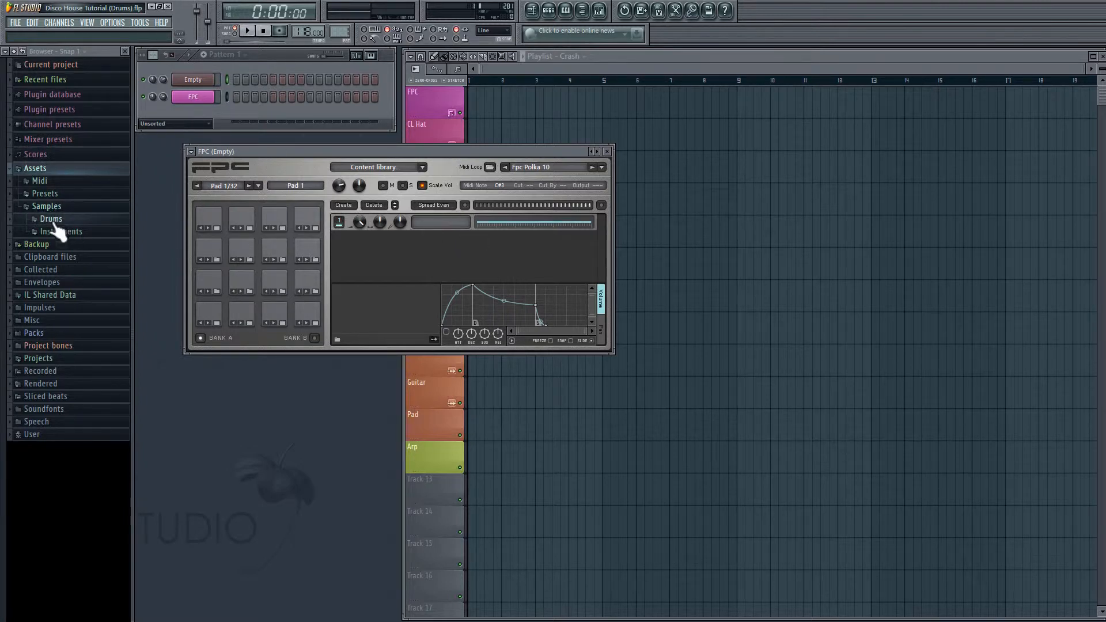
# Load Kick, Snap L, Clap R and Snare from Assets > Samples > Drums onto pads 1–4 and audition them
pyautogui.click(50, 219)
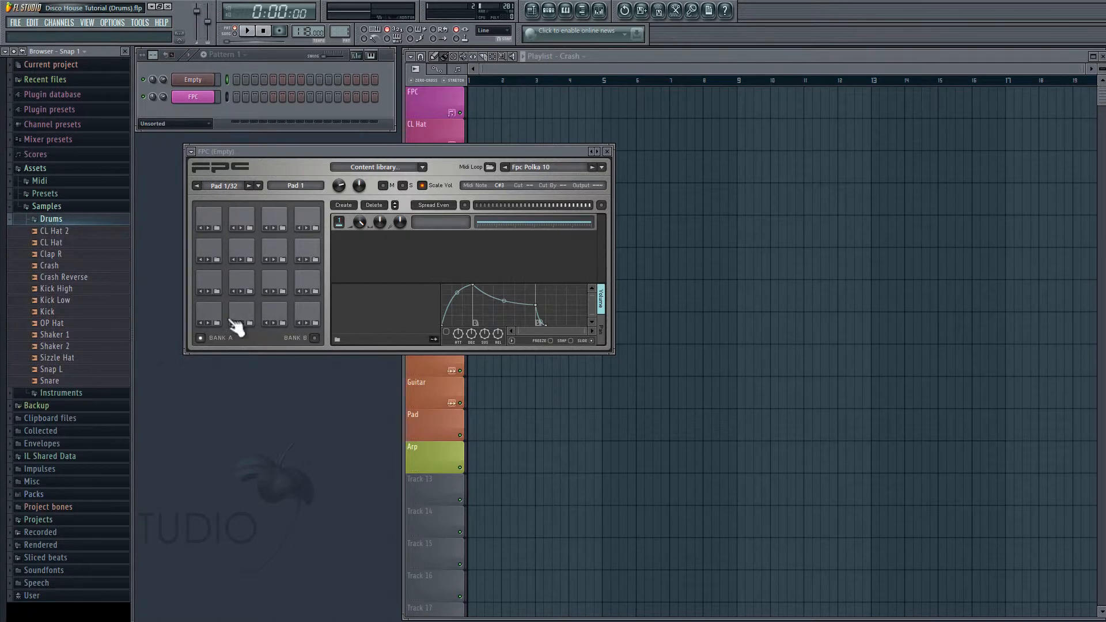
pyautogui.moveTo(60, 321)
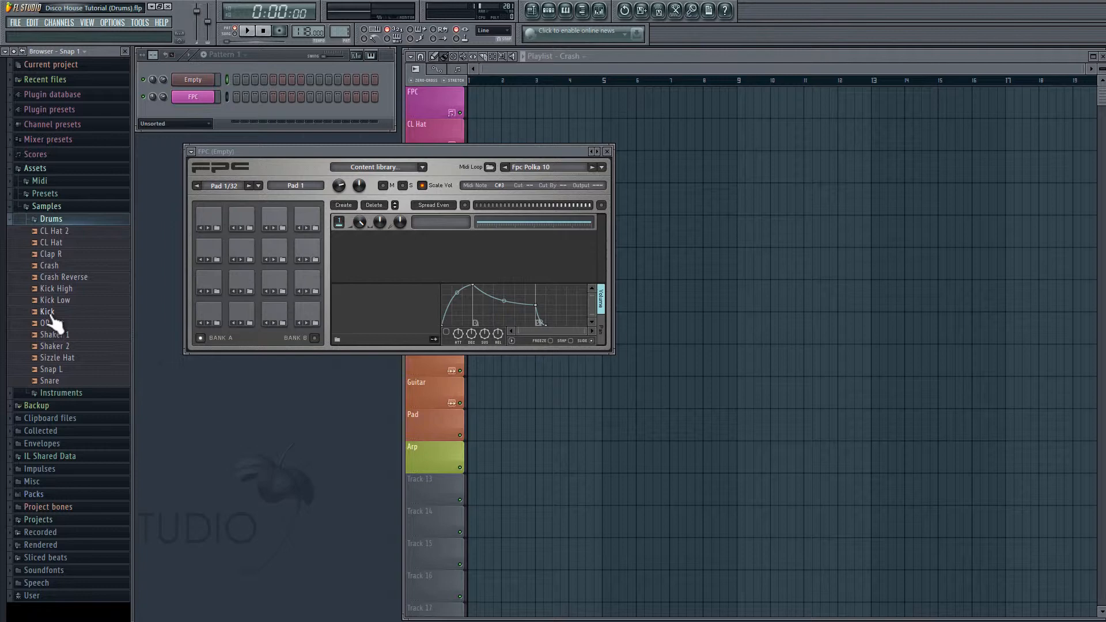
pyautogui.click(48, 312)
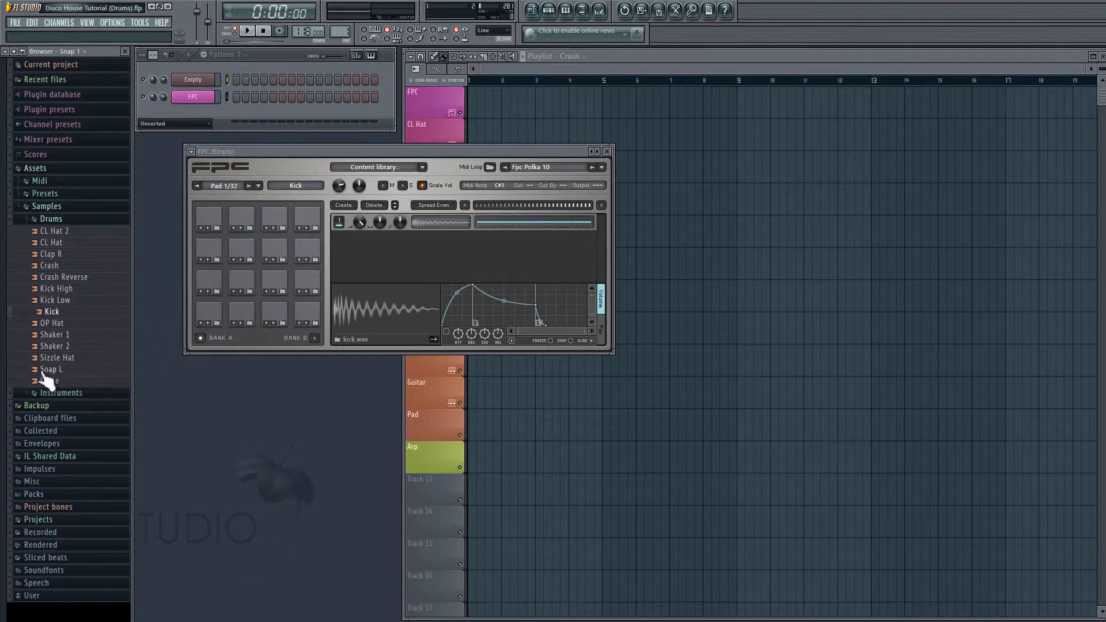
pyautogui.click(51, 369)
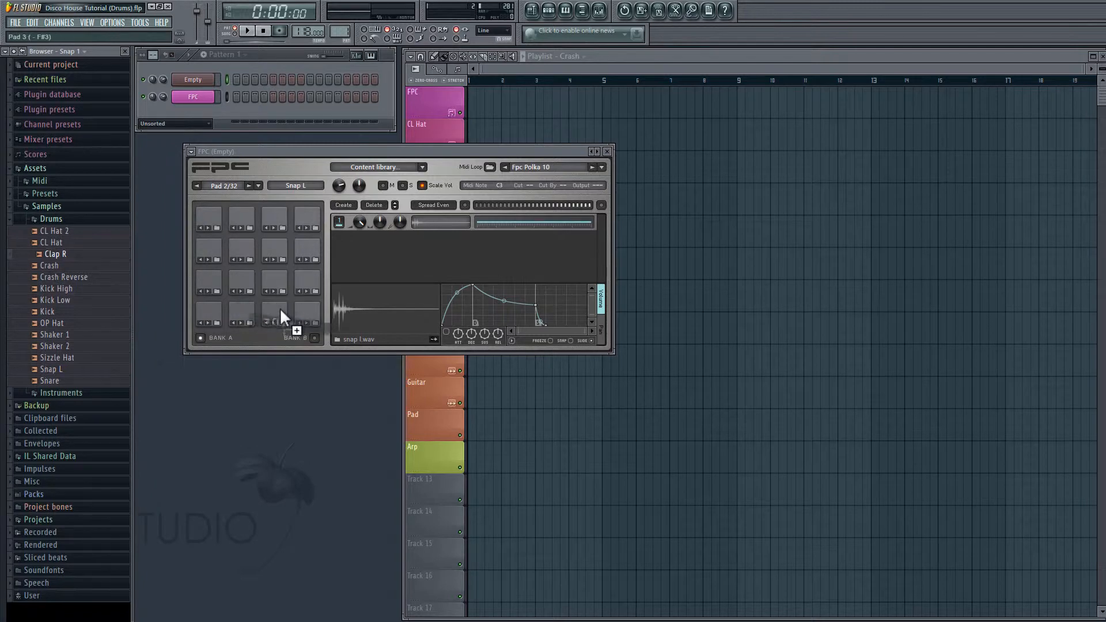
pyautogui.moveTo(50, 368); pyautogui.dragTo(321, 337)
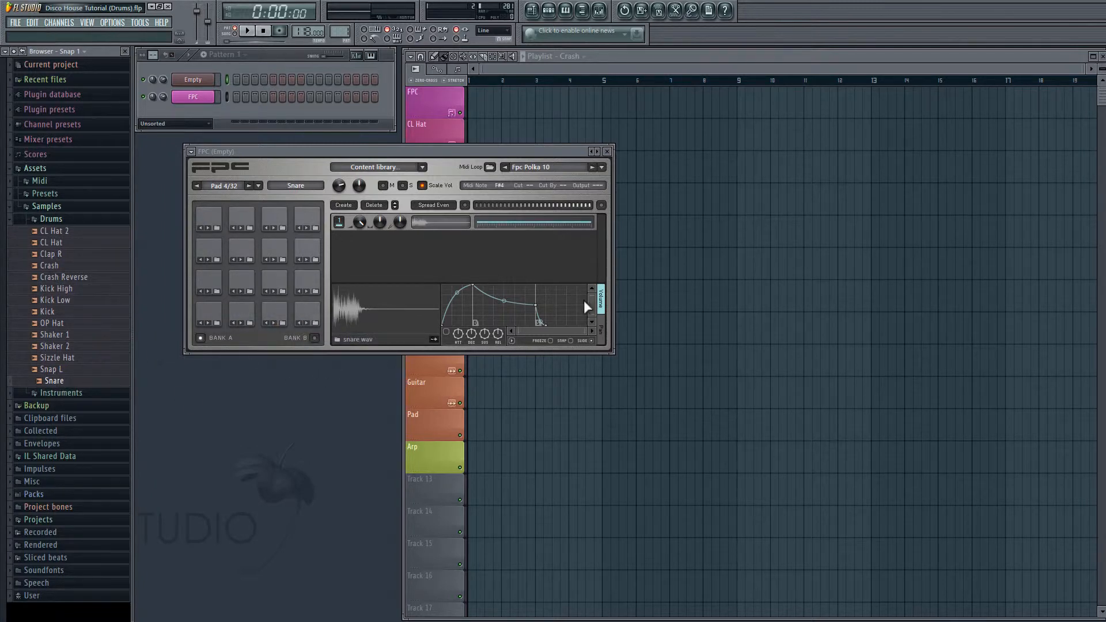
pyautogui.moveTo(412, 289)
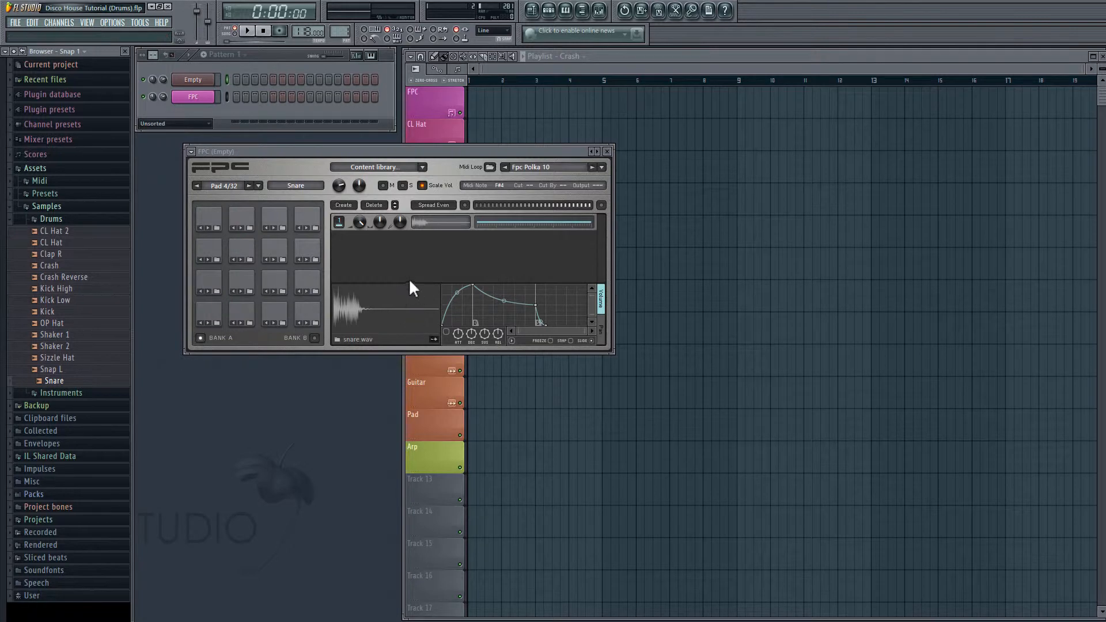
pyautogui.click(209, 309)
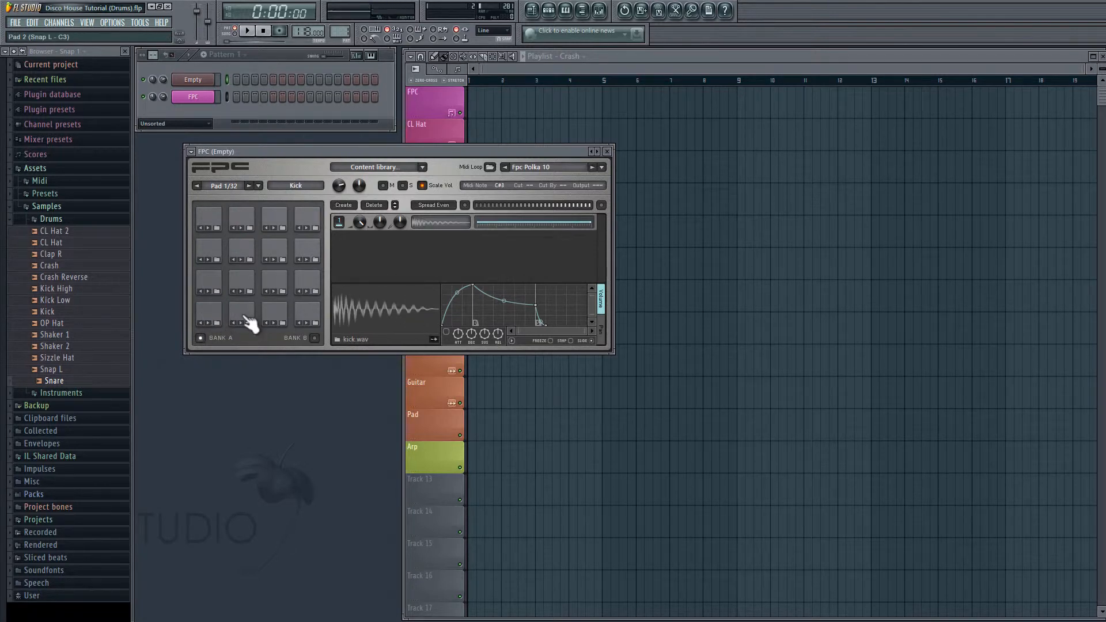
pyautogui.click(273, 322)
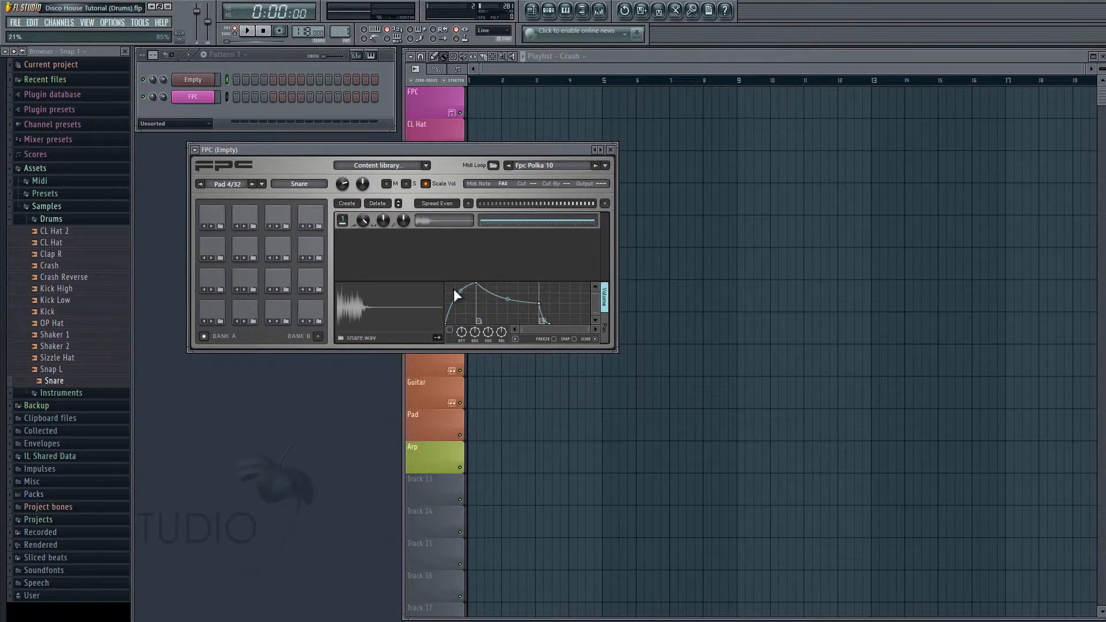
pyautogui.moveTo(428, 266)
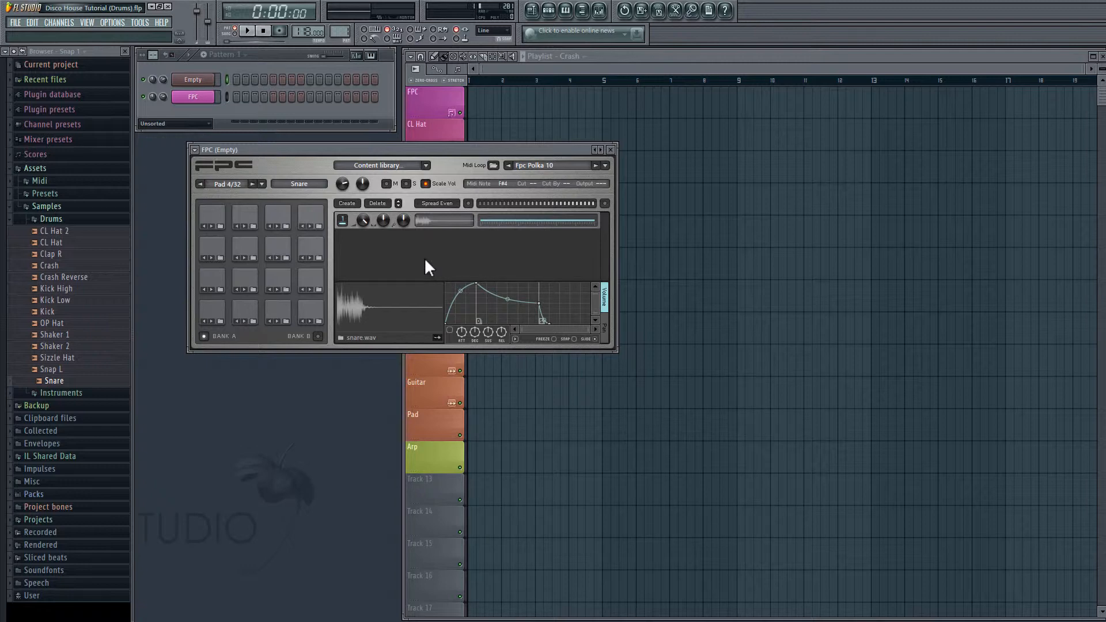
pyautogui.moveTo(296, 306)
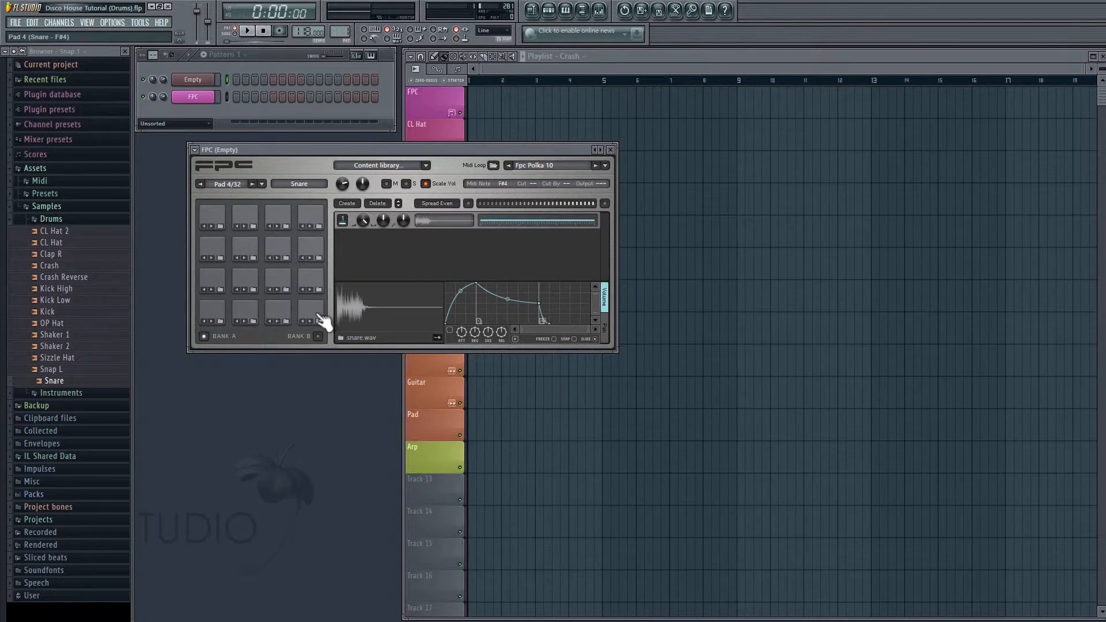
pyautogui.moveTo(369, 322)
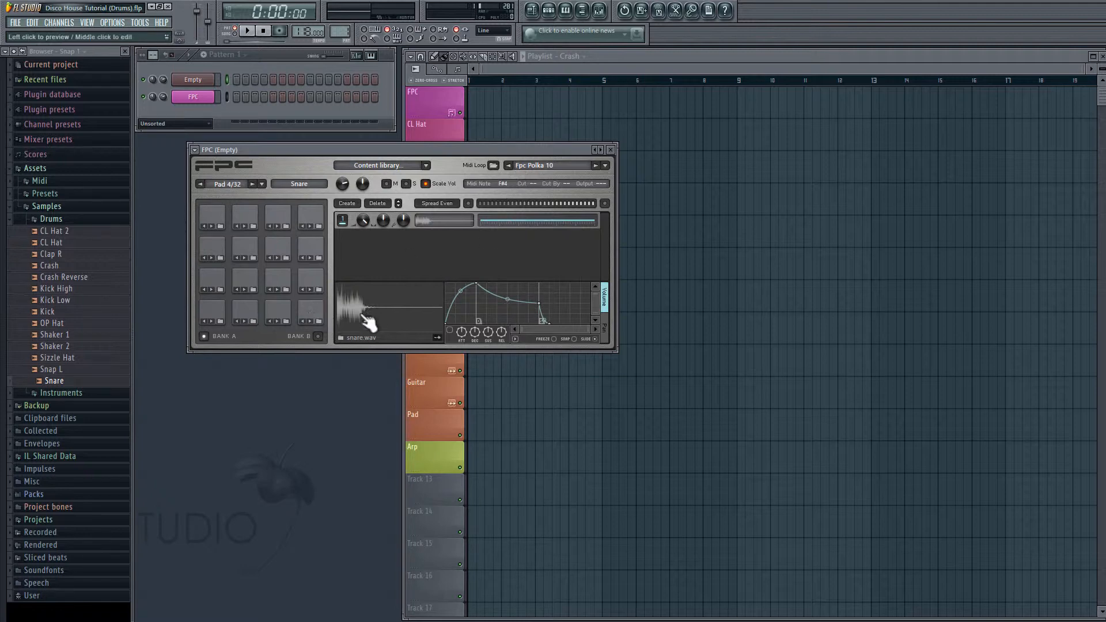
pyautogui.moveTo(508, 197)
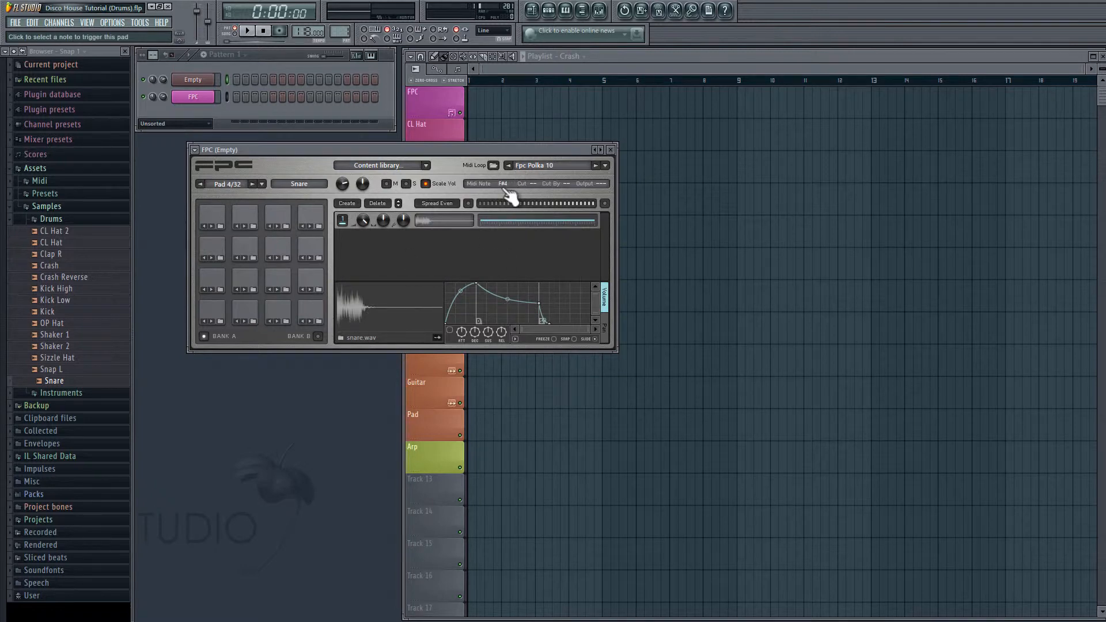
pyautogui.moveTo(506, 200)
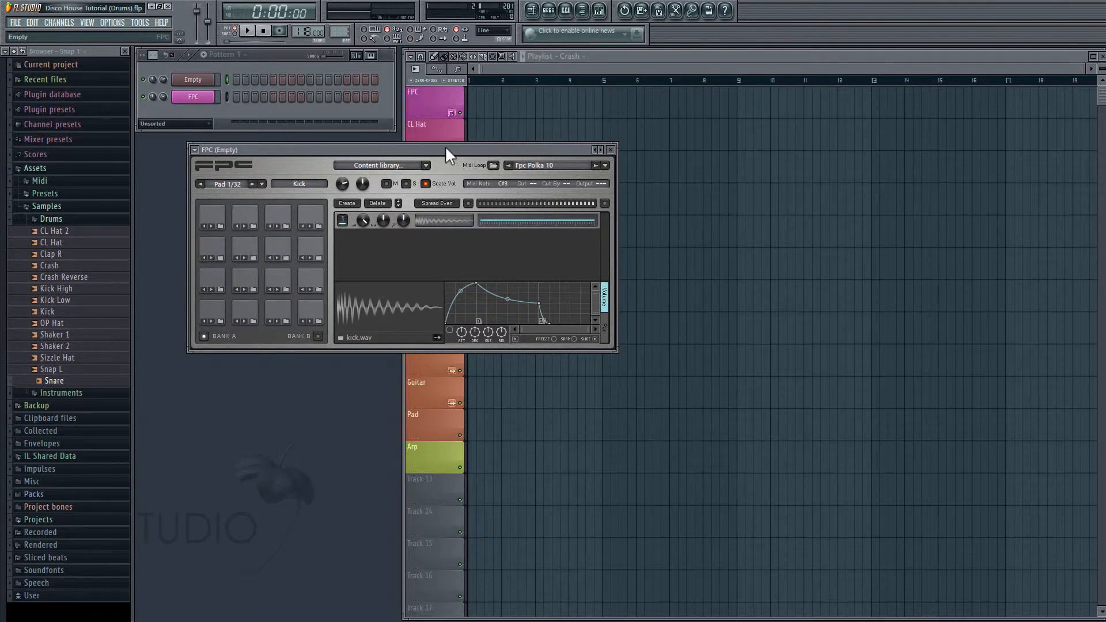
# Delete the Empty channel, leaving only the FPC channel, and bring up its piano roll
pyautogui.click(610, 150)
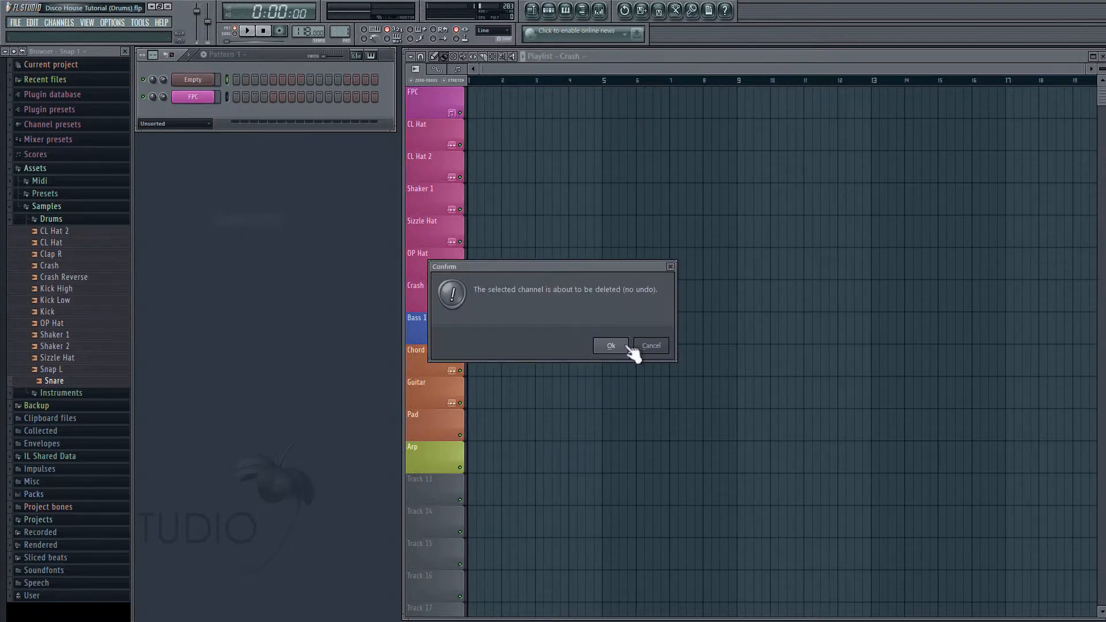
pyautogui.click(610, 345)
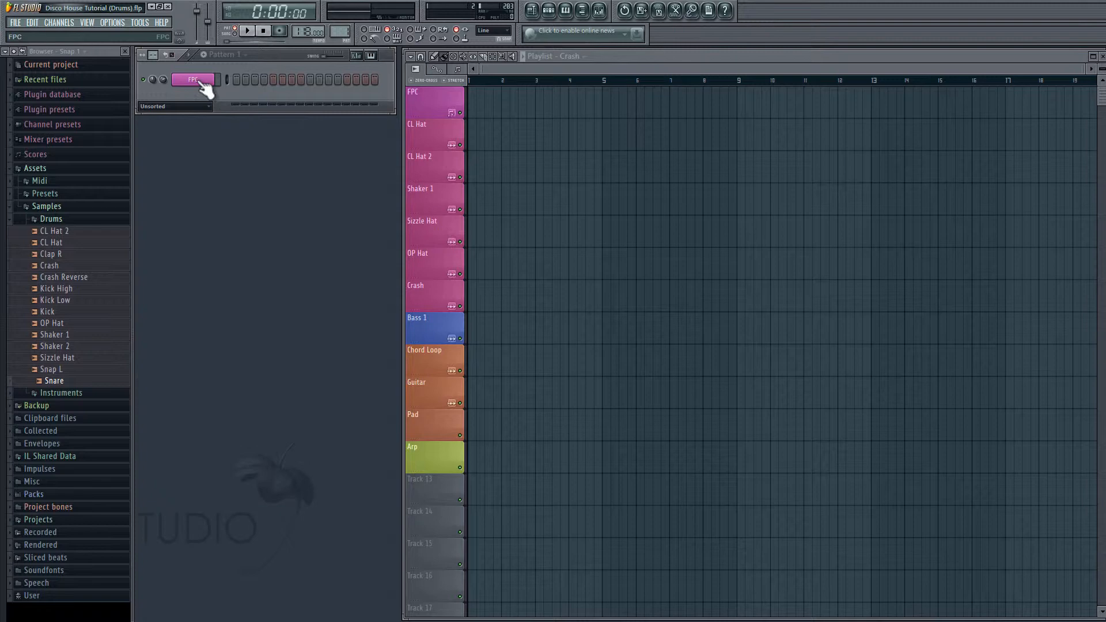
pyautogui.click(192, 79)
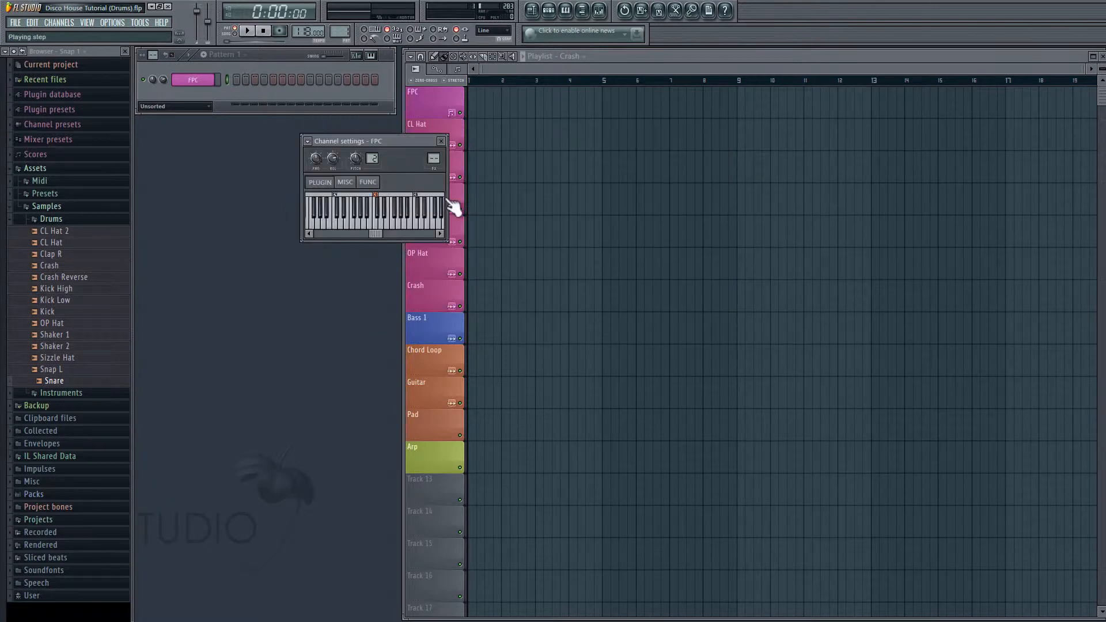
pyautogui.click(442, 141)
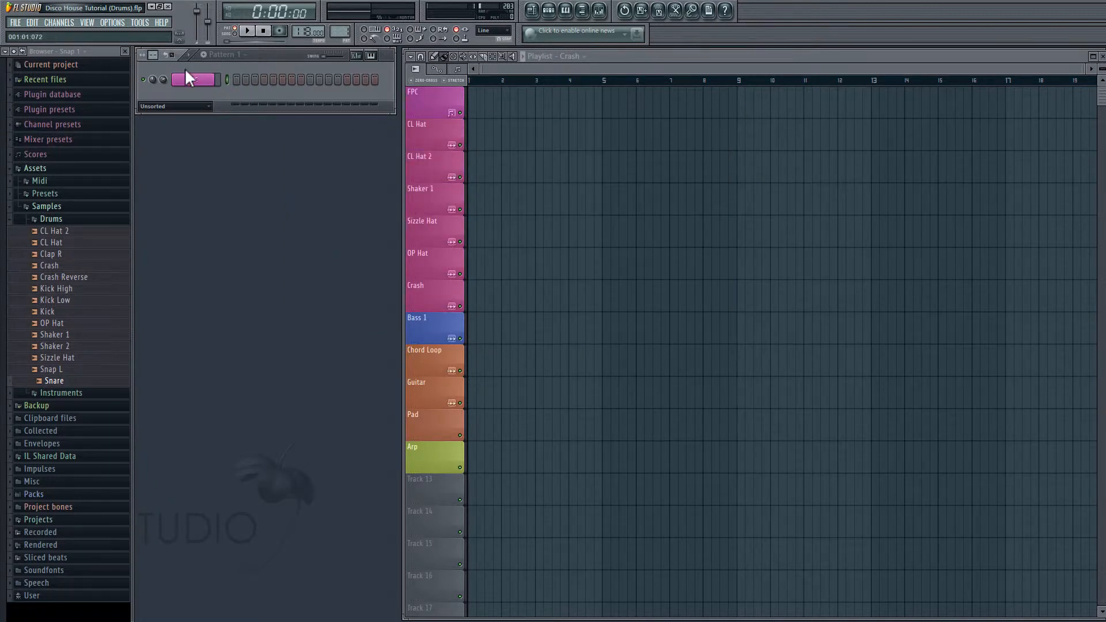
pyautogui.click(193, 80)
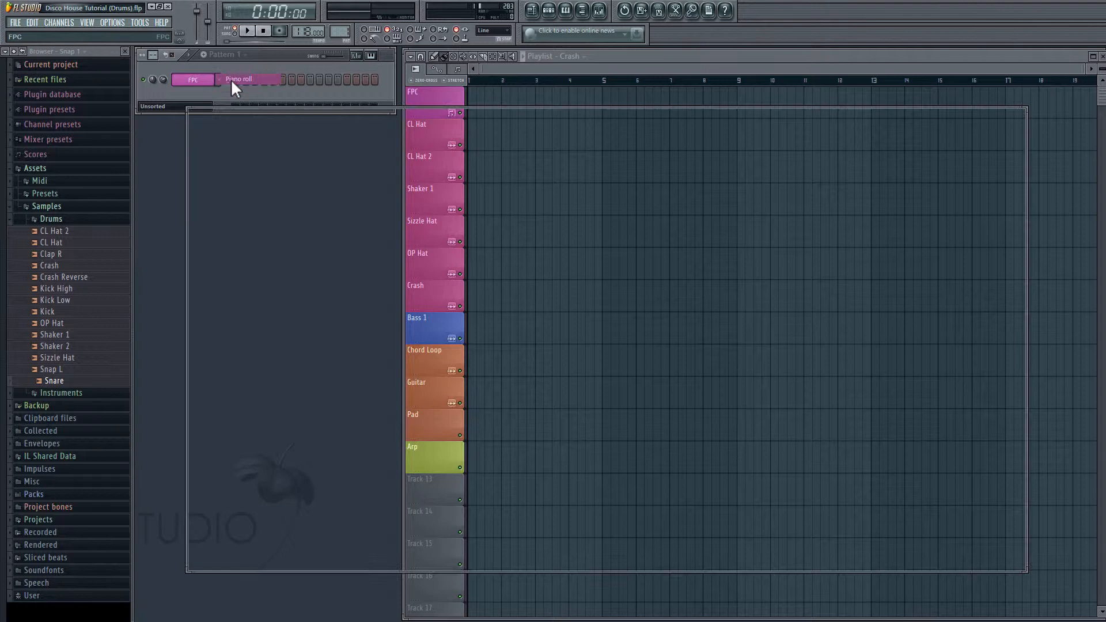
# Place Kick notes on each beat of bar 1 and play the pattern to hear them
pyautogui.click(239, 78)
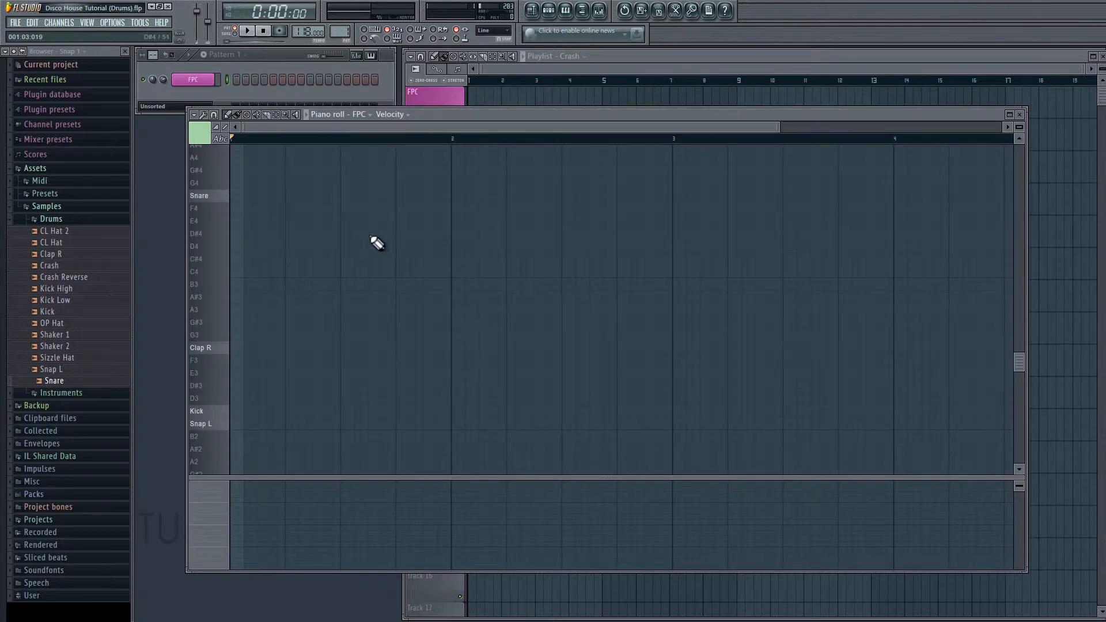
pyautogui.moveTo(266, 387)
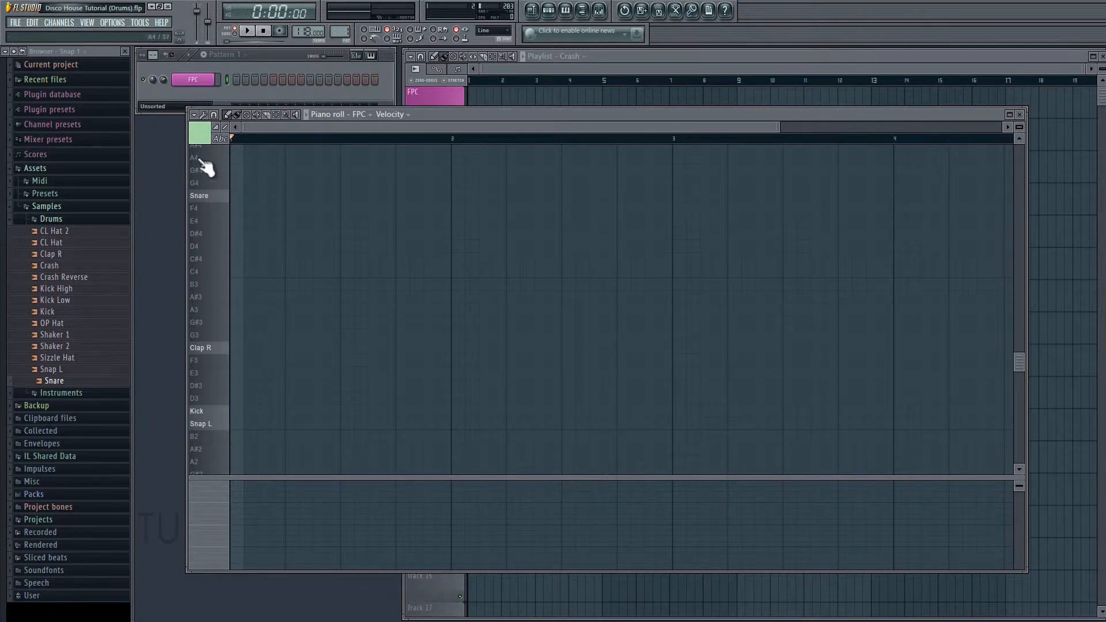
pyautogui.moveTo(209, 438)
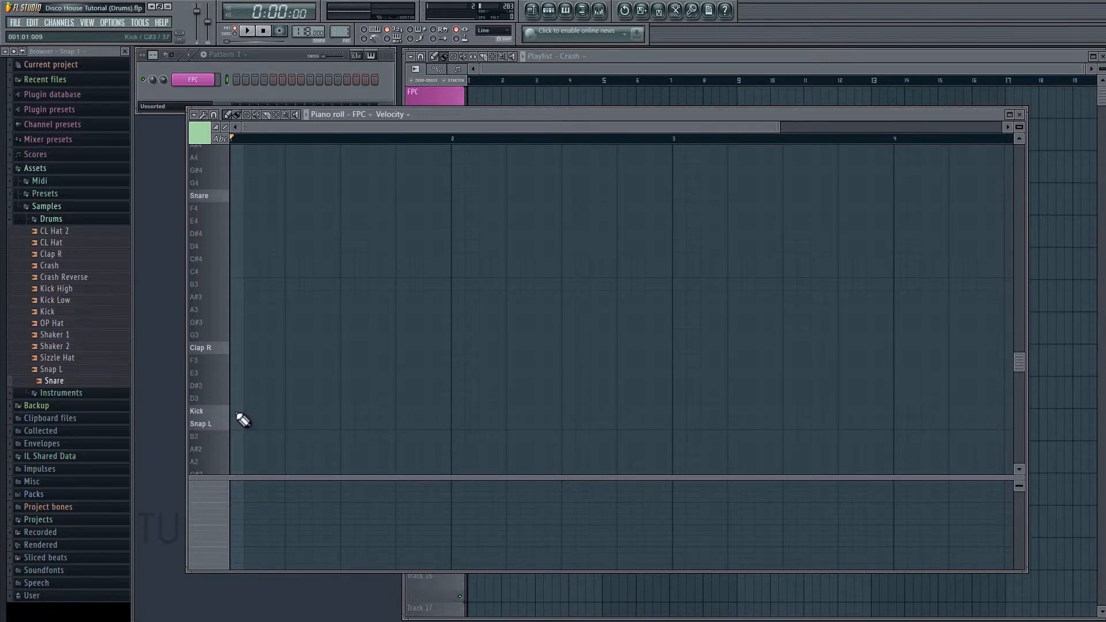
pyautogui.click(240, 410)
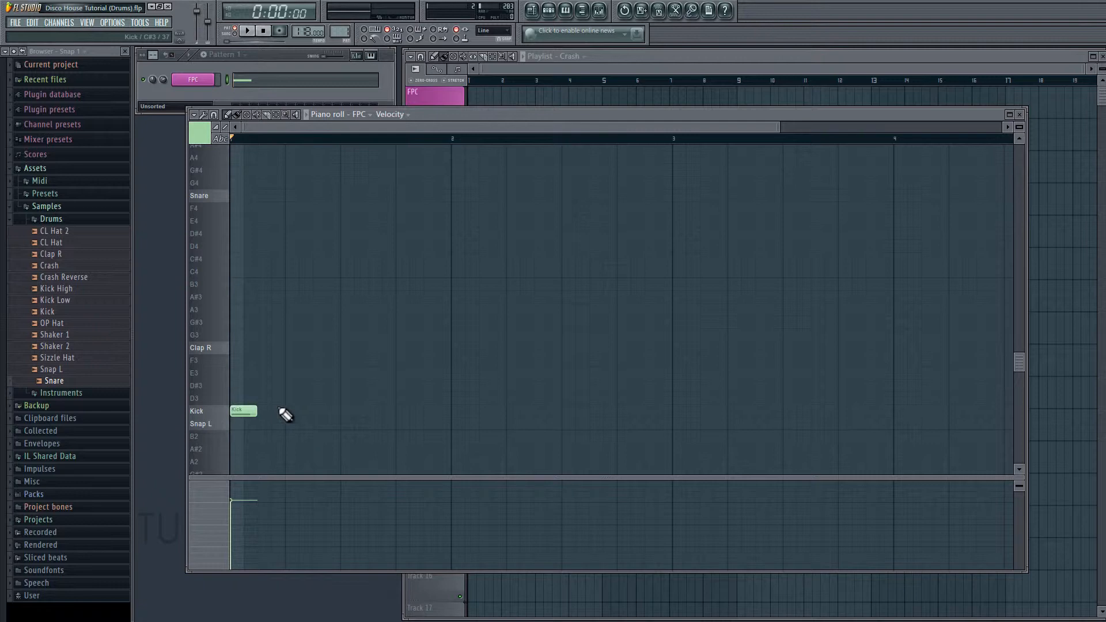
pyautogui.click(297, 410)
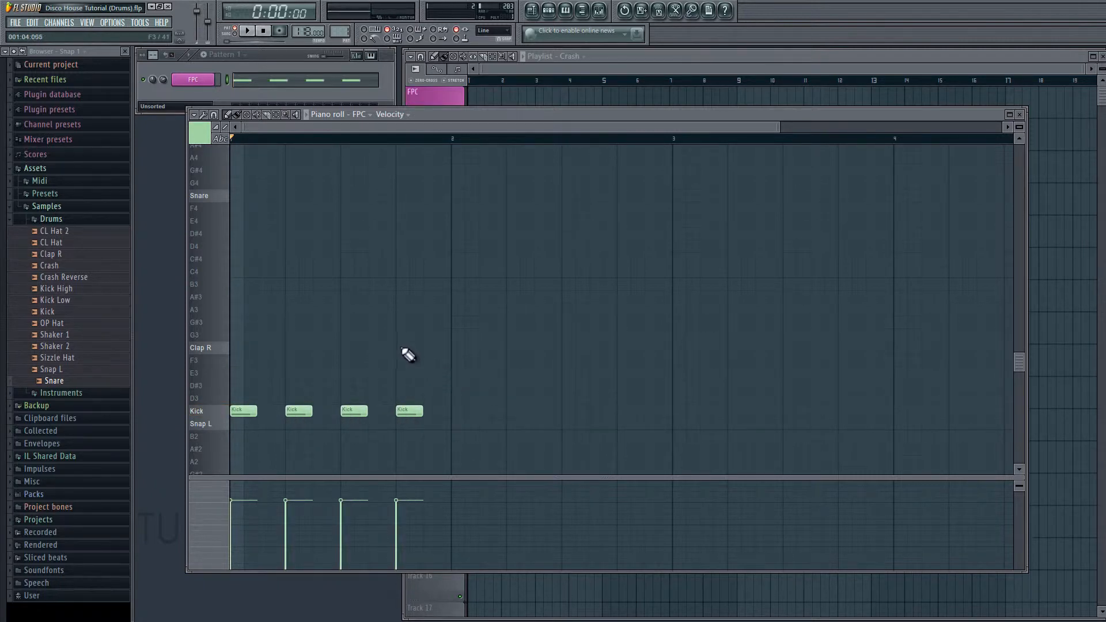
pyautogui.moveTo(358, 302)
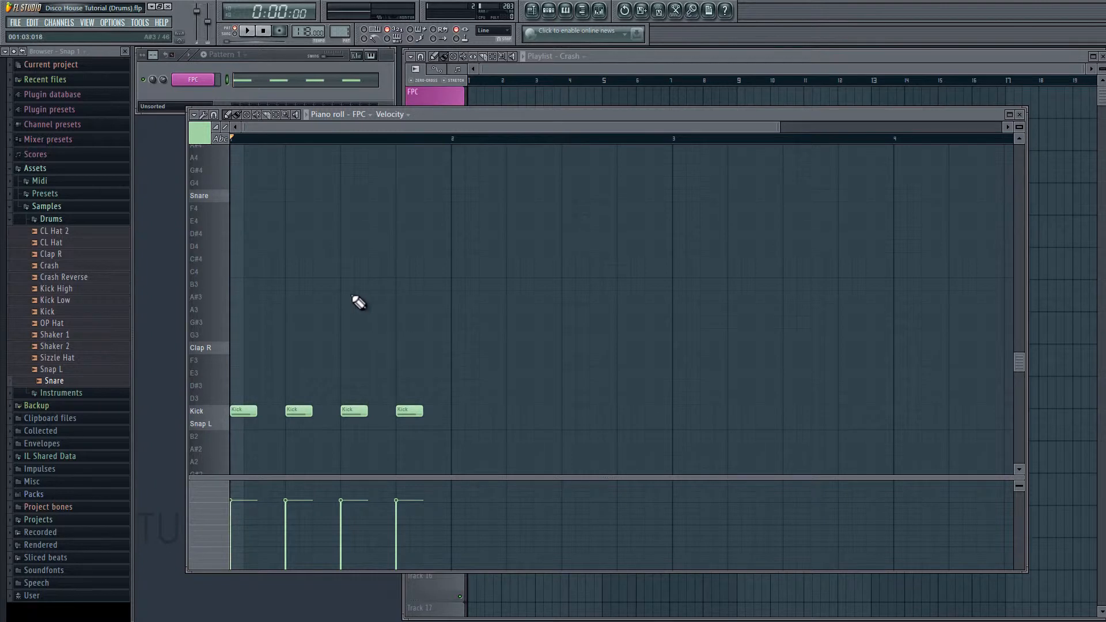
pyautogui.click(247, 30)
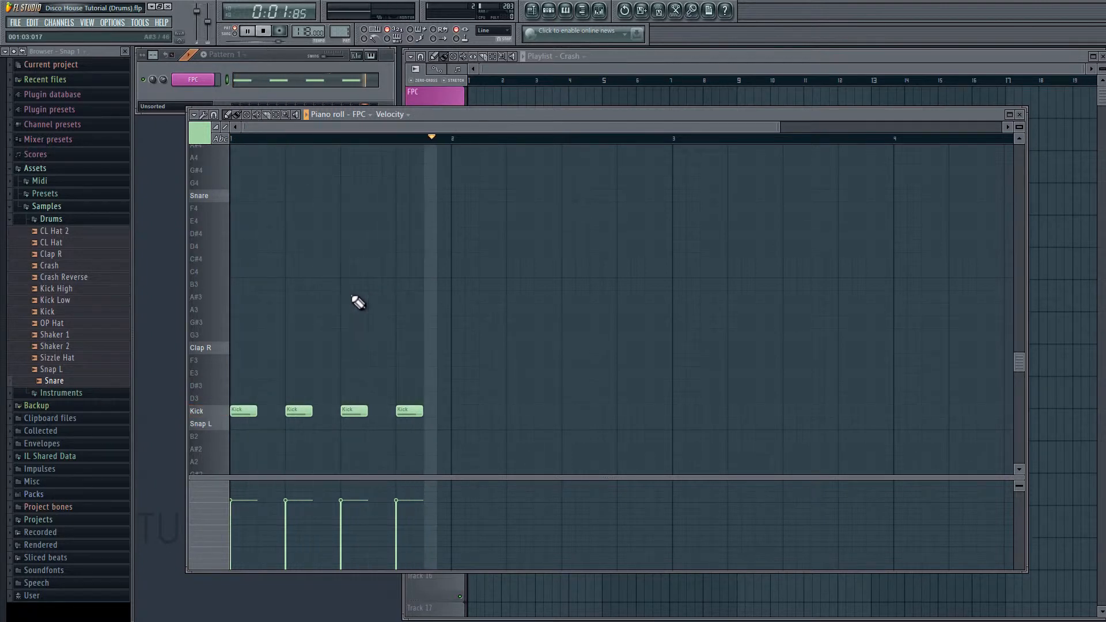
pyautogui.click(248, 30)
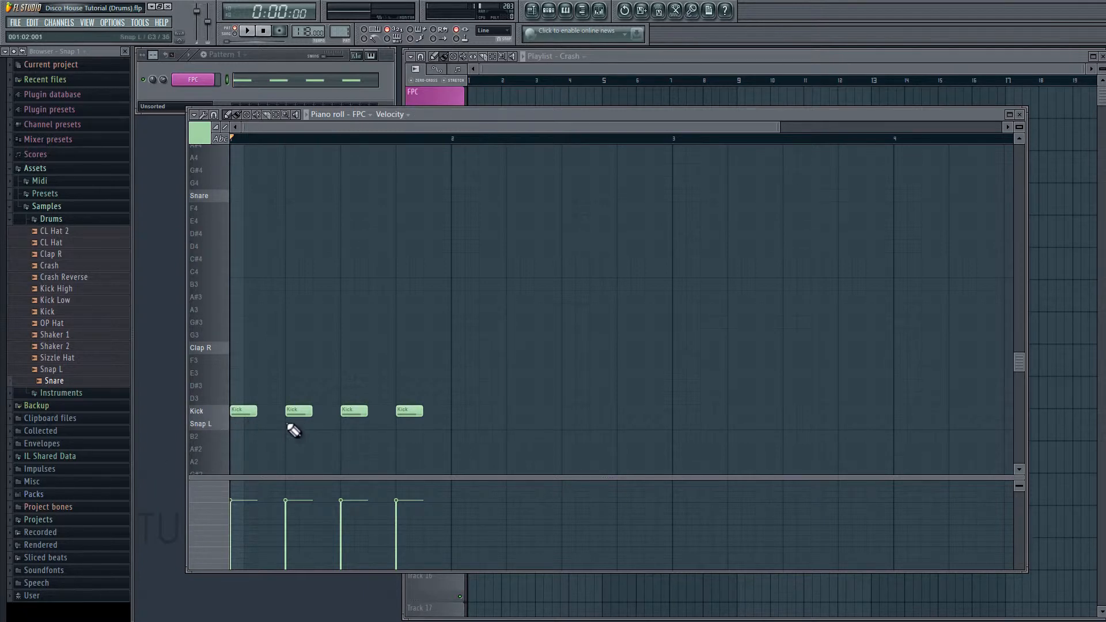
# Add Snap L, Clap R and Snare hits on beats 2 and 4, then play and stop the pattern
pyautogui.click(296, 422)
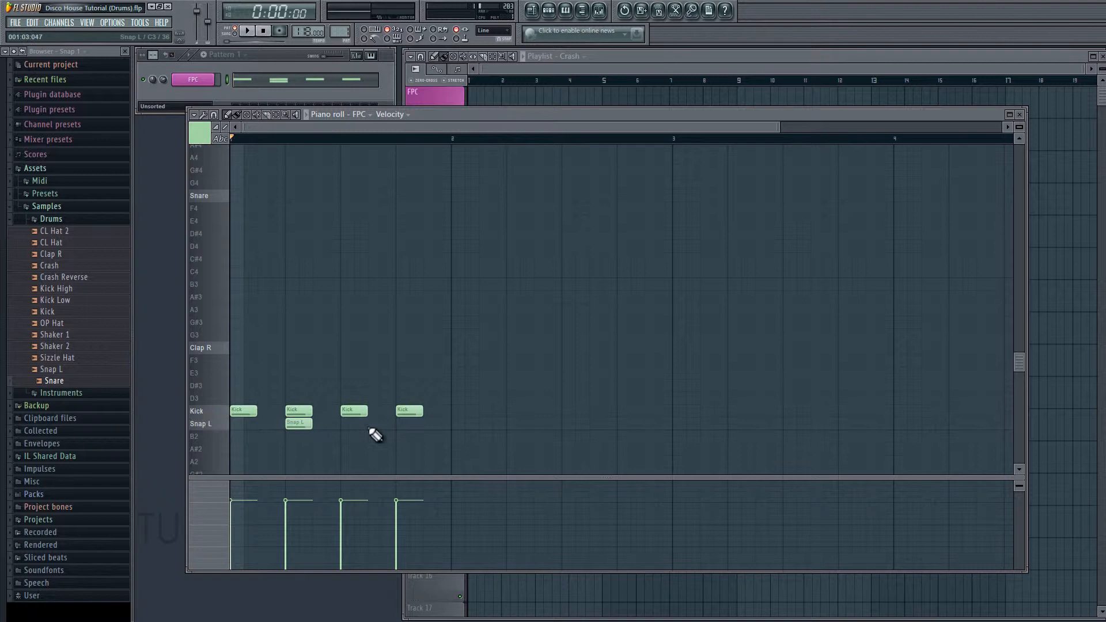
pyautogui.click(409, 422)
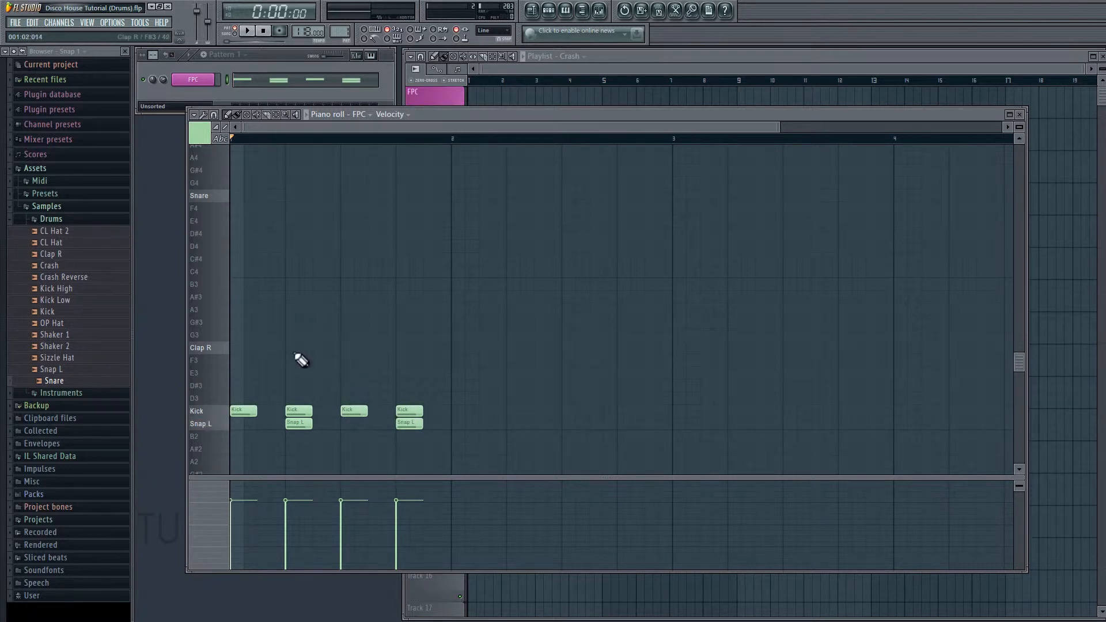
pyautogui.click(298, 346)
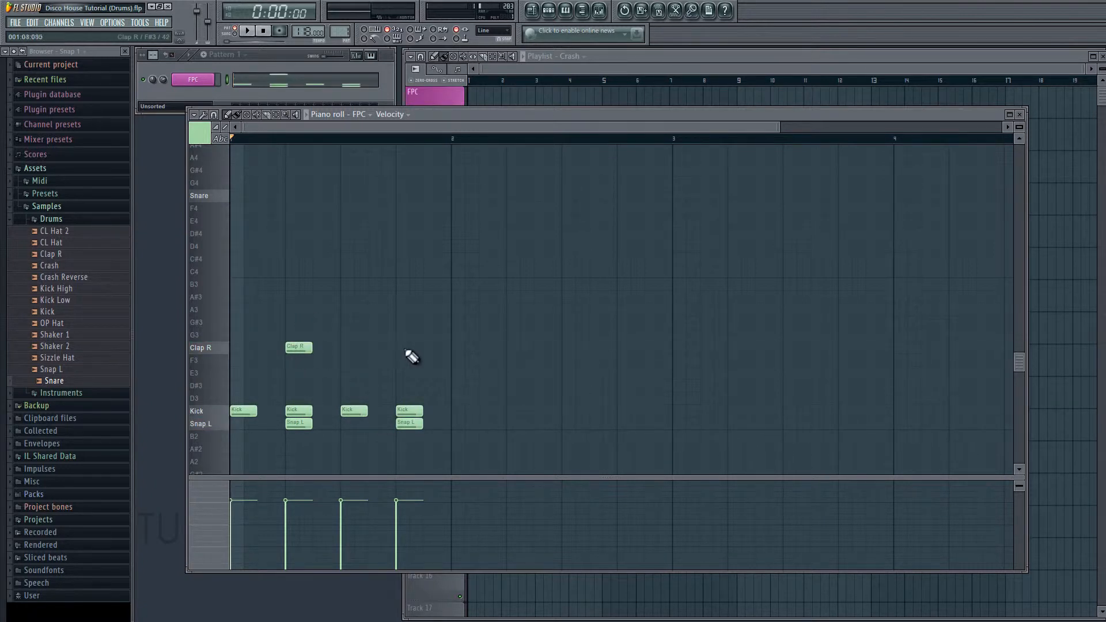
pyautogui.click(408, 347)
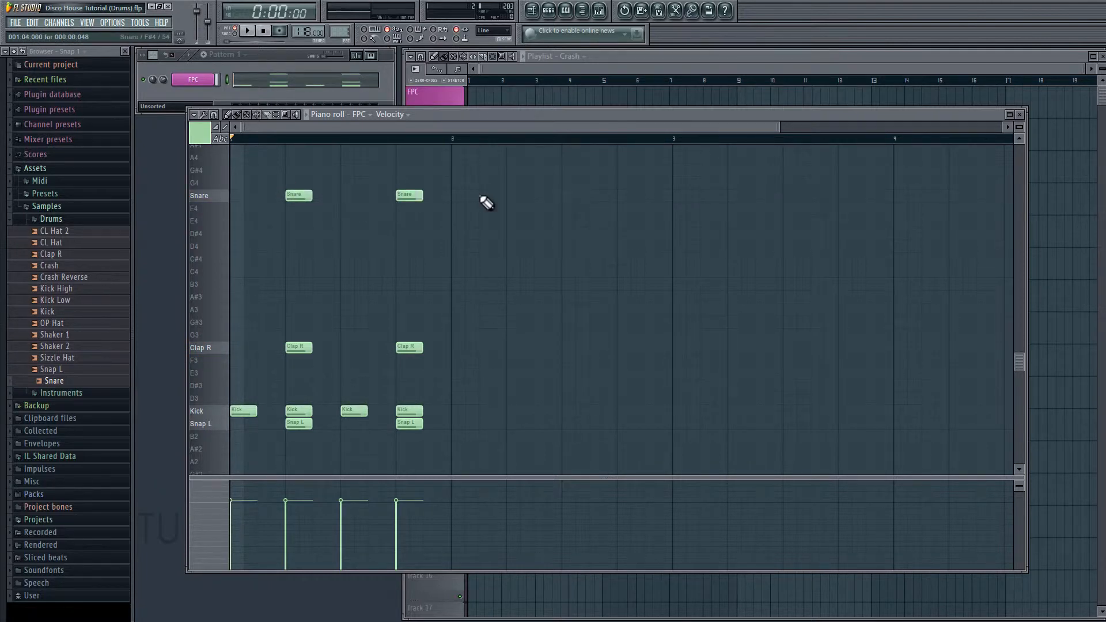
pyautogui.click(246, 30)
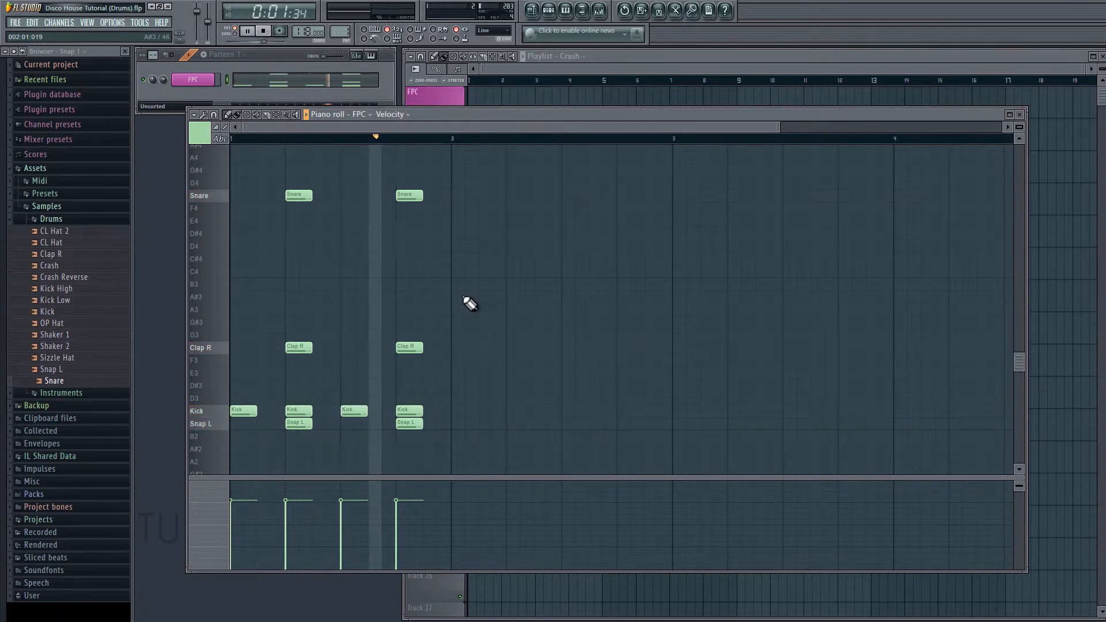
pyautogui.click(263, 30)
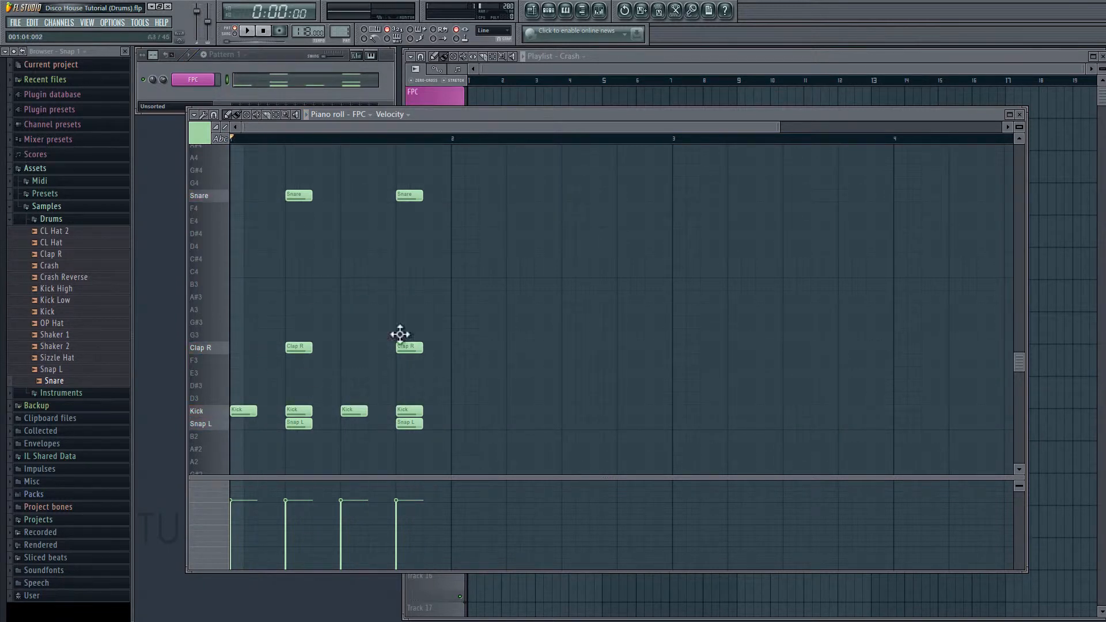
# Preview the clap waveform in the FPC sampler, then close it leaving the channel settings panel
pyautogui.click(193, 80)
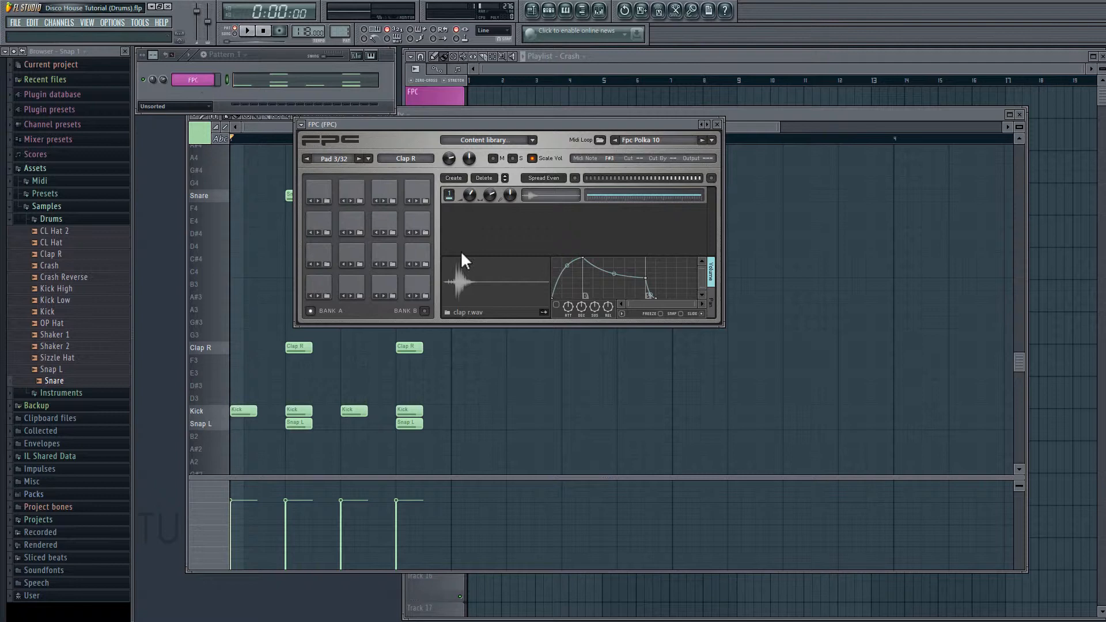
pyautogui.moveTo(462, 299)
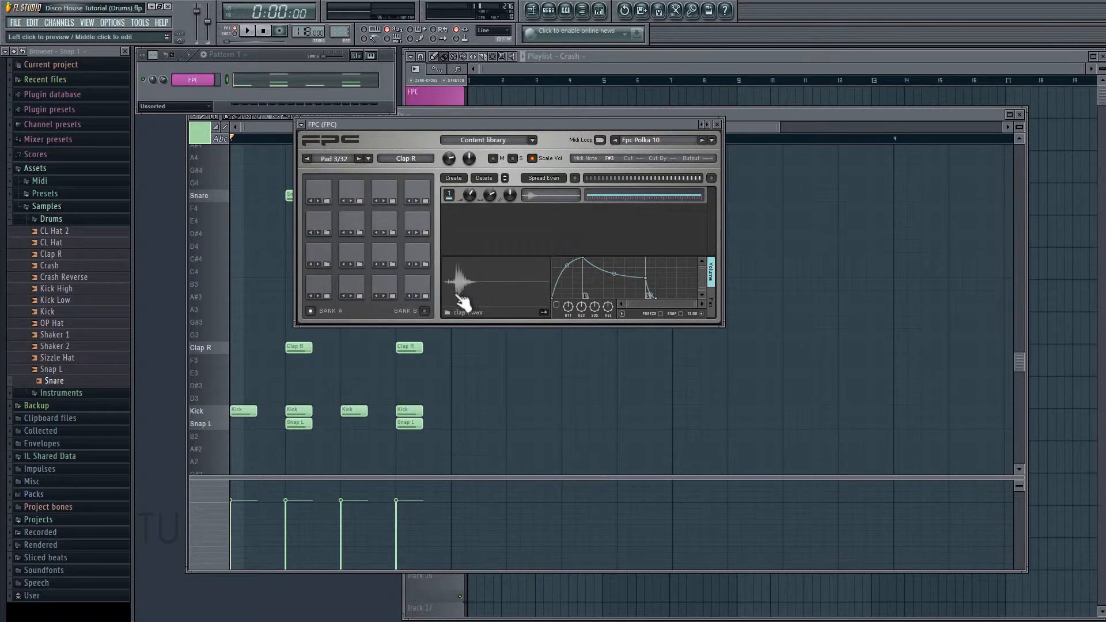
pyautogui.moveTo(466, 289)
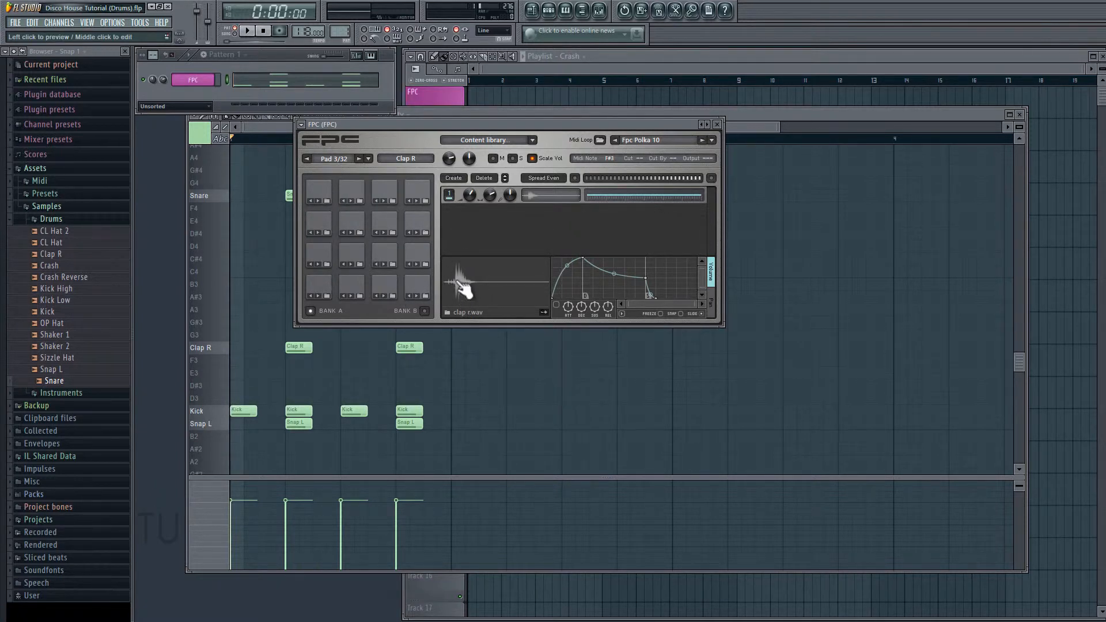
pyautogui.moveTo(459, 265)
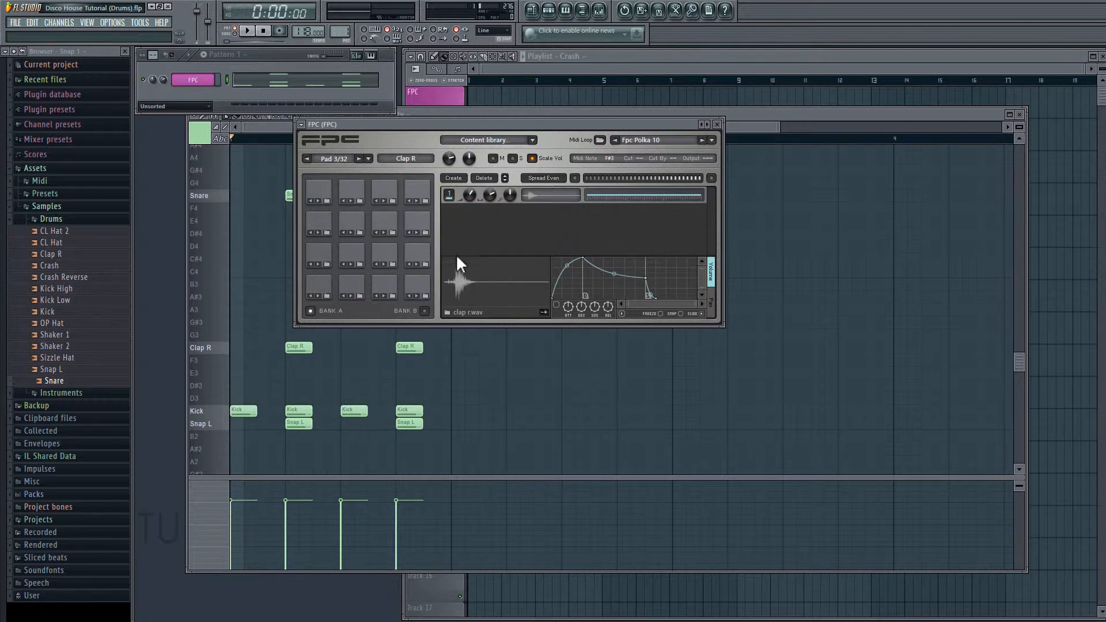
pyautogui.moveTo(465, 303)
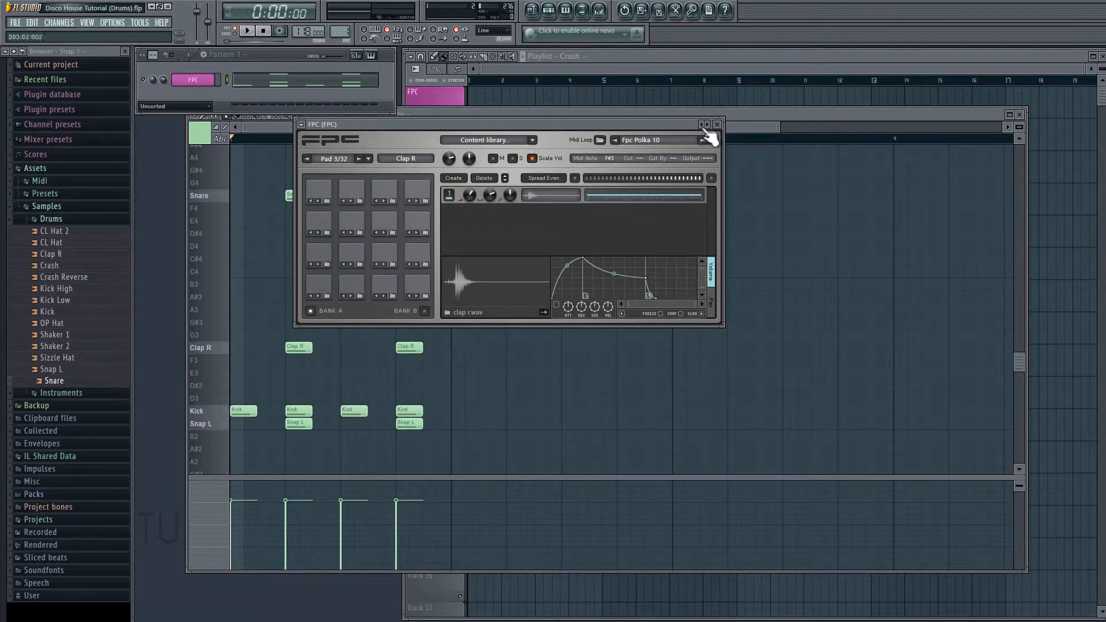
pyautogui.click(717, 124)
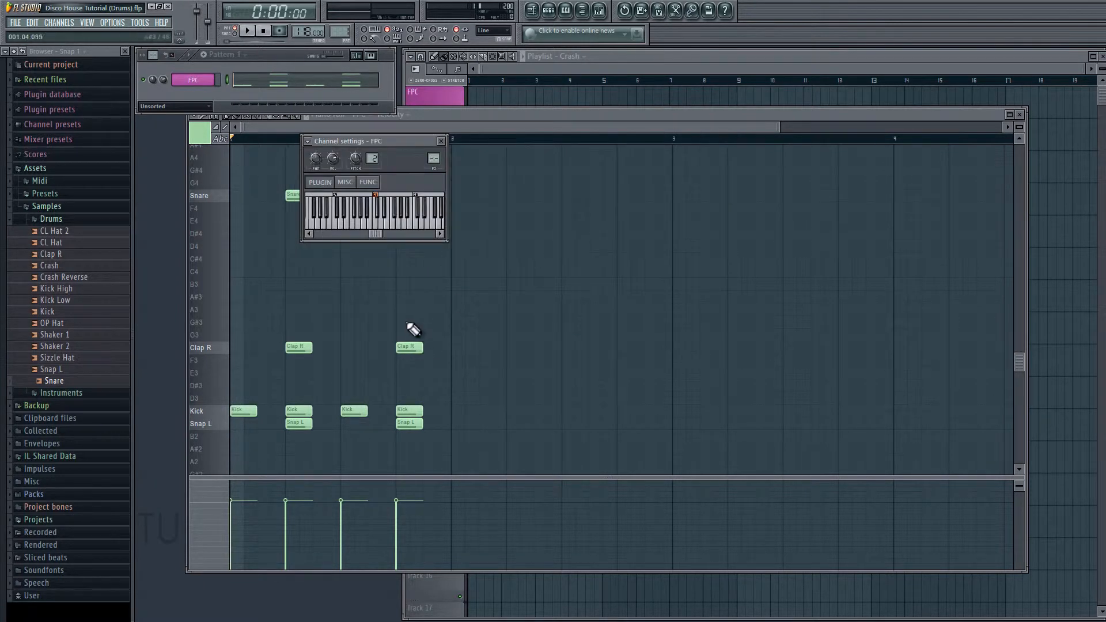
# Nudge both Clap R notes slightly ahead of beats 2 and 4 in the piano roll
pyautogui.click(441, 141)
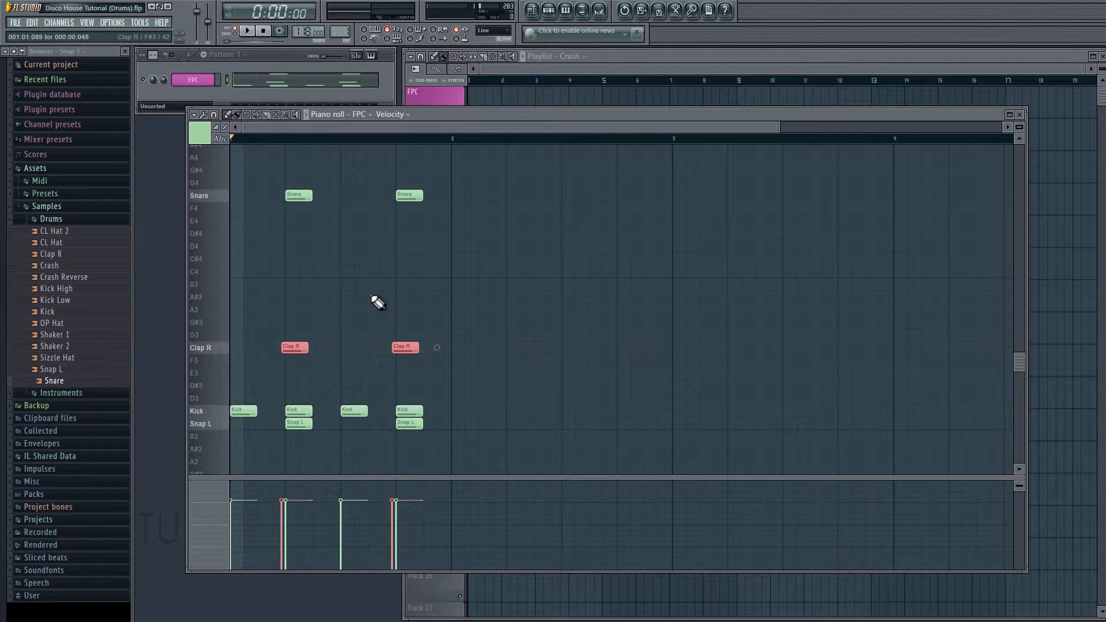
pyautogui.click(247, 30)
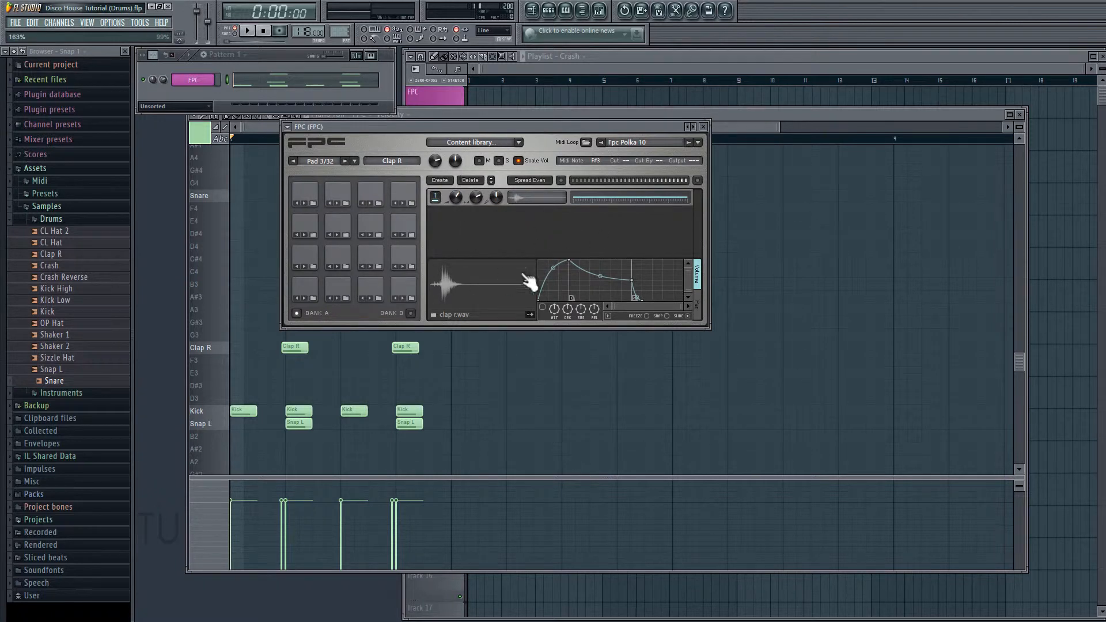
pyautogui.moveTo(430, 300)
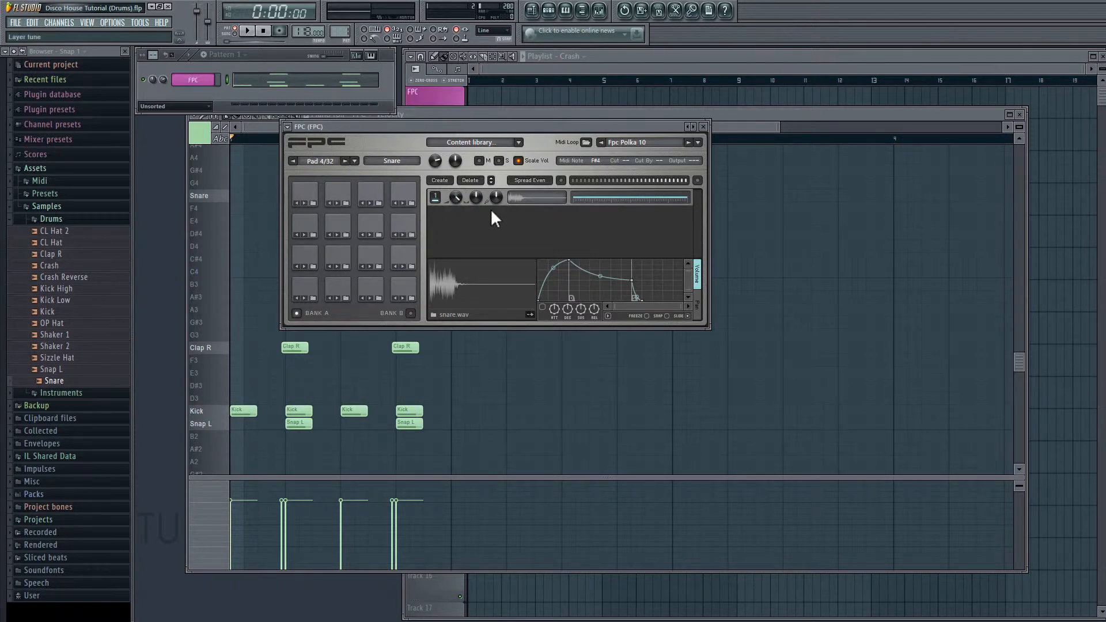
# Adjust the Layer tune and pan of the Snare, Snap L and Clap R pads while auditioning the pattern
pyautogui.click(247, 30)
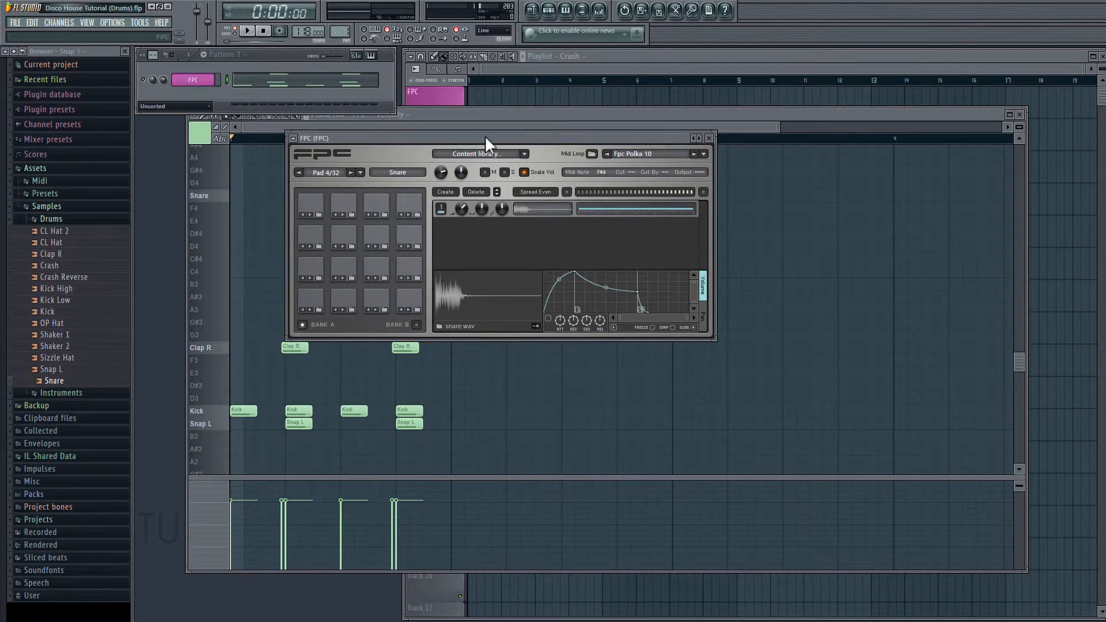
pyautogui.click(247, 30)
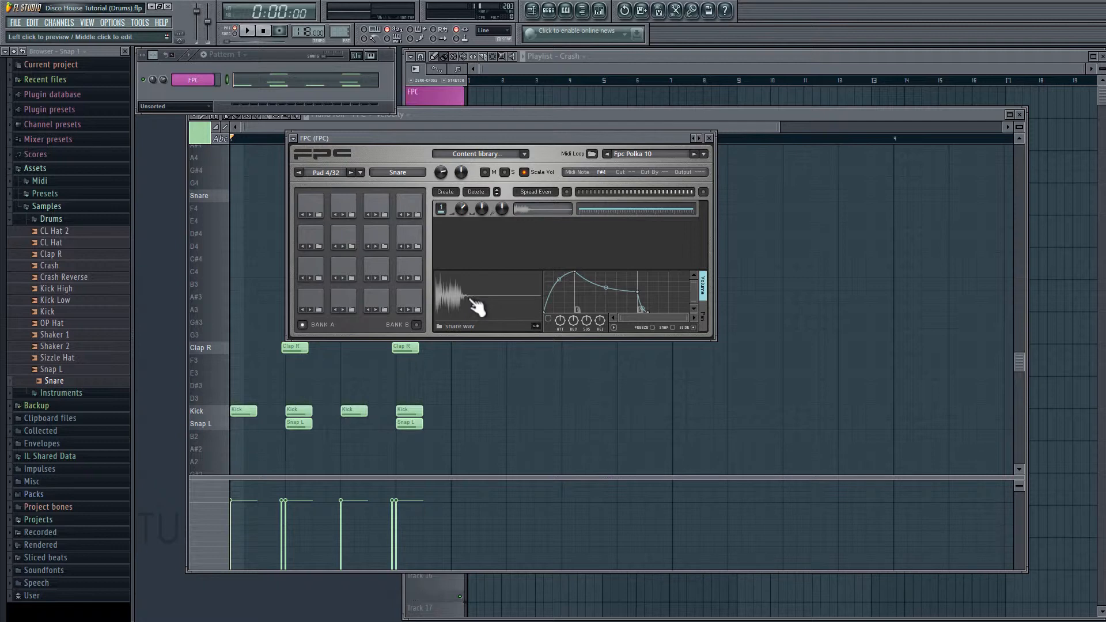
pyautogui.moveTo(352, 304)
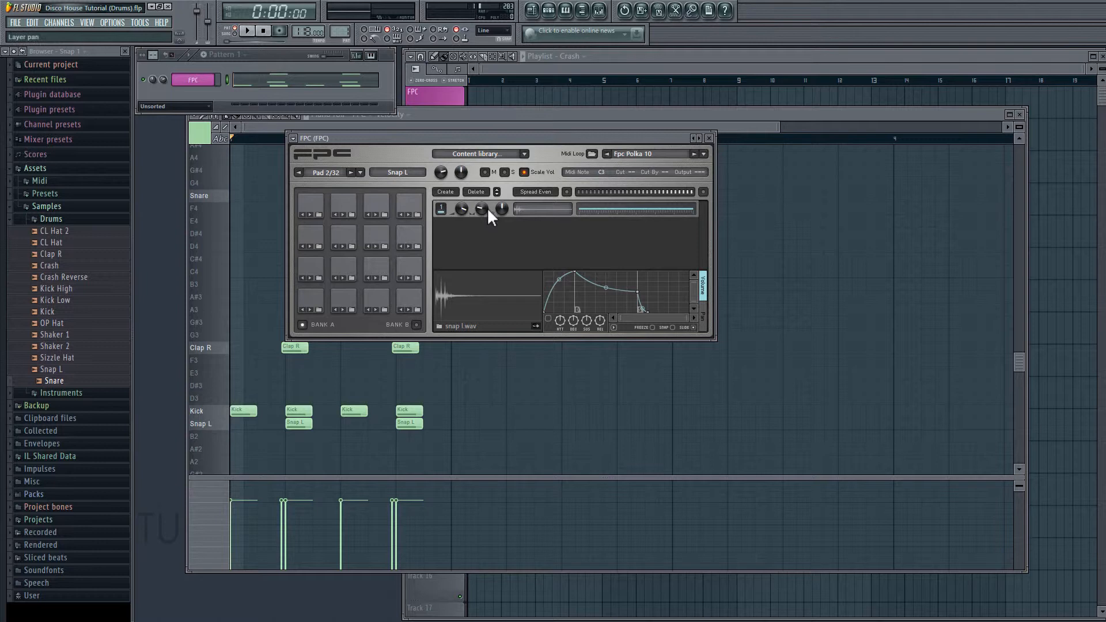
pyautogui.moveTo(485, 217)
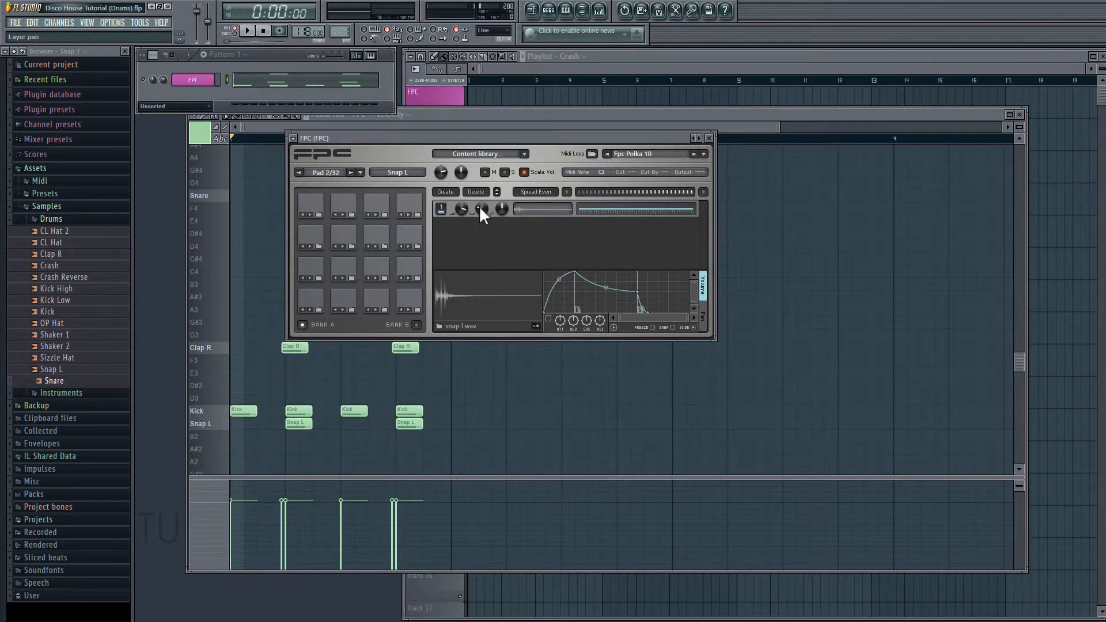
pyautogui.moveTo(423, 303)
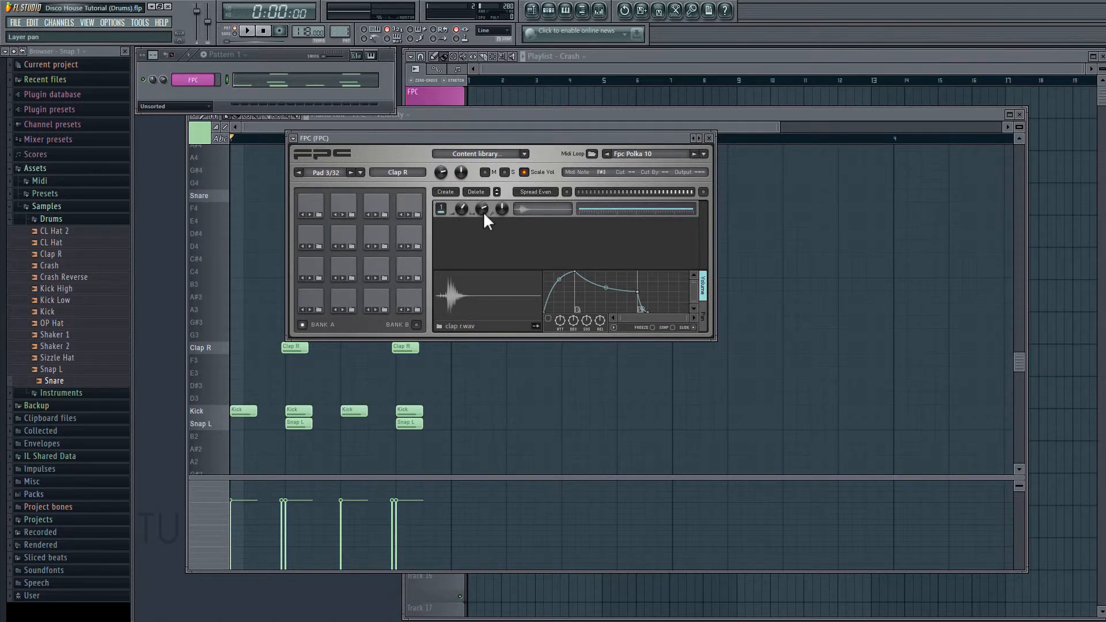
pyautogui.moveTo(494, 246)
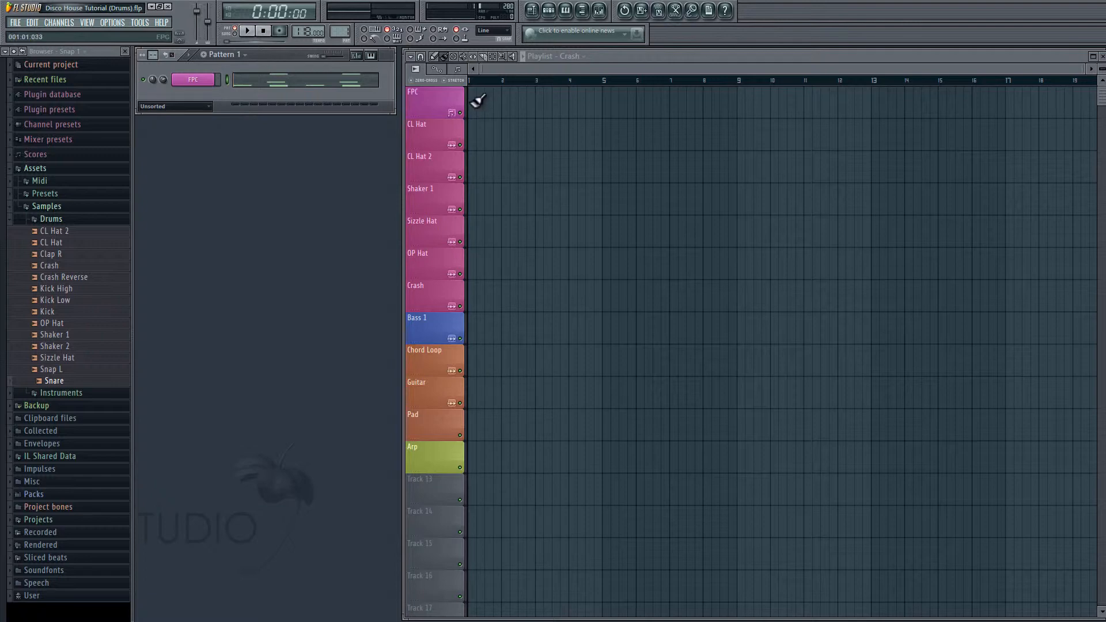
pyautogui.moveTo(499, 109)
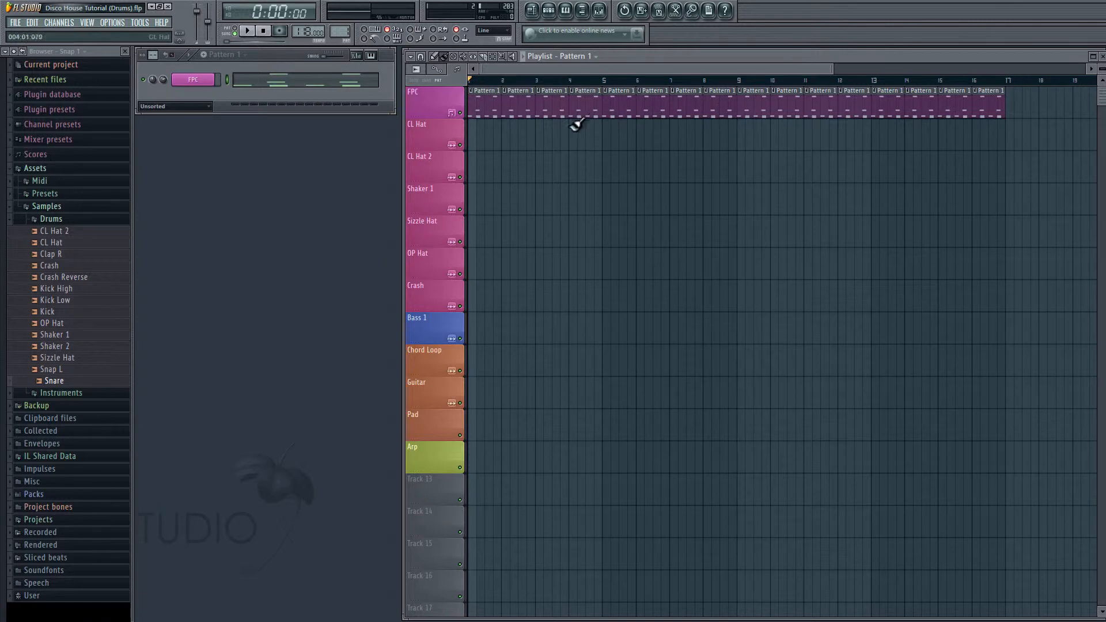
# Play the sixteen-bar FPC drum arrangement to check it, then stop playback
pyautogui.click(246, 30)
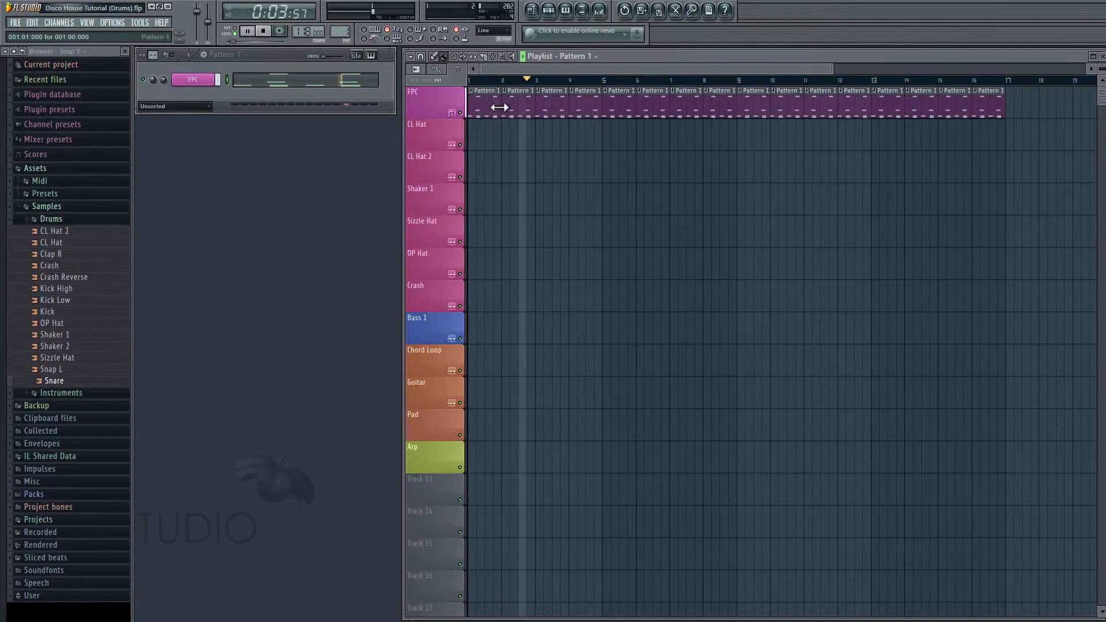
pyautogui.click(263, 30)
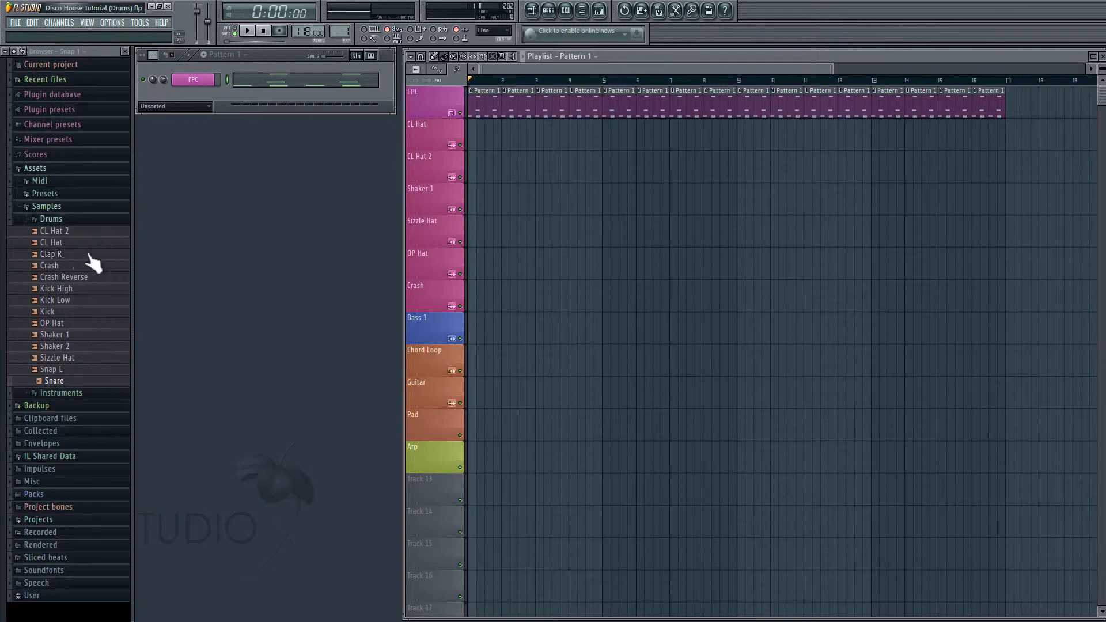
pyautogui.moveTo(52, 254)
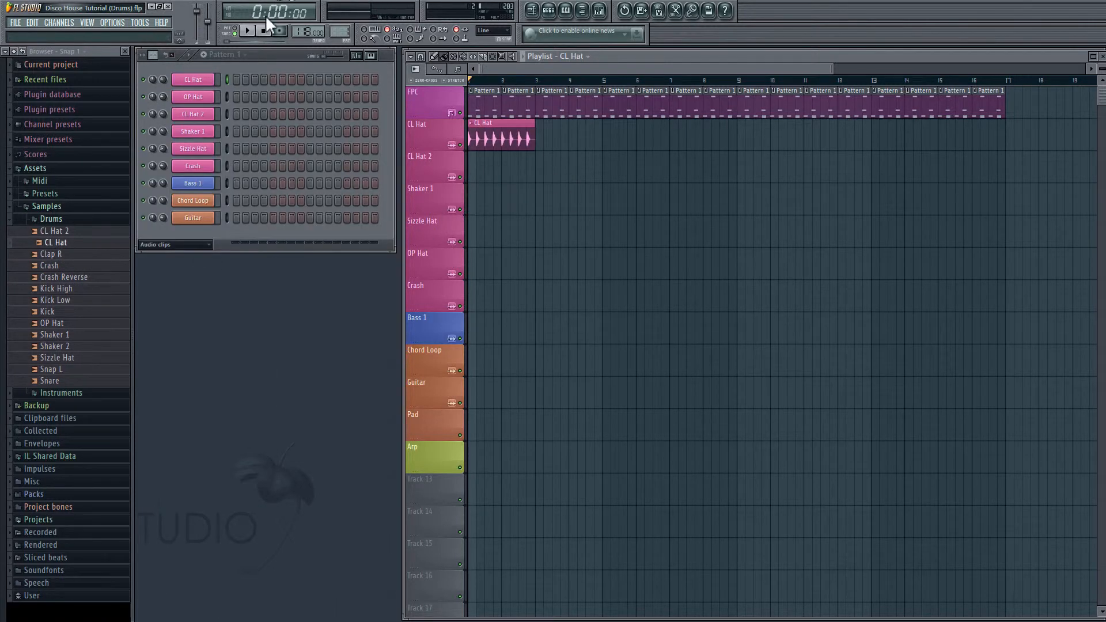
pyautogui.click(502, 133)
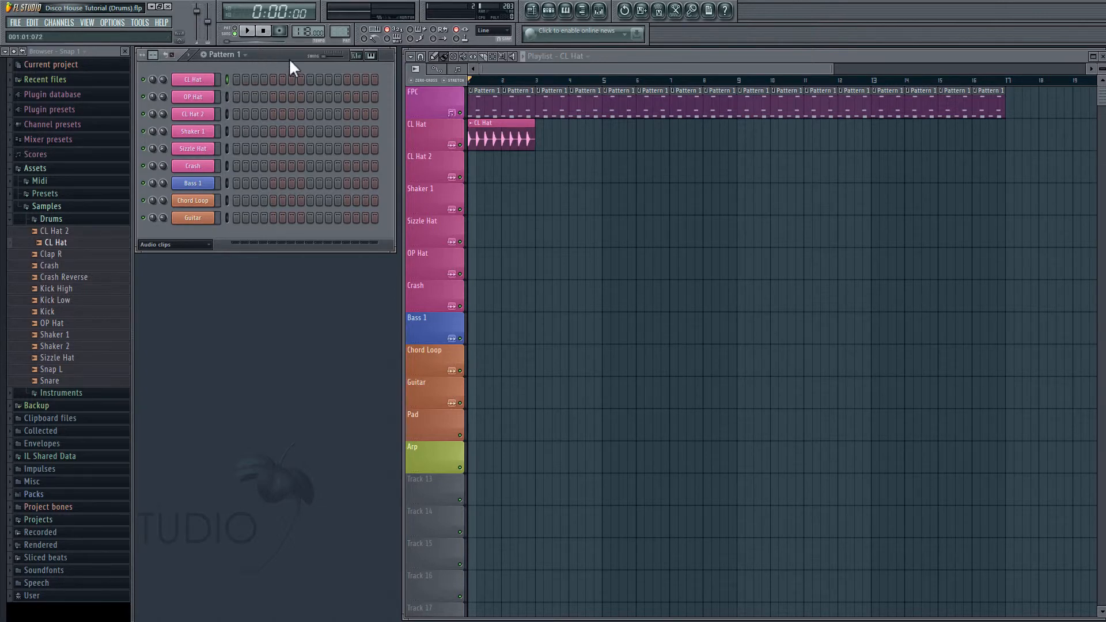
pyautogui.moveTo(153, 87)
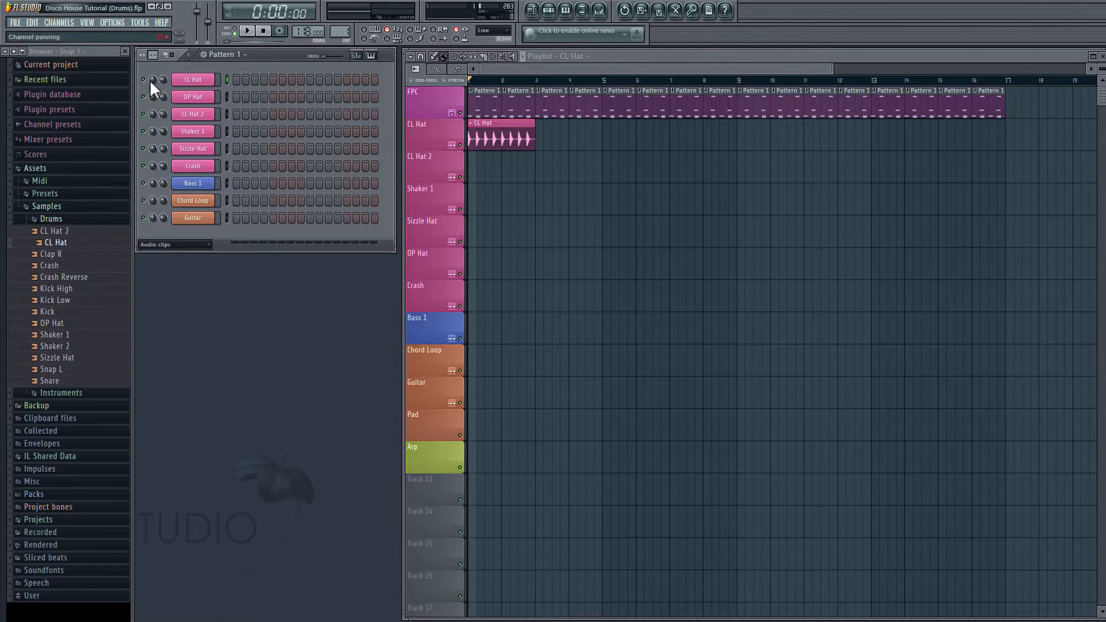
pyautogui.moveTo(224, 83)
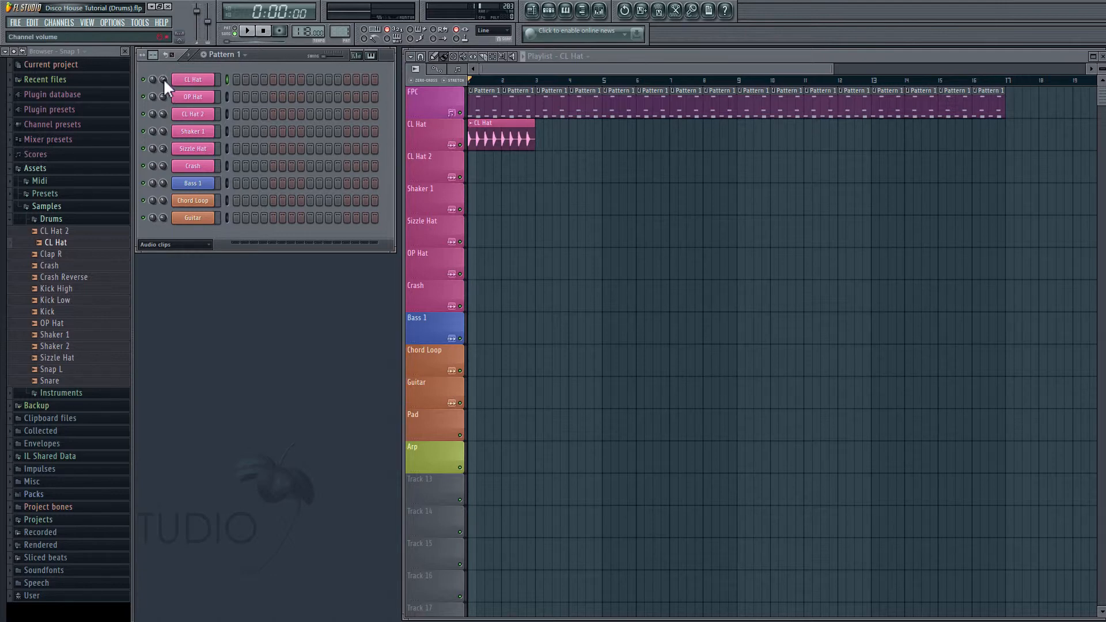
pyautogui.click(246, 30)
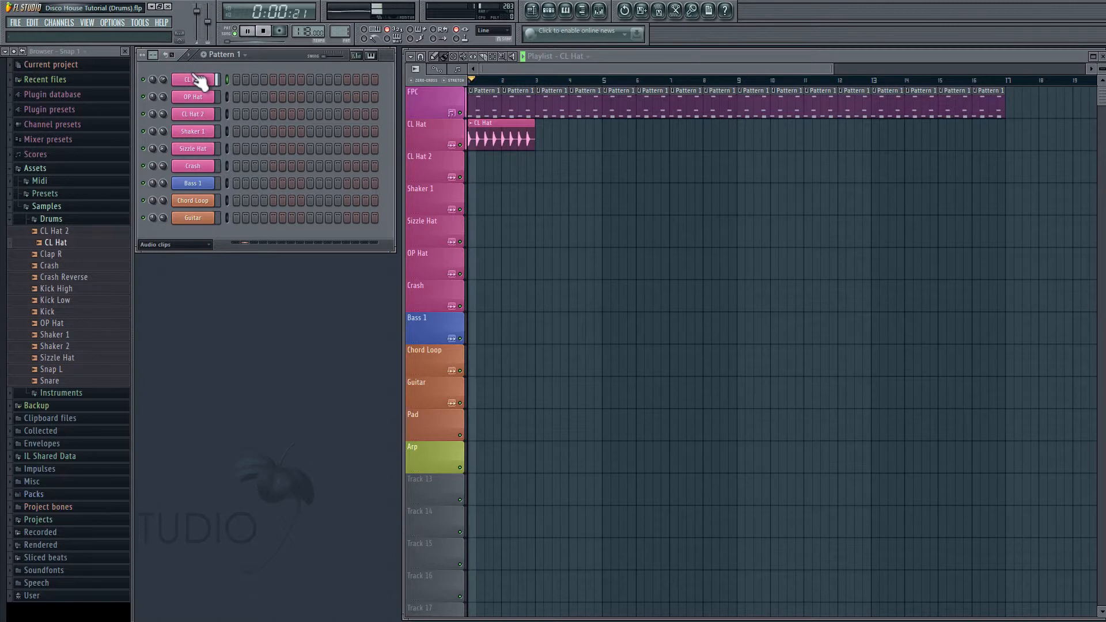
pyautogui.click(262, 30)
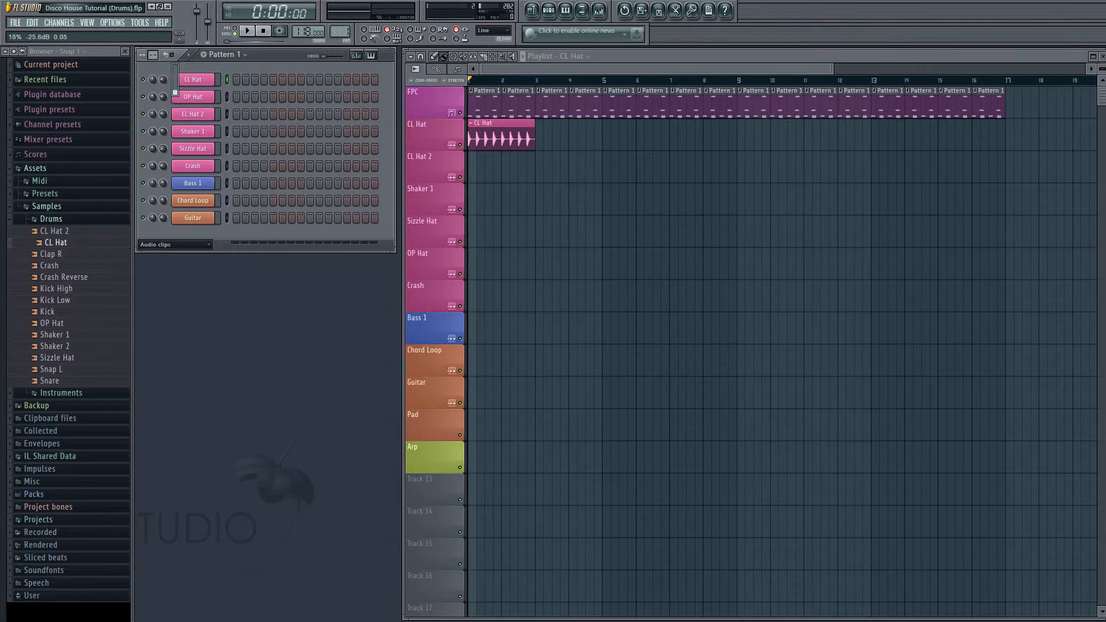
pyautogui.click(247, 30)
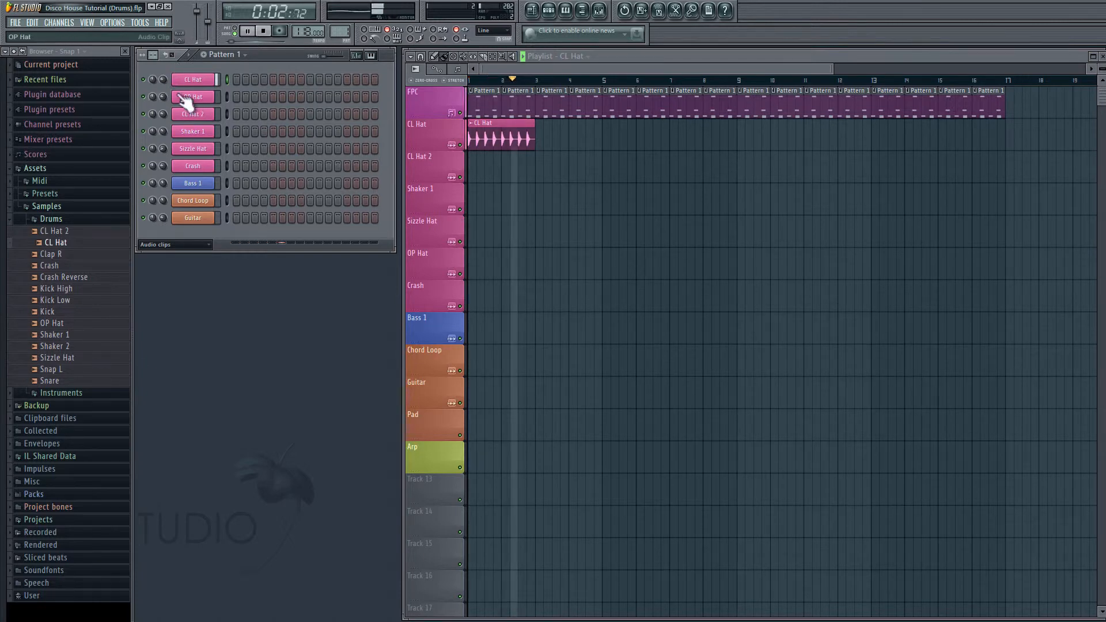
pyautogui.click(262, 30)
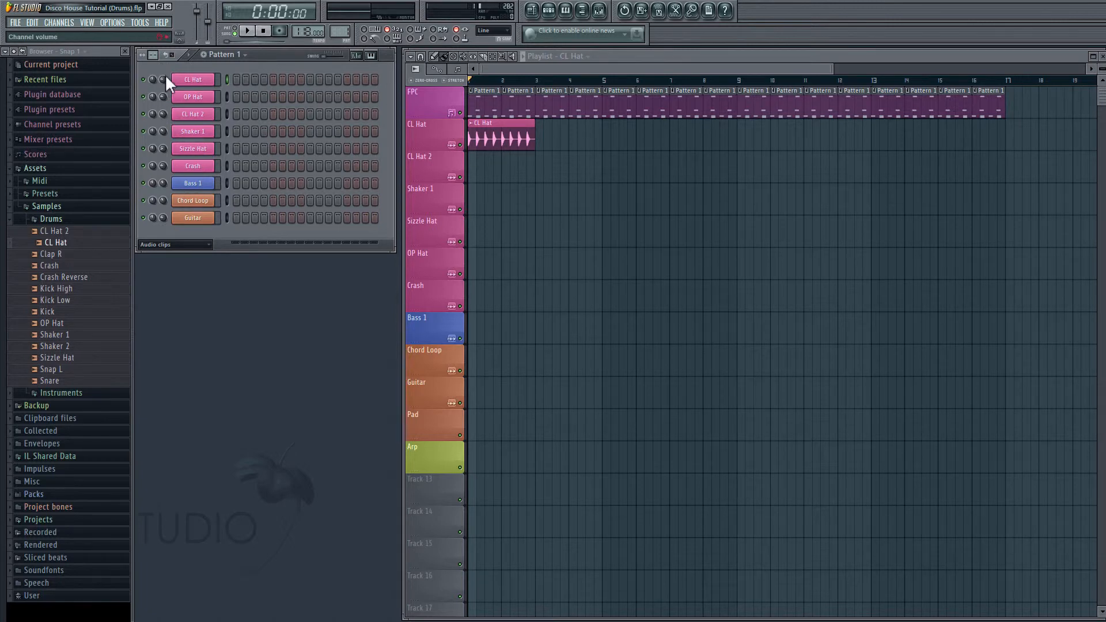
pyautogui.moveTo(164, 161)
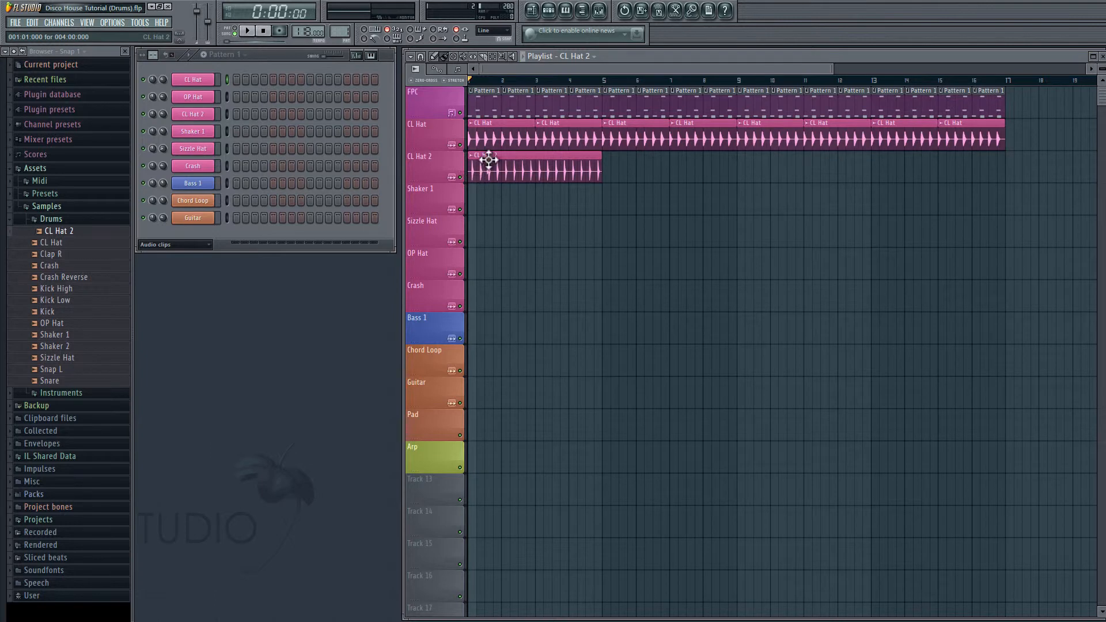
pyautogui.moveTo(522, 157)
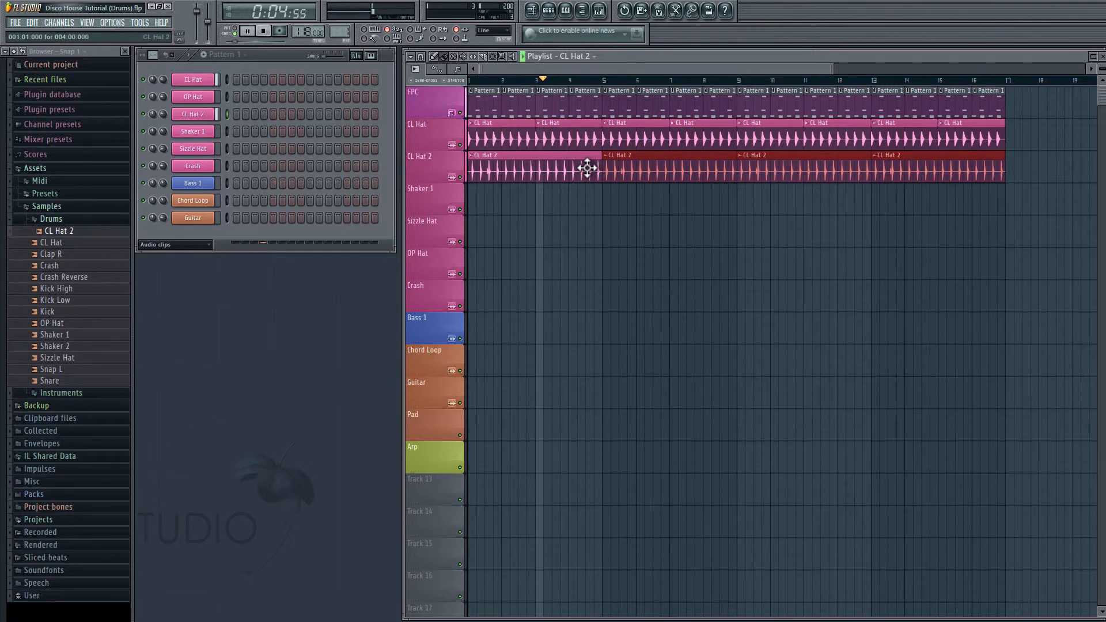
# Stop playback between extending the CL Hat 2 and Shaker 1 clips to bar 17
pyautogui.click(263, 30)
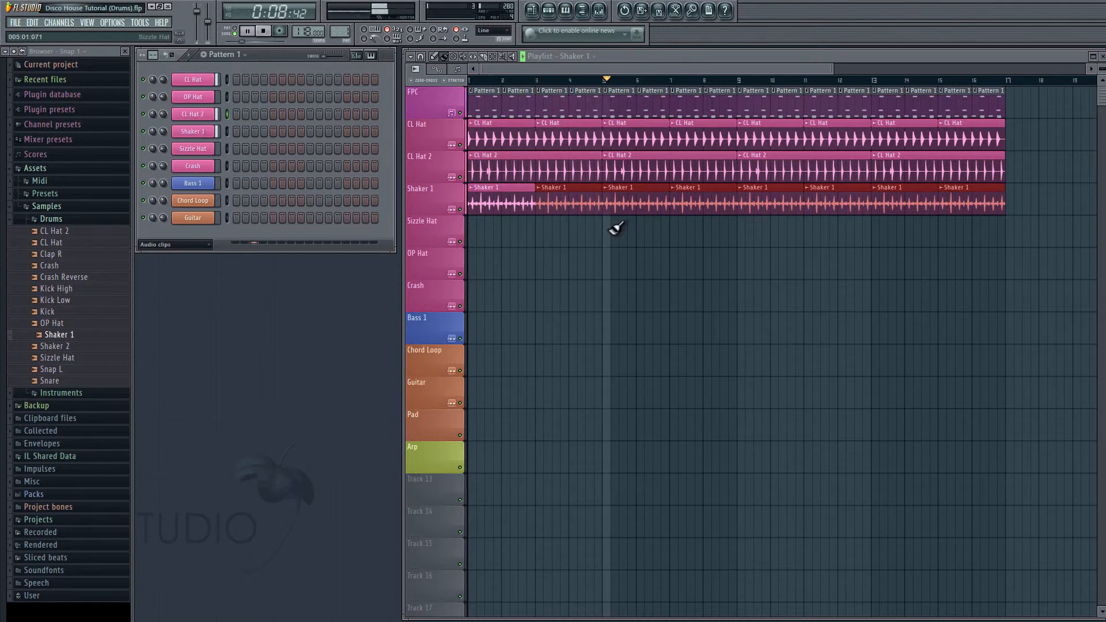
pyautogui.click(263, 30)
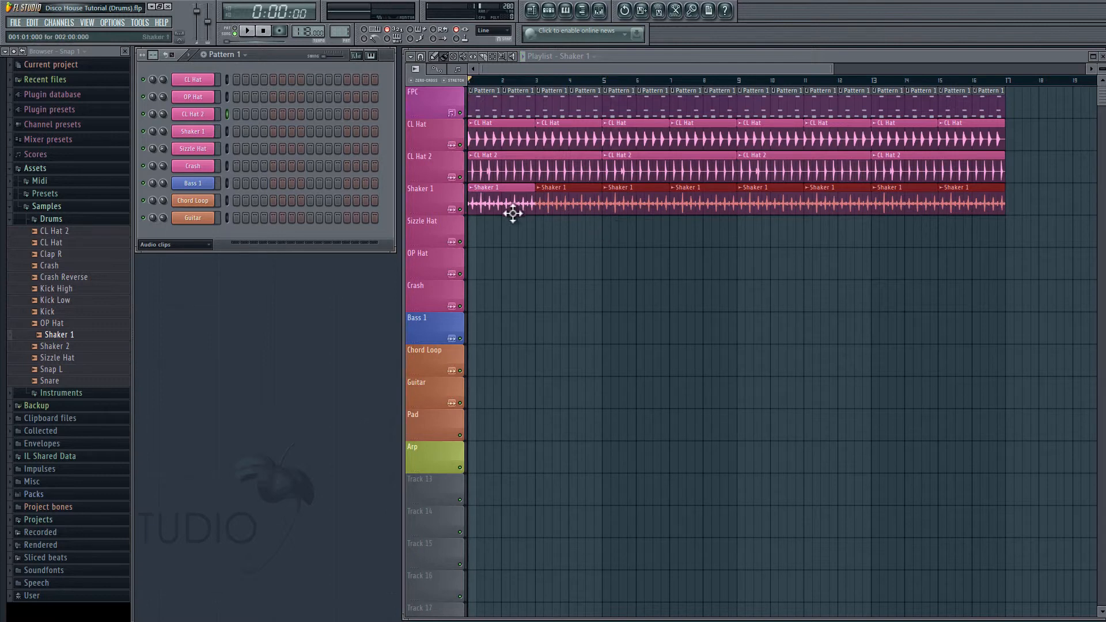
pyautogui.moveTo(492, 230)
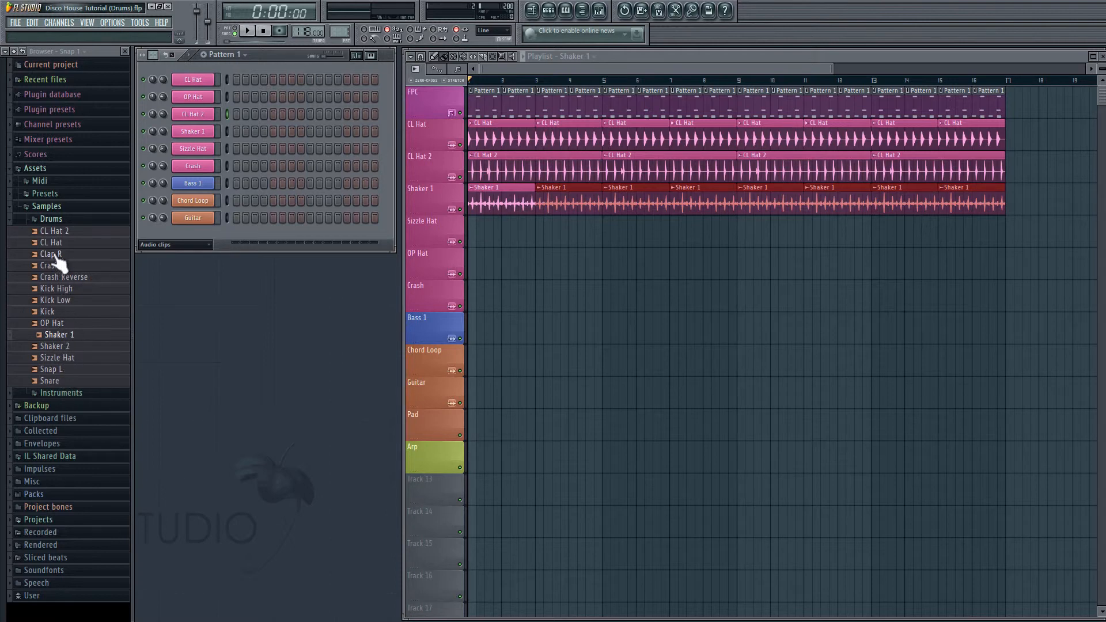
pyautogui.moveTo(64, 336)
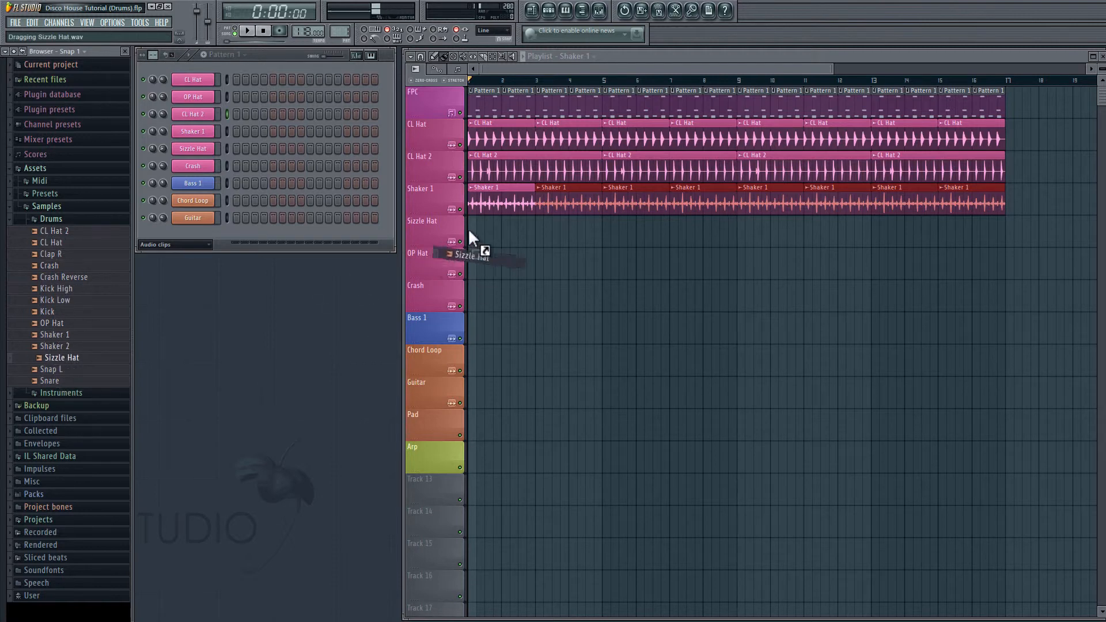
# Drop Sizzle Hat.wav onto its track and run it across all sixteen bars
pyautogui.click(472, 230)
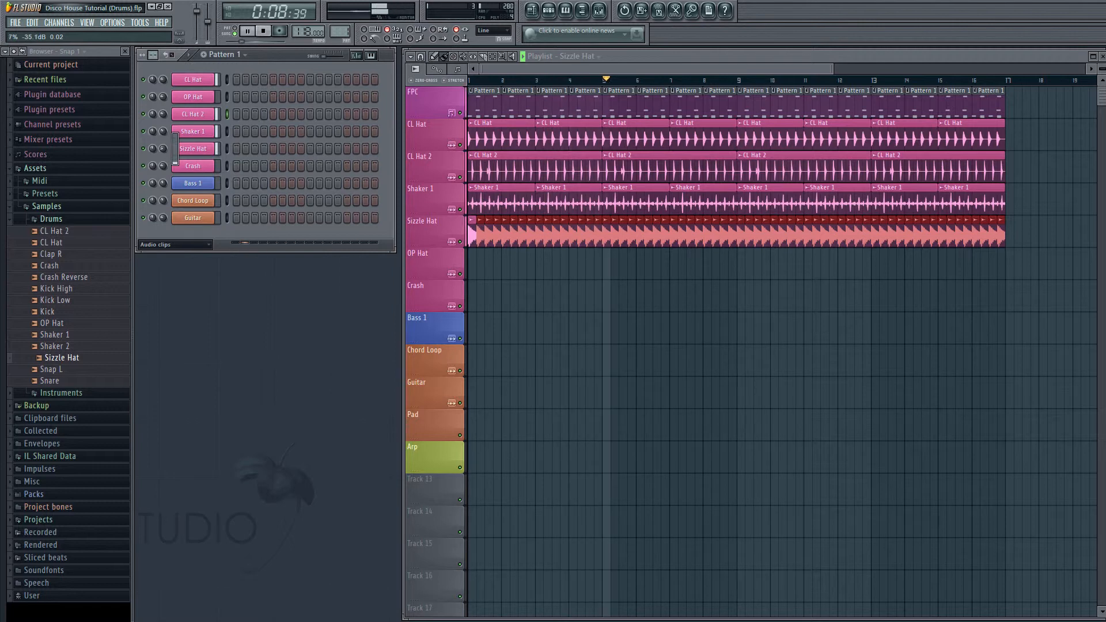
pyautogui.click(263, 30)
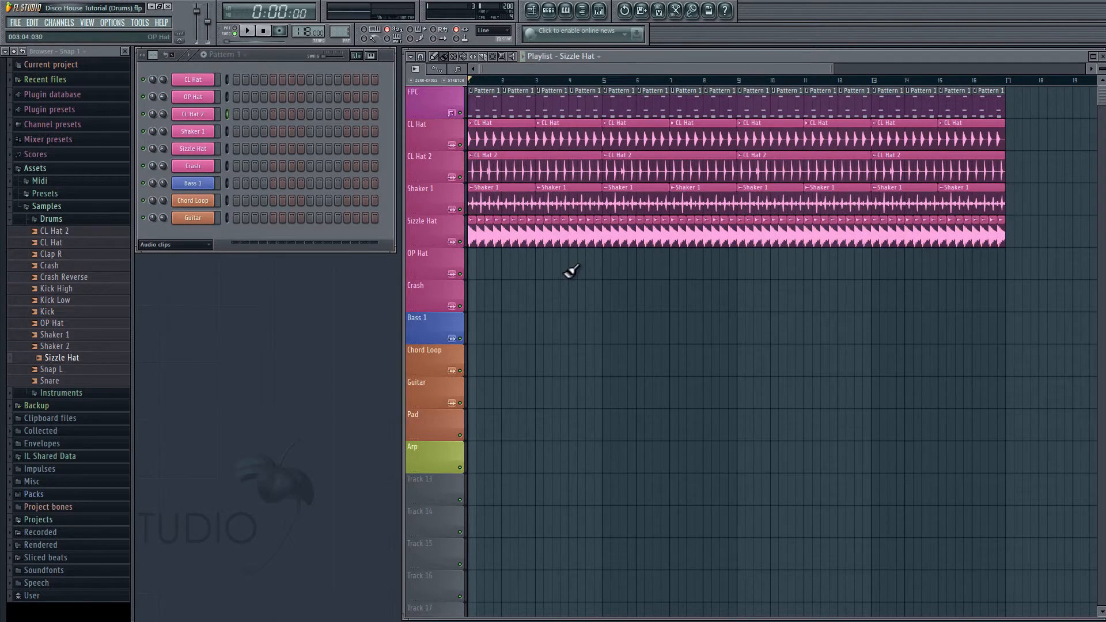
pyautogui.moveTo(568, 237)
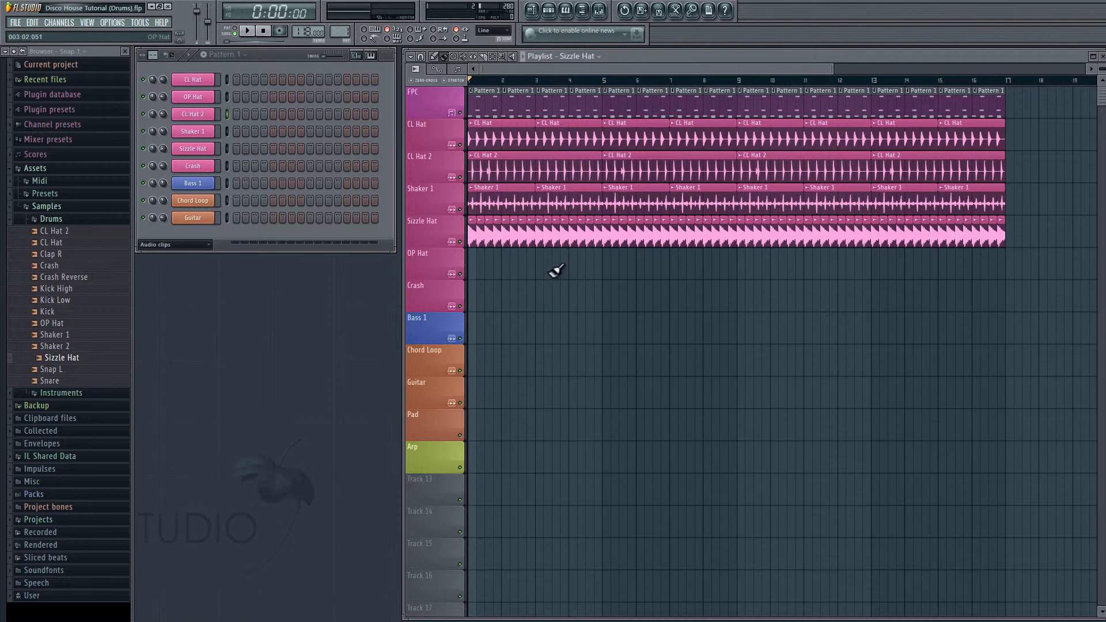
pyautogui.moveTo(562, 263)
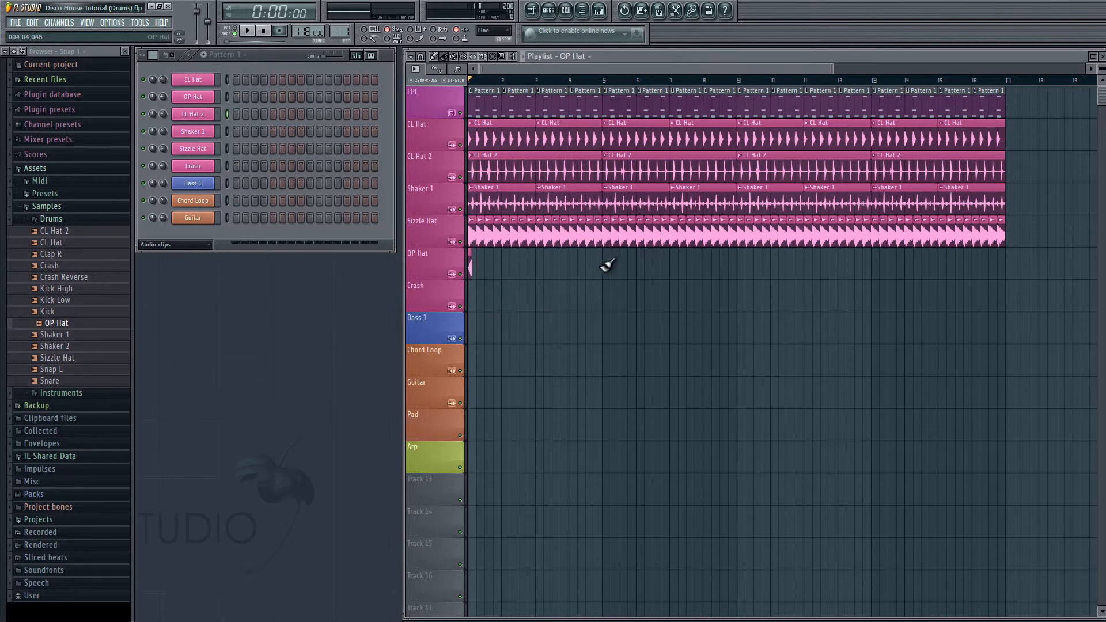
# Place OP Hat hits at bars 1, 5, 9 and 13, then play to audition
pyautogui.click(602, 265)
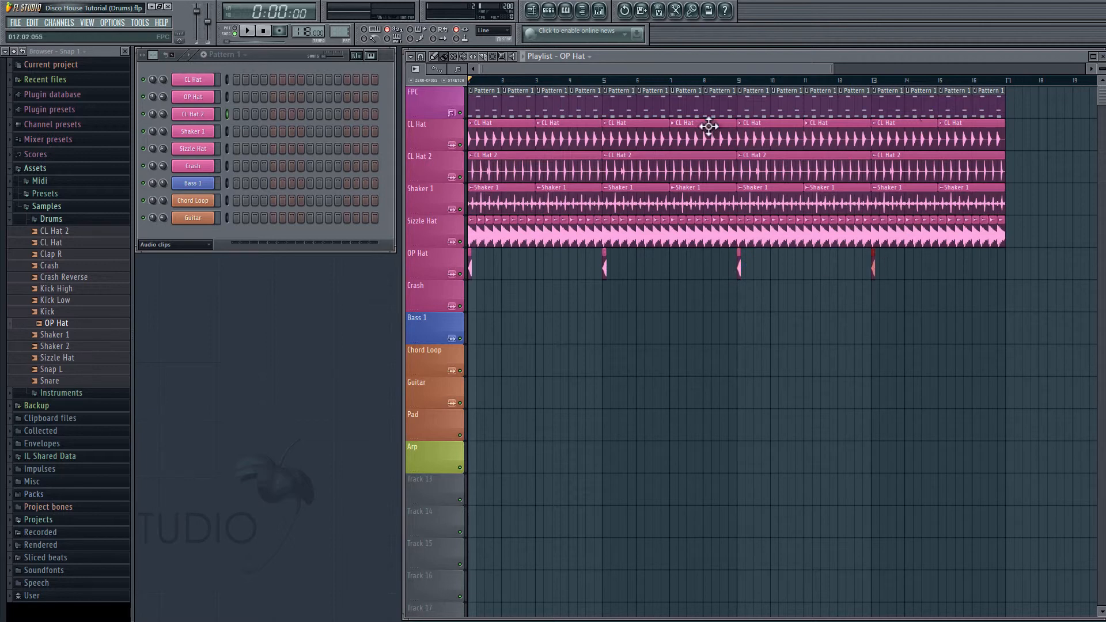
pyautogui.click(246, 30)
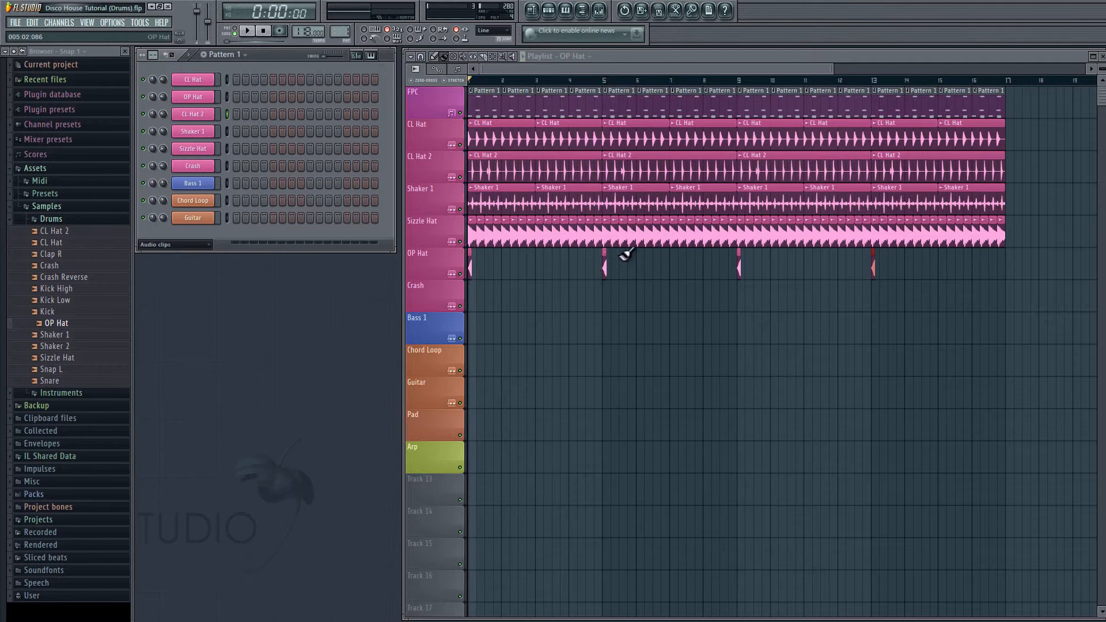
pyautogui.moveTo(582, 246)
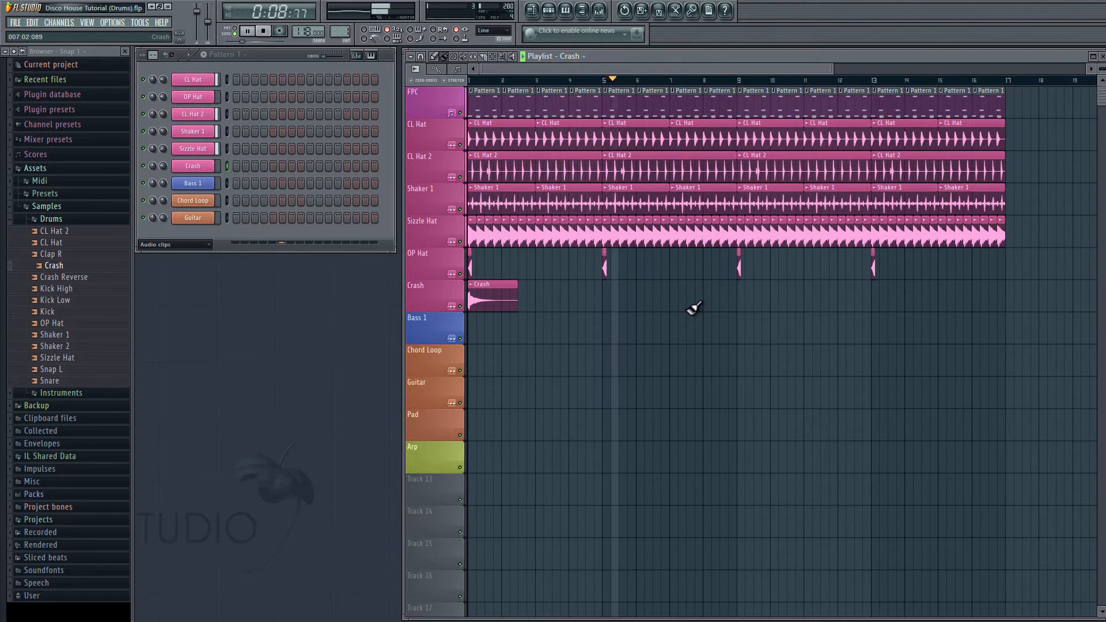
# Place the Crash sample at bar 1 of the Crash track and stop playback
pyautogui.click(262, 30)
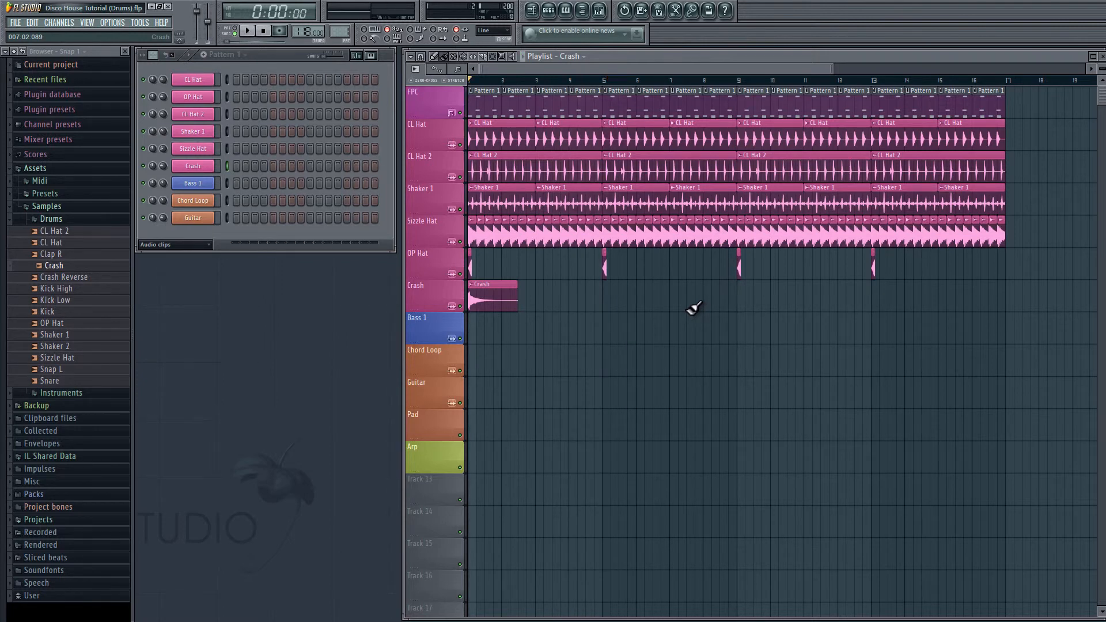
pyautogui.moveTo(313, 118)
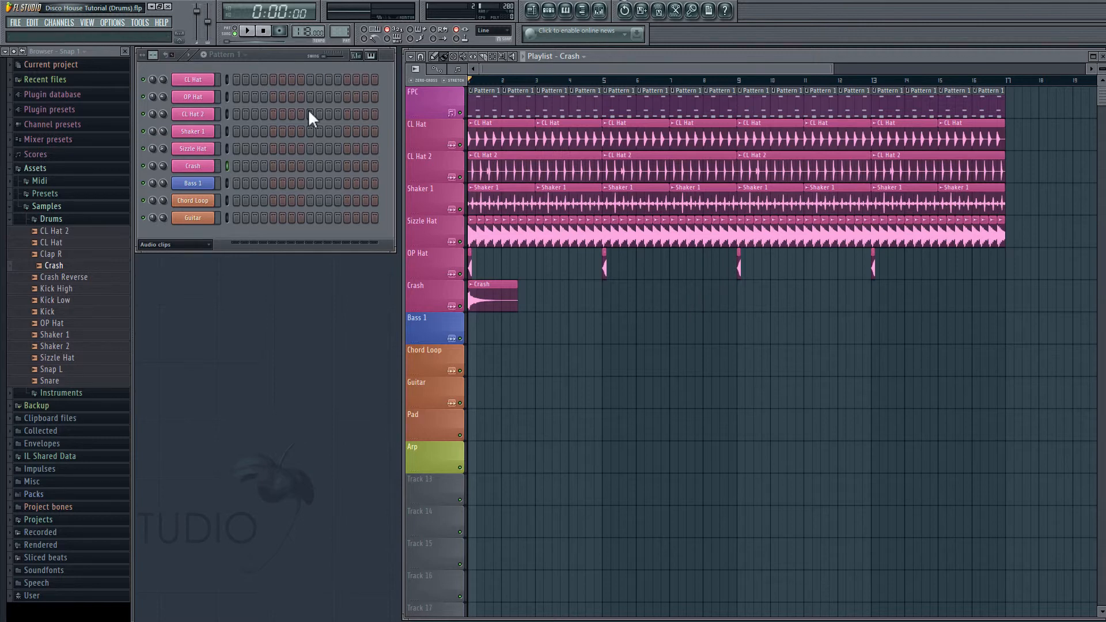
pyautogui.moveTo(681, 67)
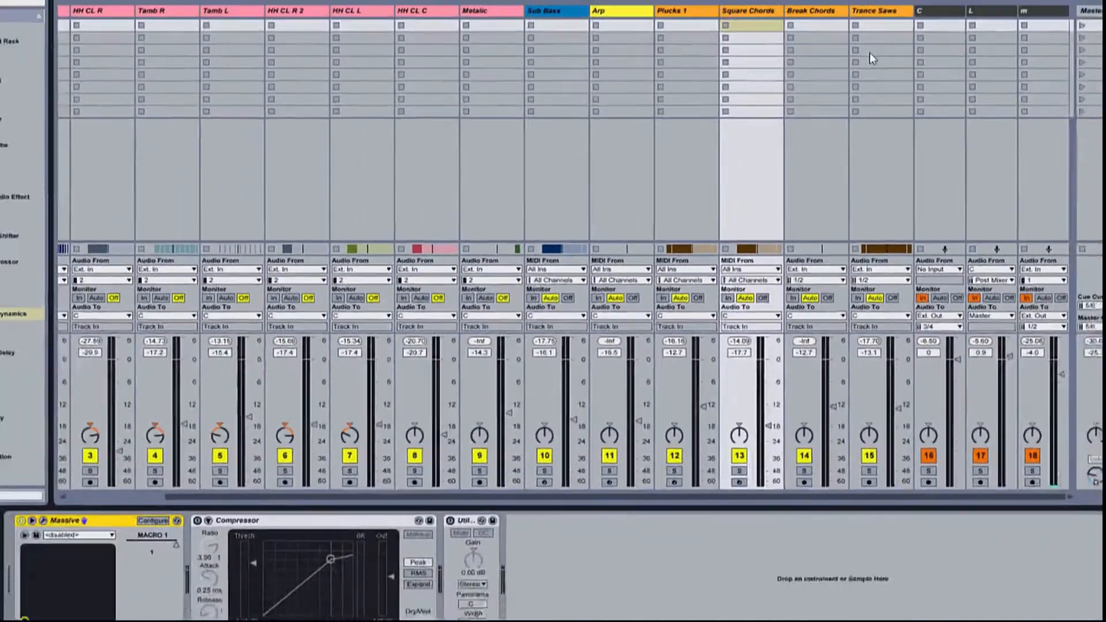
# Switch from Session View to Arrangement View to show the Tech House timeline
pyautogui.press('Tab')
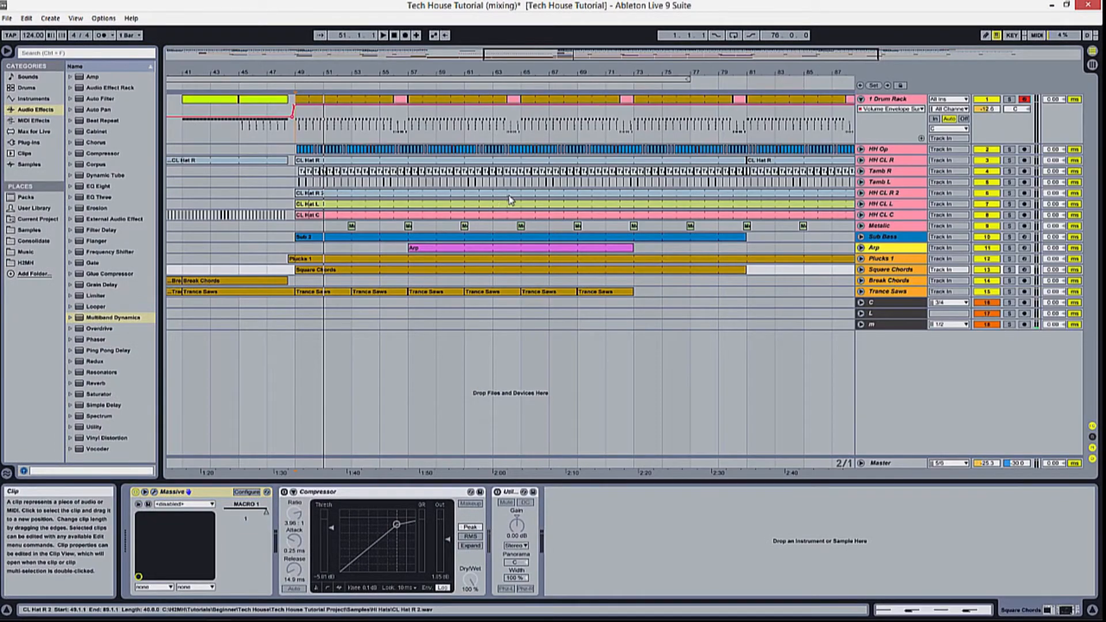